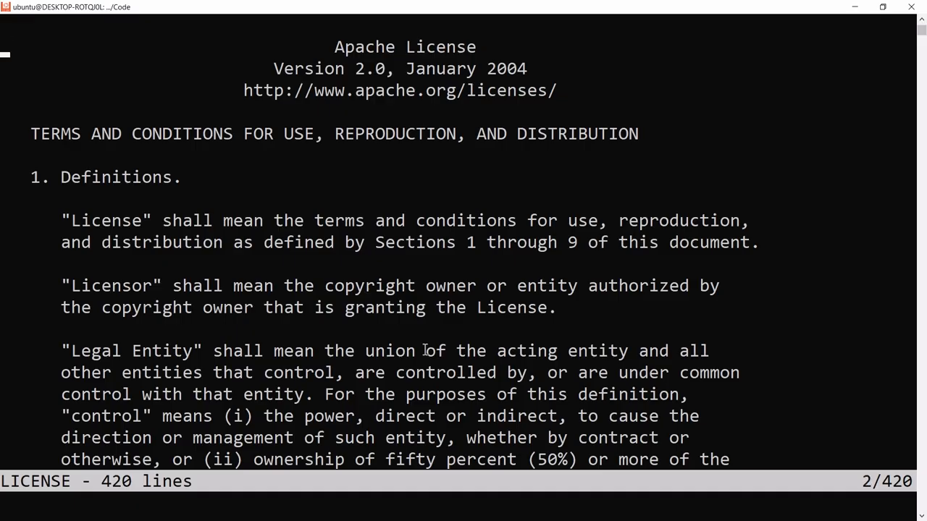
Page down through the 420-line LICENSE file in less
{"action": "scroll", "scroll_direction": "down", "scroll_amount": 3}
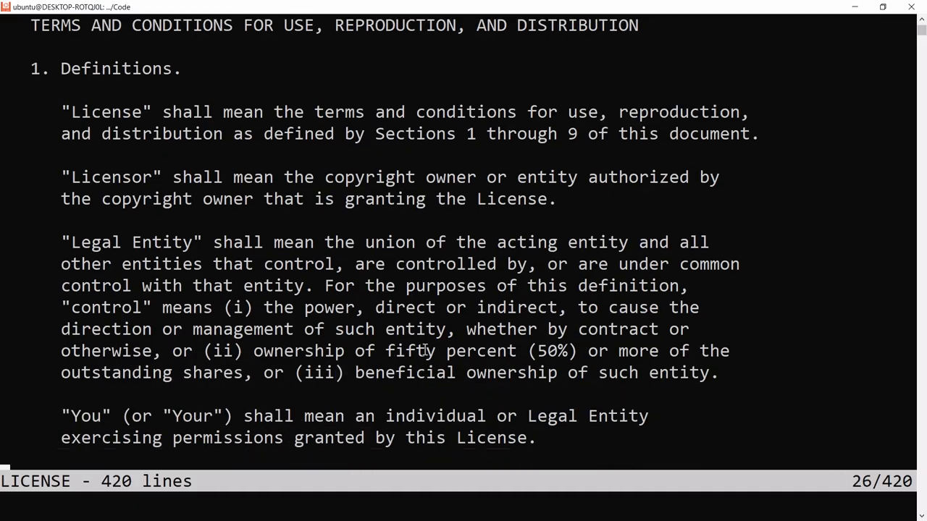
{"action": "scroll", "scroll_direction": "down", "scroll_amount": 3}
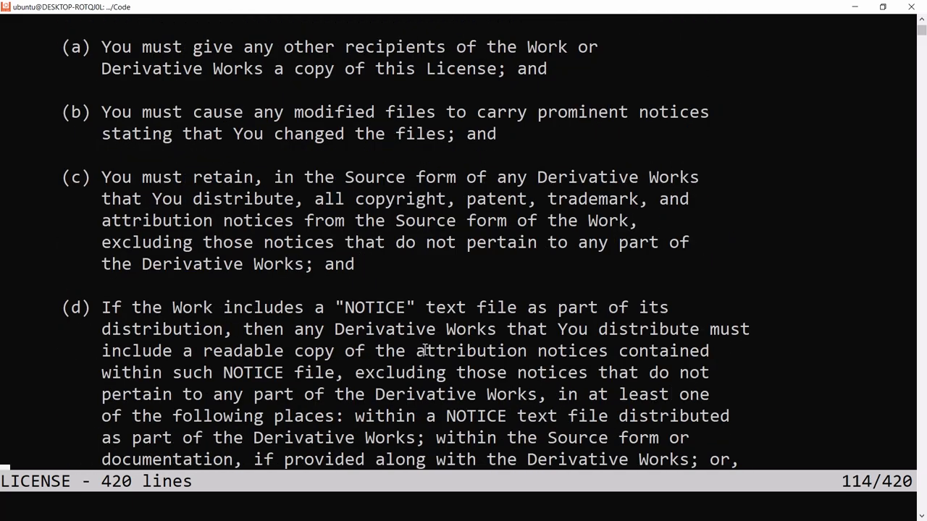
{"action": "scroll", "scroll_direction": "down", "scroll_amount": 3}
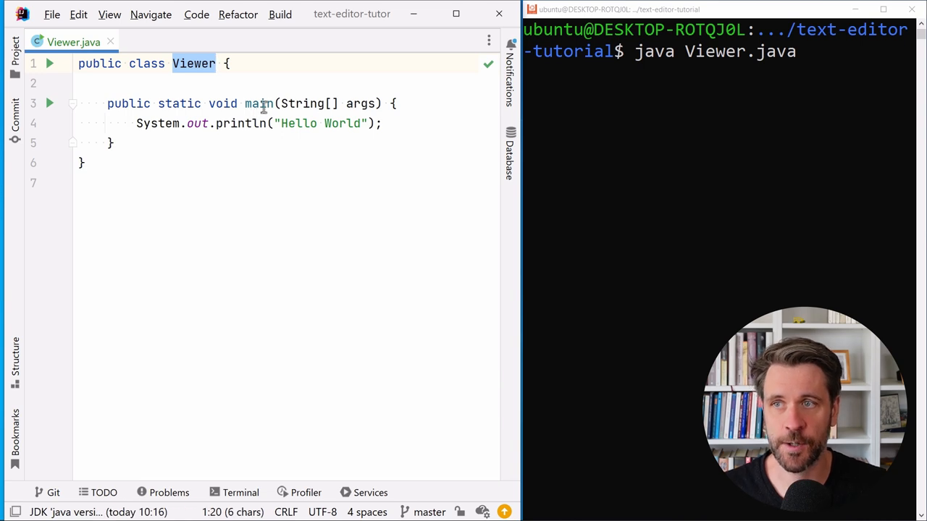
Run java Viewer.java and mark the printed Hello World output
{"action": "double_click", "coordinate": [324, 123]}
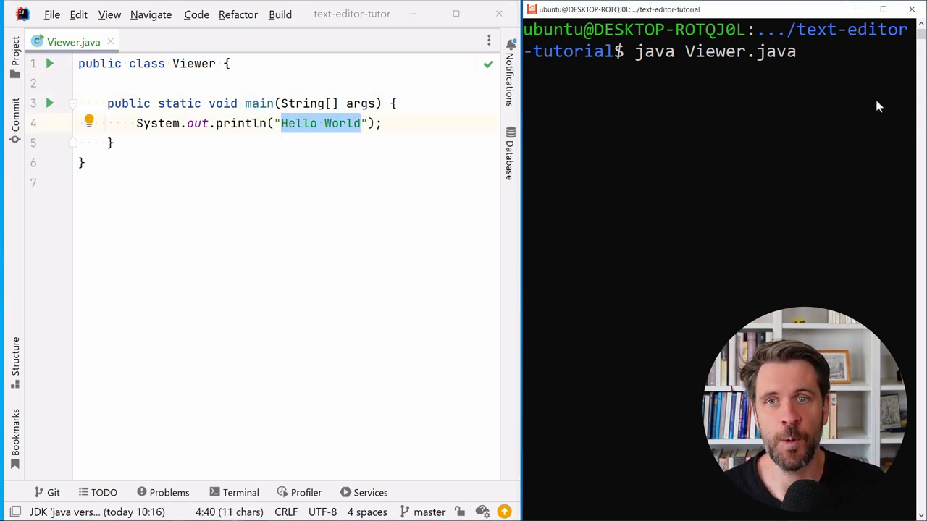
{"action": "key", "text": "Return"}
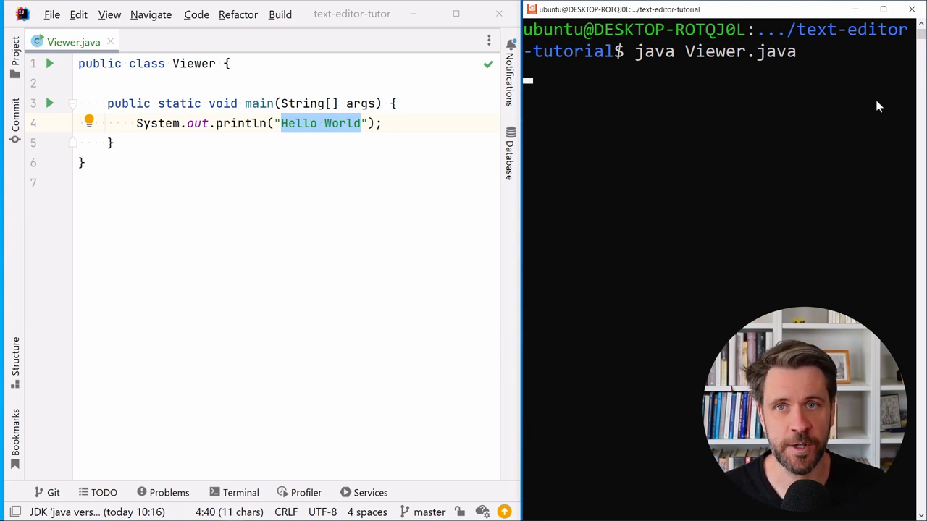
{"action": "key", "text": "Return"}
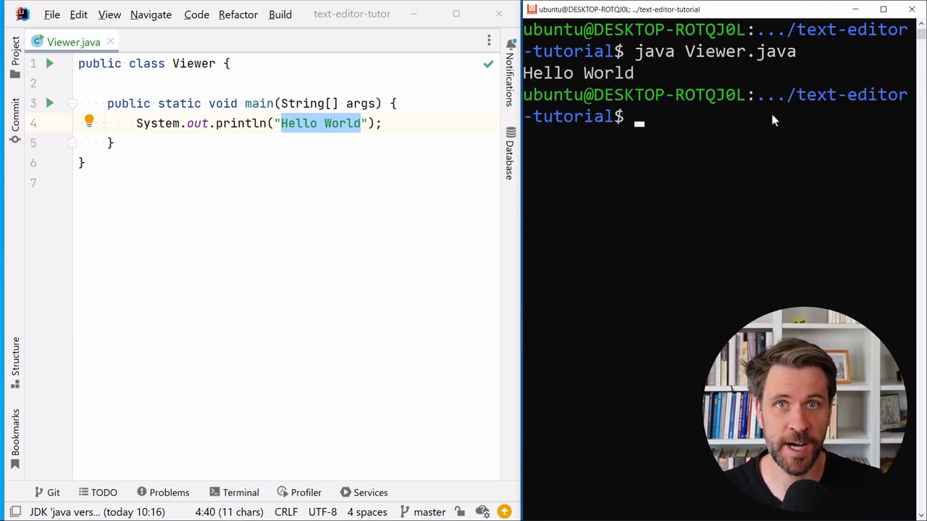
{"action": "double_click", "coordinate": [578, 72]}
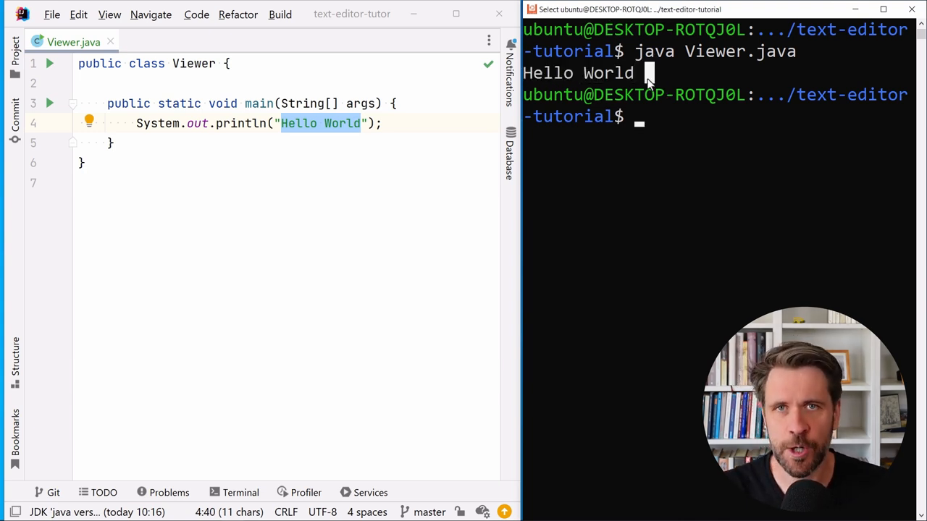
{"action": "mouse_move", "coordinate": [641, 82]}
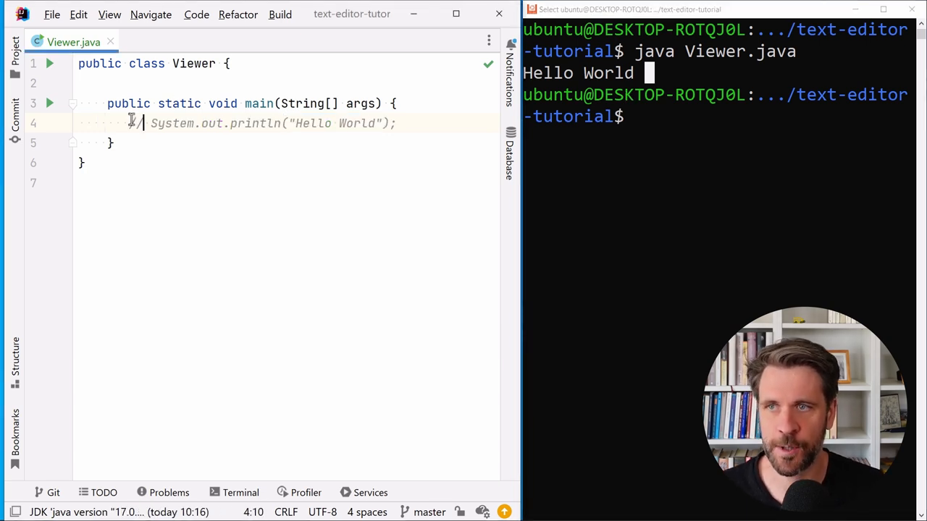
Paste a red \033[31m Hello World println below the commented line and rerun
{"action": "key", "text": "ctrl+v"}
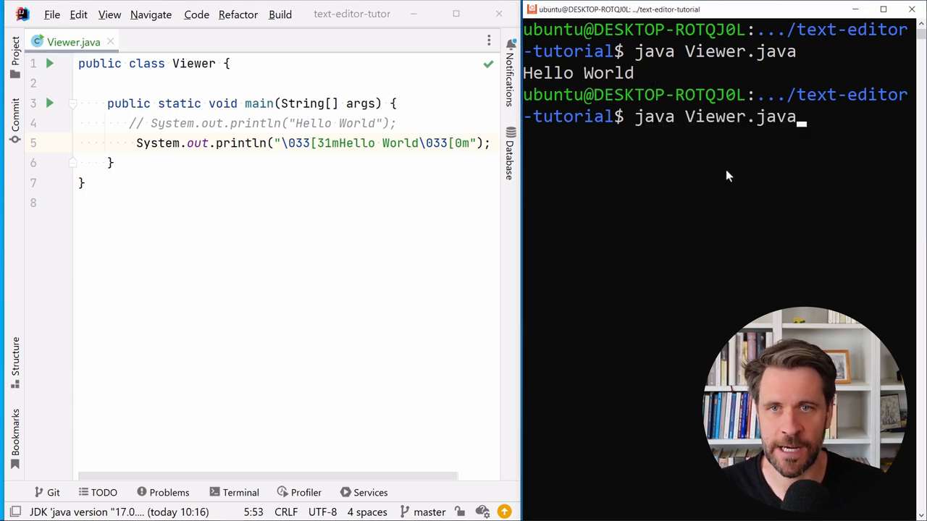
{"action": "key", "text": "Return"}
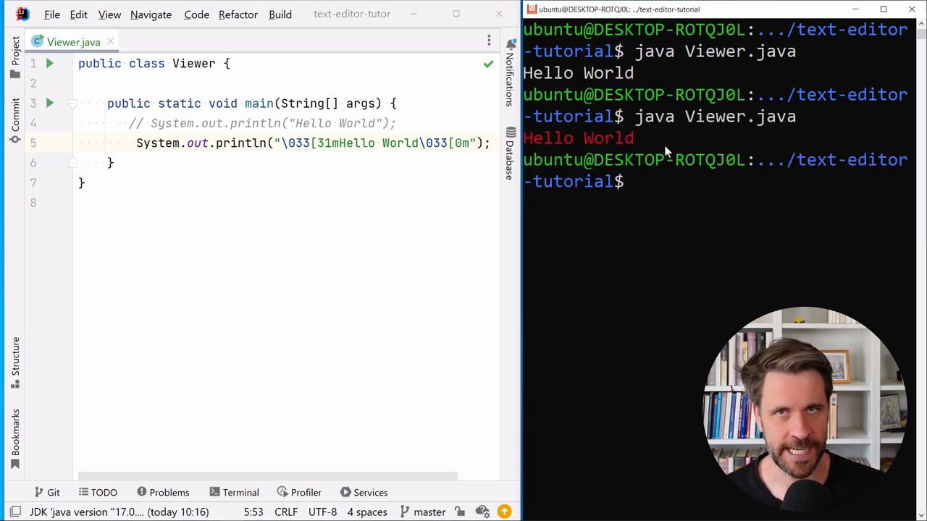
{"action": "mouse_move", "coordinate": [601, 160]}
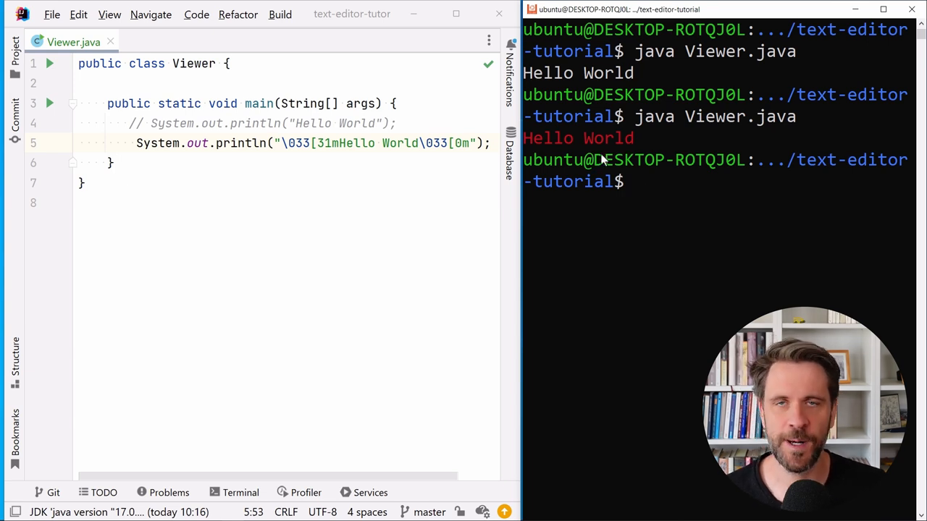
{"action": "mouse_move", "coordinate": [405, 169]}
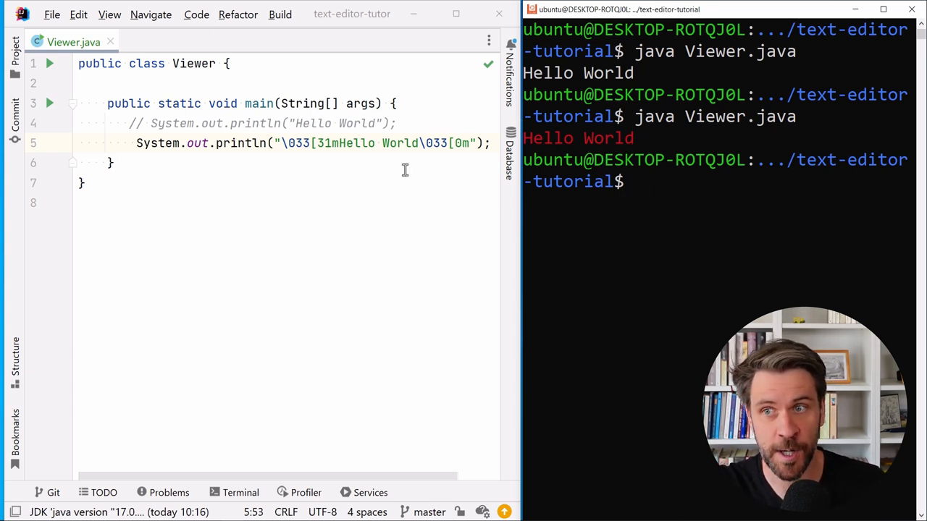
Change the escape code to \033[4;44;31m and rerun Viewer.java
{"action": "type", "text": "4;44;"}
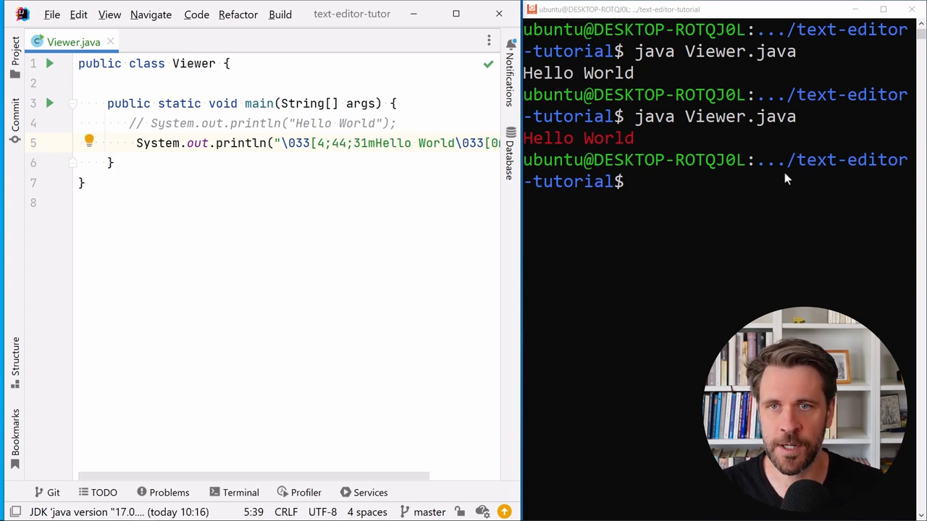
{"action": "key", "text": "Return"}
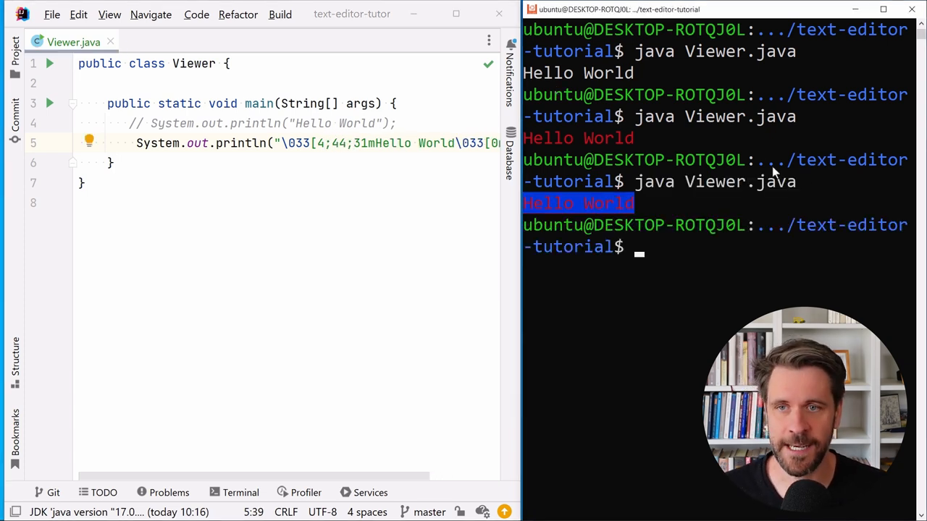
{"action": "mouse_move", "coordinate": [648, 212]}
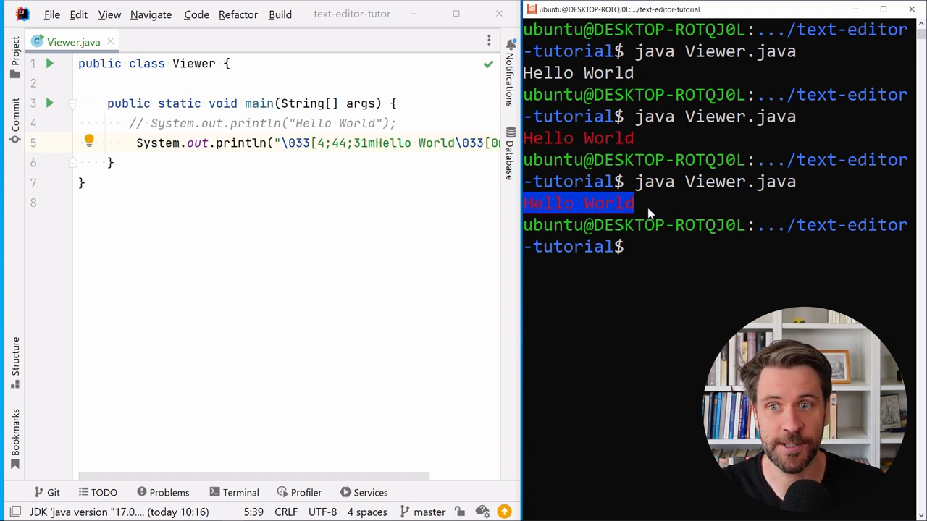
{"action": "mouse_move", "coordinate": [565, 210]}
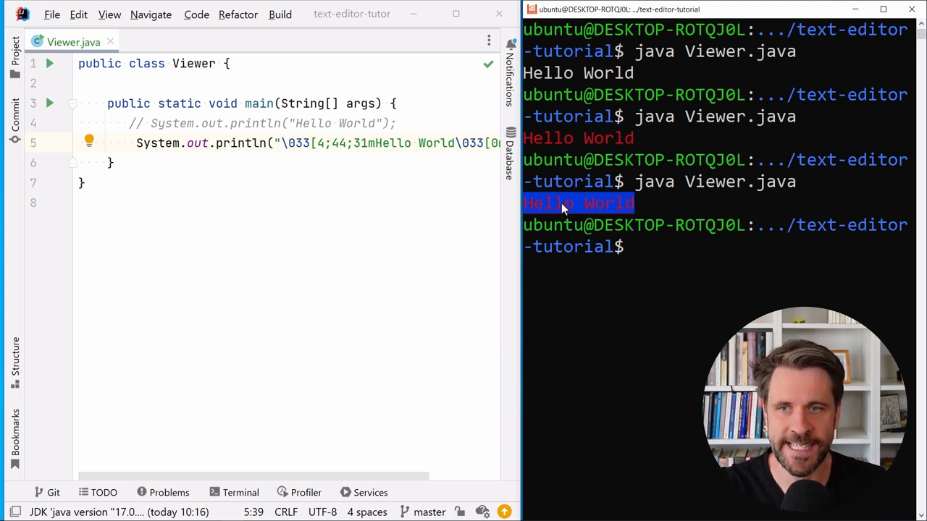
{"action": "mouse_move", "coordinate": [583, 217]}
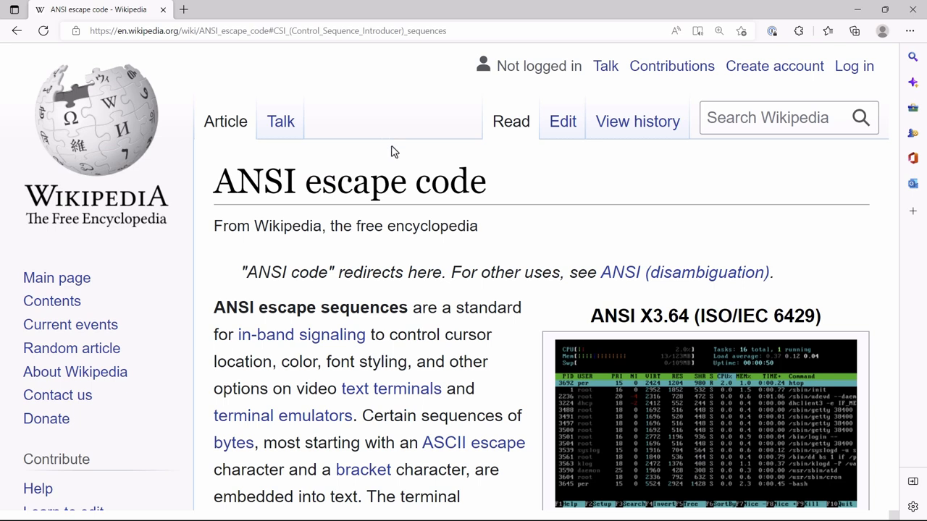
{"action": "mouse_move", "coordinate": [511, 179]}
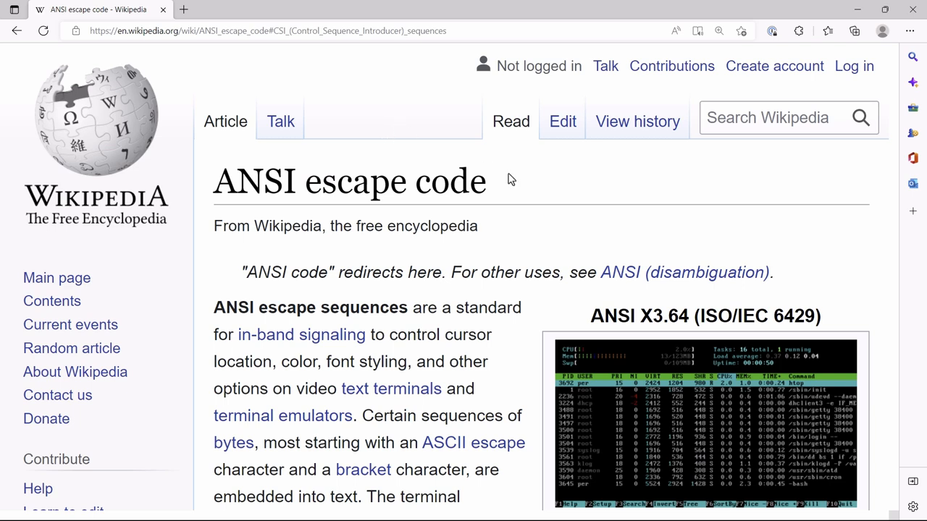
Jump to 3.3 CSI sequences and scroll to the control sequence table
{"action": "scroll", "scroll_direction": "down", "scroll_amount": 3}
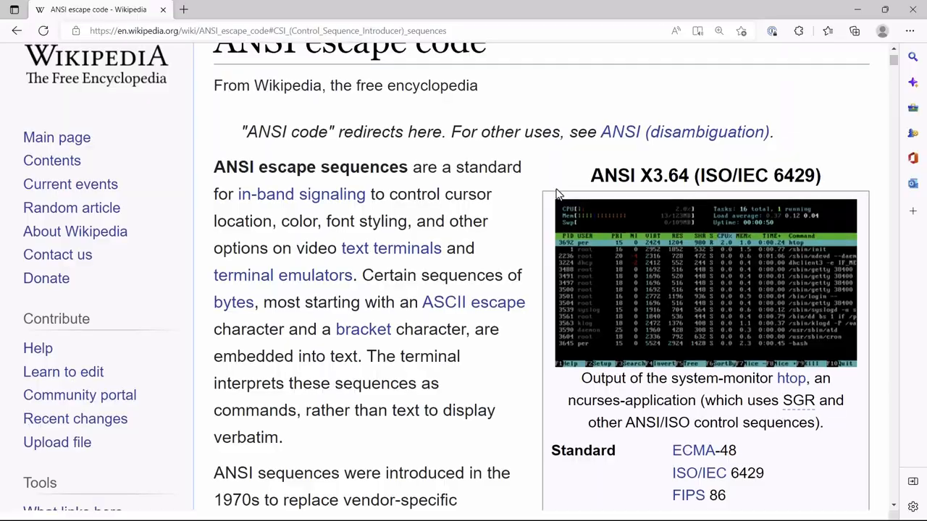
{"action": "scroll", "scroll_direction": "down", "scroll_amount": 3}
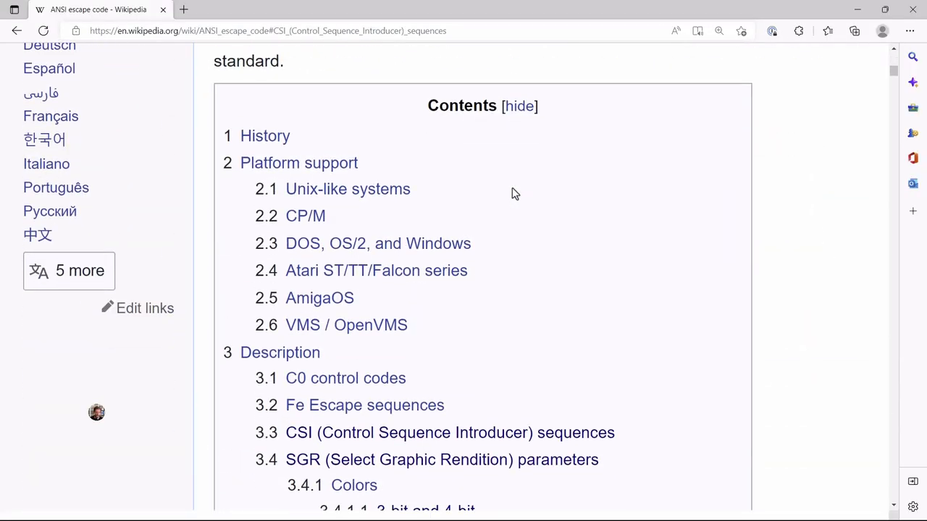
{"action": "scroll", "scroll_direction": "down", "scroll_amount": 3}
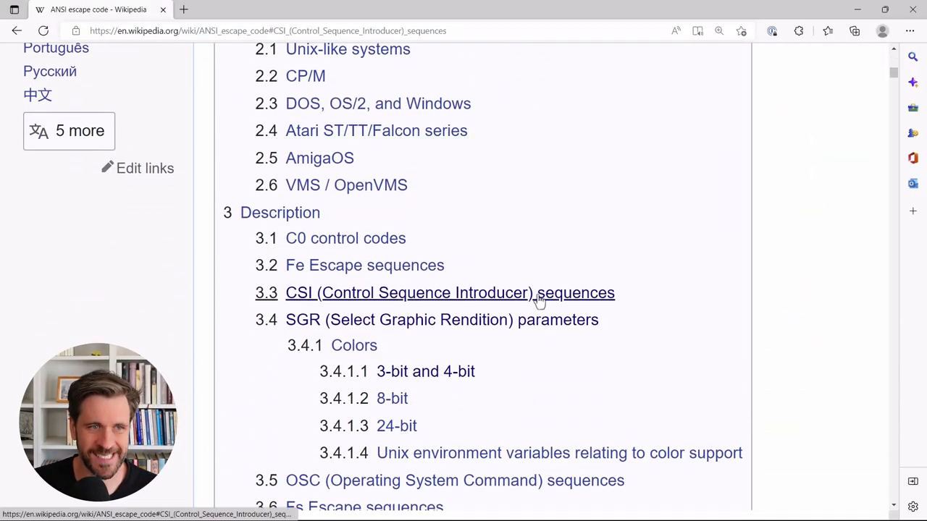
{"action": "left_click", "coordinate": [450, 293]}
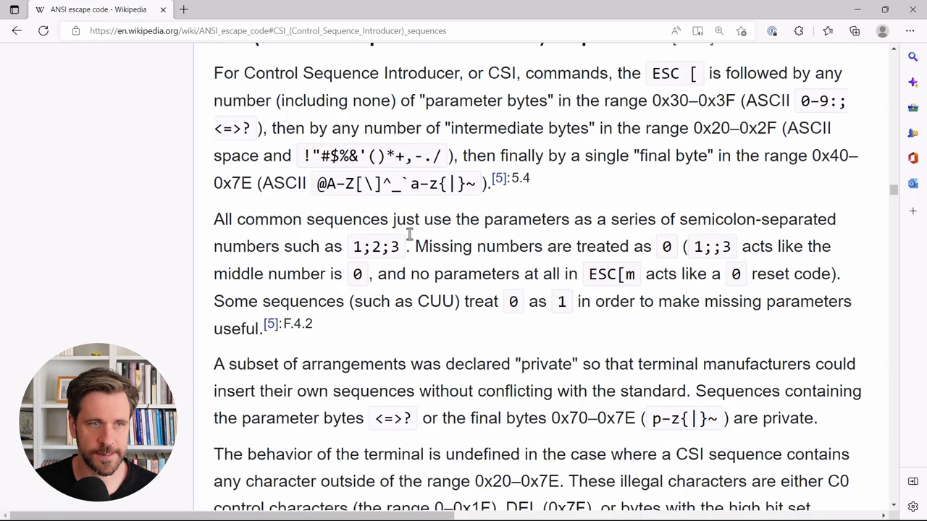
{"action": "scroll", "scroll_direction": "down", "scroll_amount": 3}
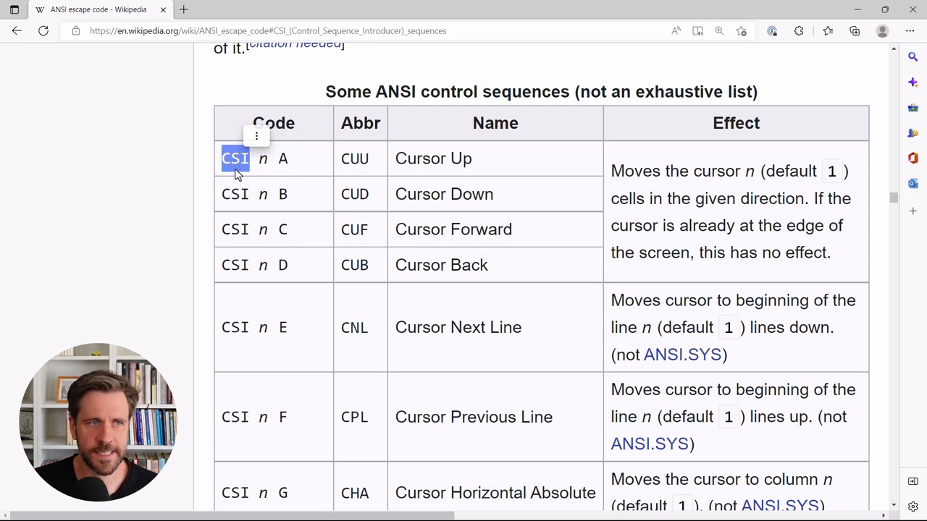
{"action": "scroll", "scroll_direction": "up", "scroll_amount": 3}
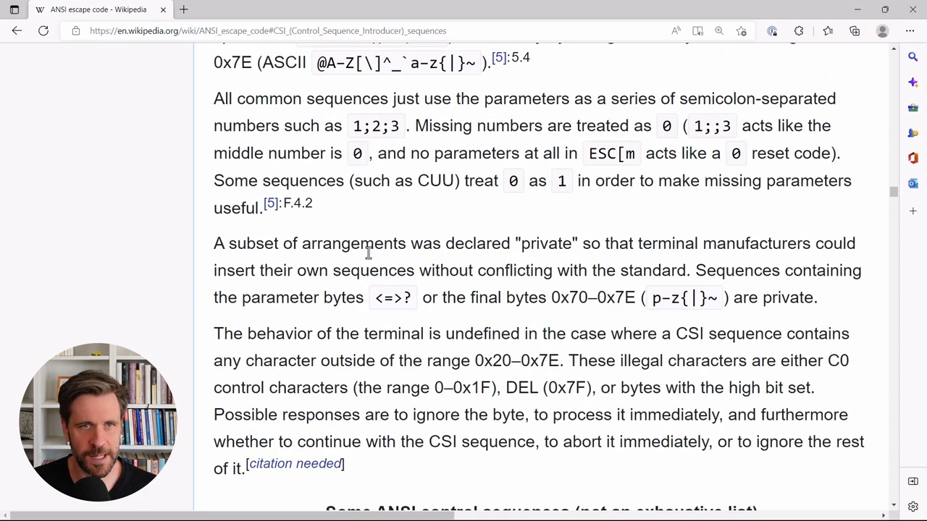
{"action": "scroll", "scroll_direction": "up", "scroll_amount": 3}
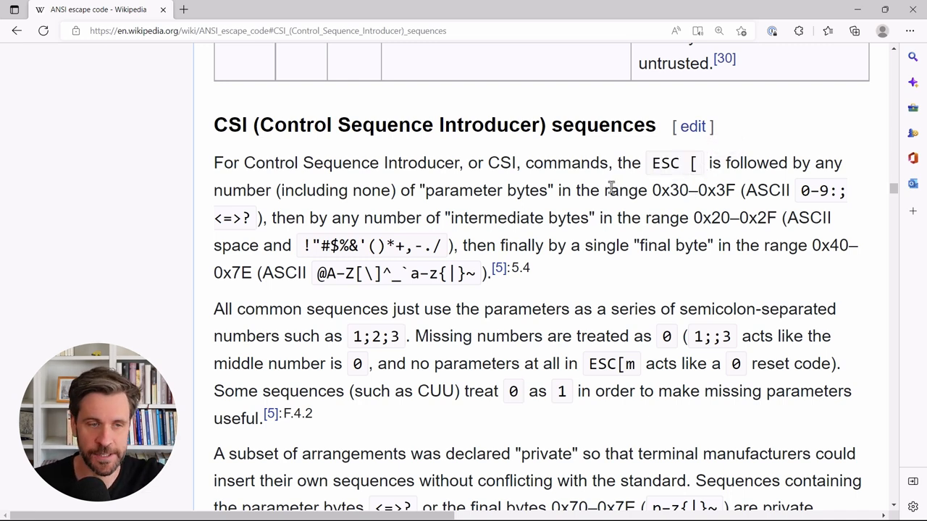
{"action": "scroll", "scroll_direction": "down", "scroll_amount": 3}
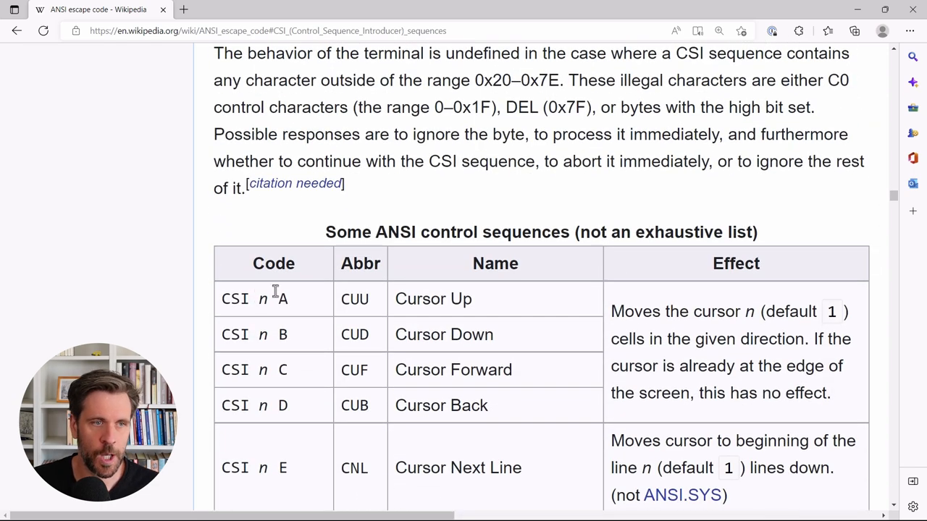
{"action": "scroll", "scroll_direction": "down", "scroll_amount": 3}
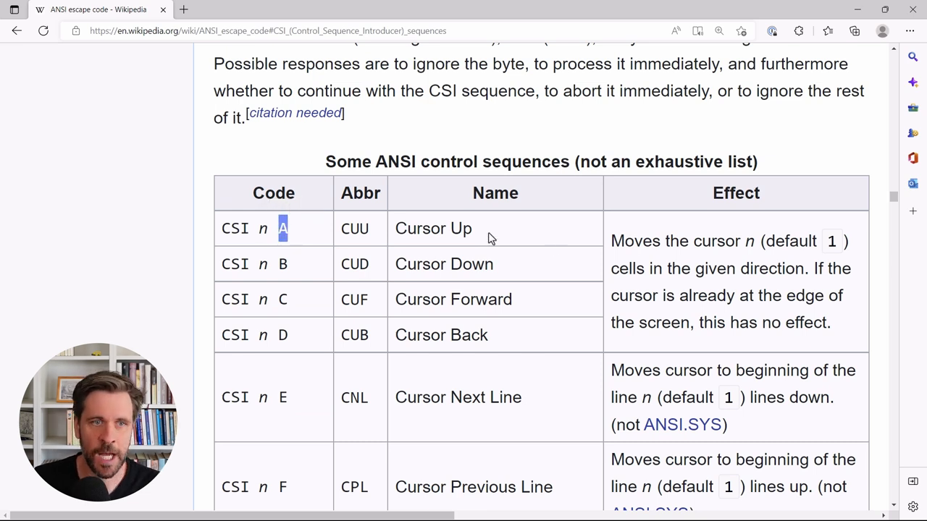
Scroll past Cursor Up to the 'CSI n m' Select Graphic Rendition row
{"action": "double_click", "coordinate": [433, 228]}
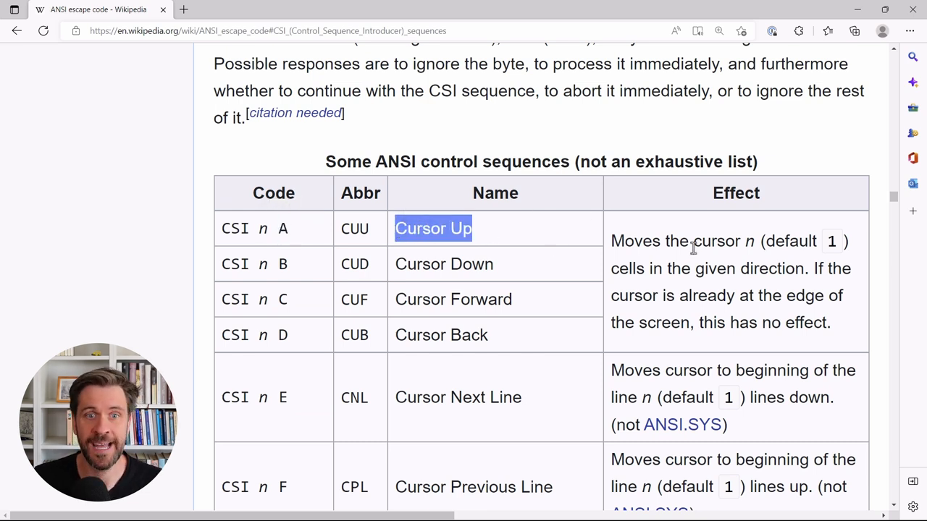
{"action": "mouse_move", "coordinate": [753, 240]}
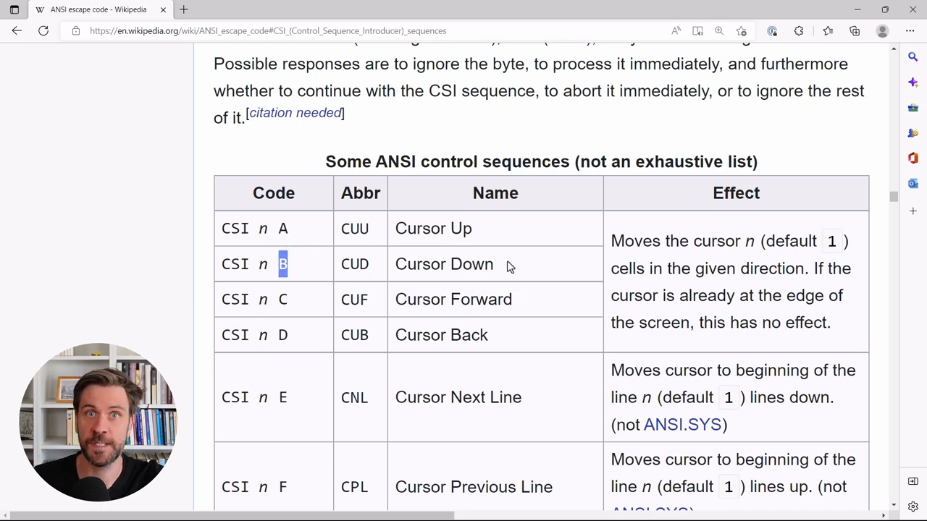
{"action": "scroll", "scroll_direction": "down", "scroll_amount": 3}
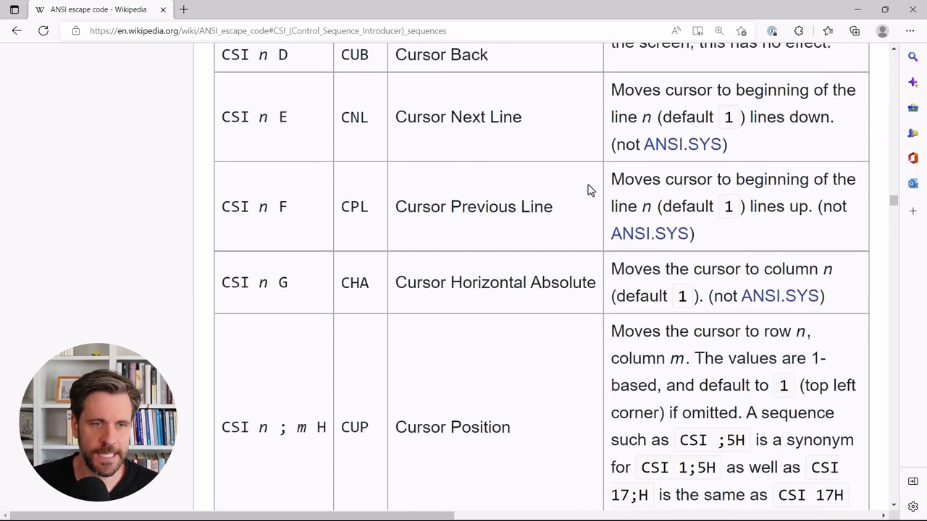
{"action": "scroll", "scroll_direction": "down", "scroll_amount": 3}
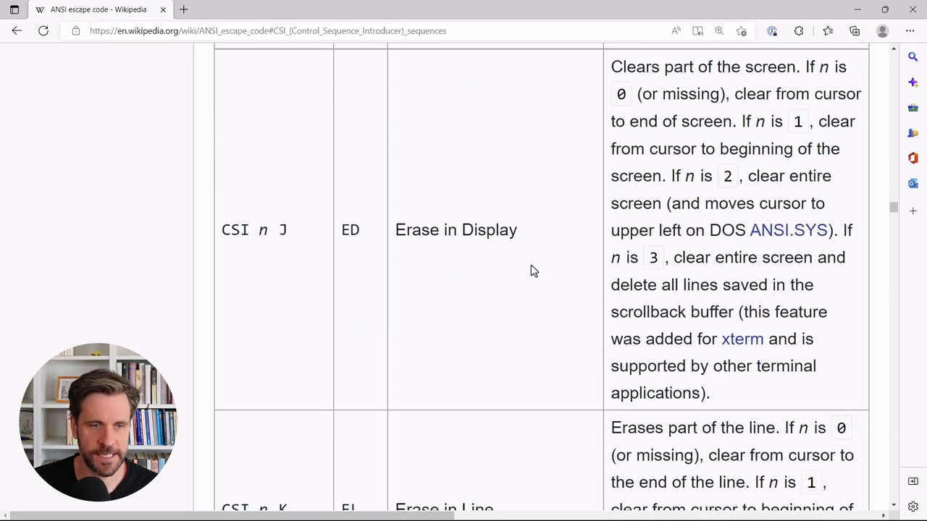
{"action": "scroll", "scroll_direction": "down", "scroll_amount": 3}
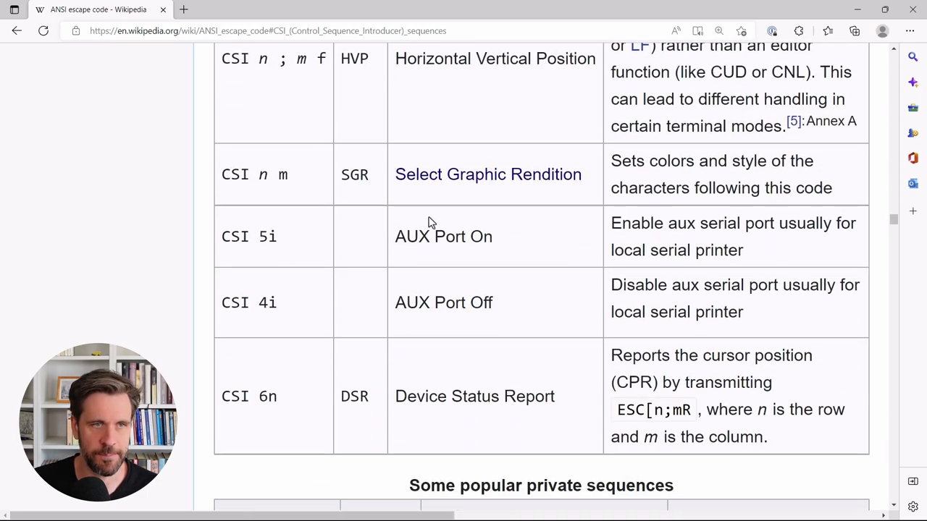
{"action": "scroll", "scroll_direction": "down", "scroll_amount": 3}
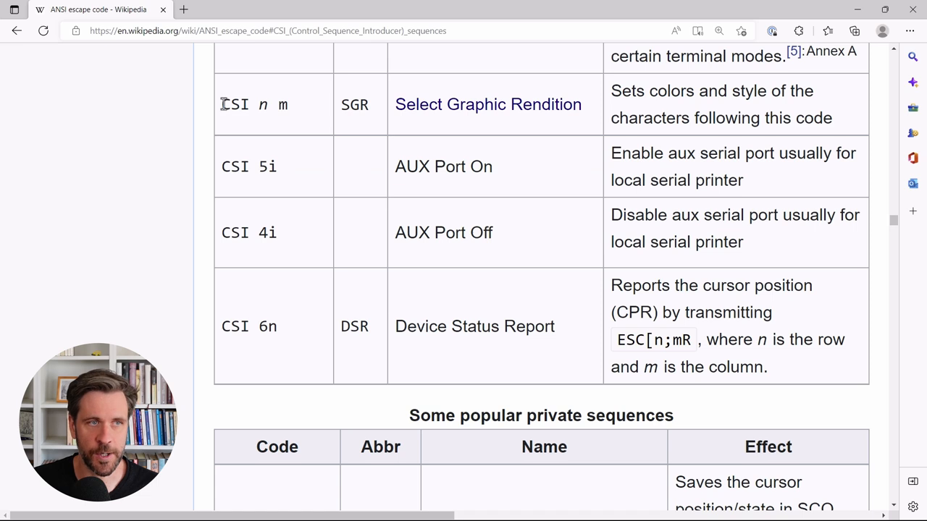
{"action": "mouse_move", "coordinate": [305, 139]}
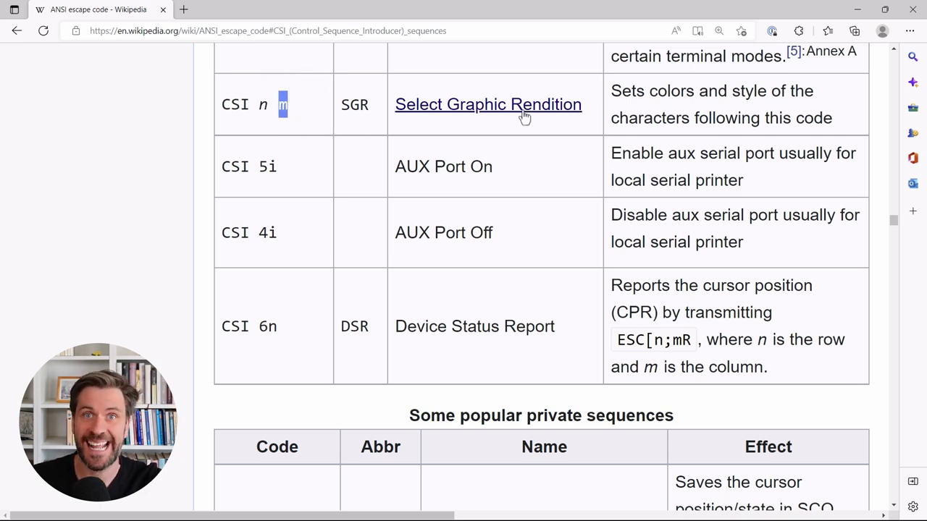
{"action": "mouse_move", "coordinate": [693, 149]}
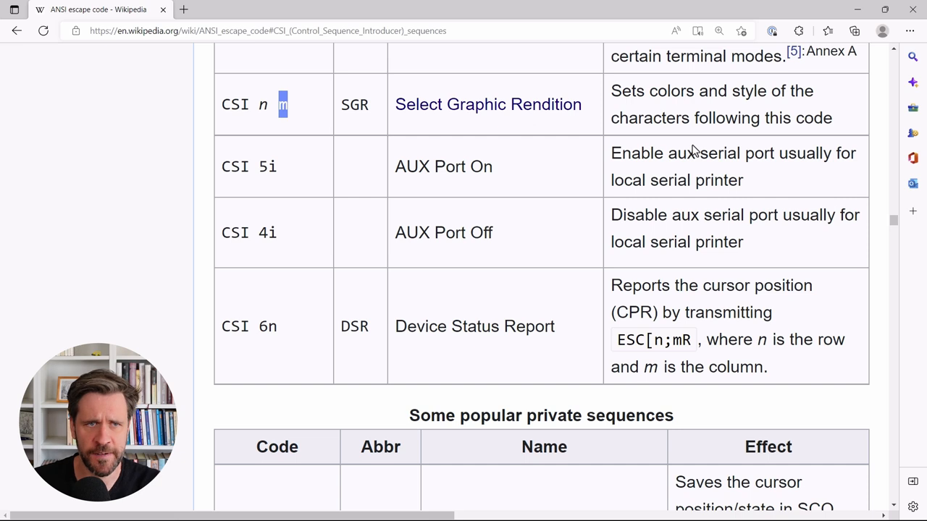
{"action": "left_click_drag", "start_coordinate": [610, 91], "coordinate": [765, 90]}
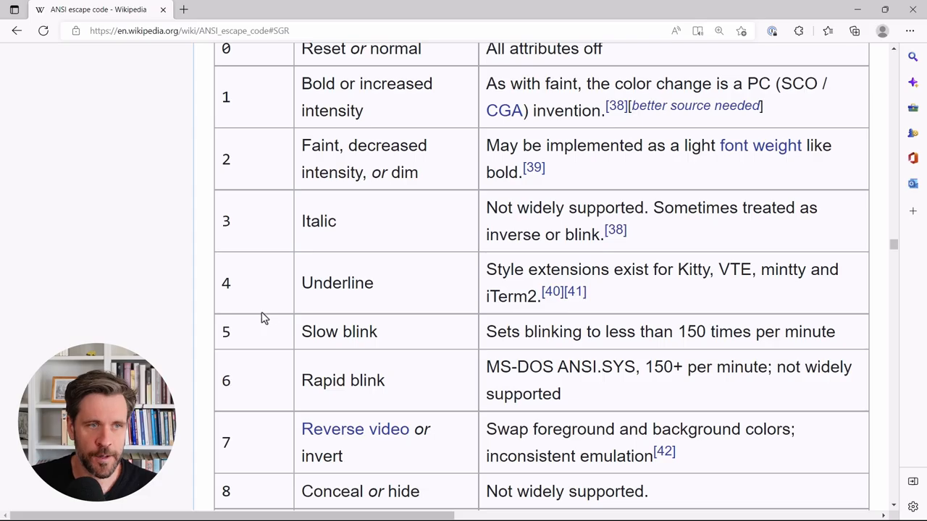
Highlight Underline (4), foreground codes 30–37, and red code 31
{"action": "double_click", "coordinate": [337, 283]}
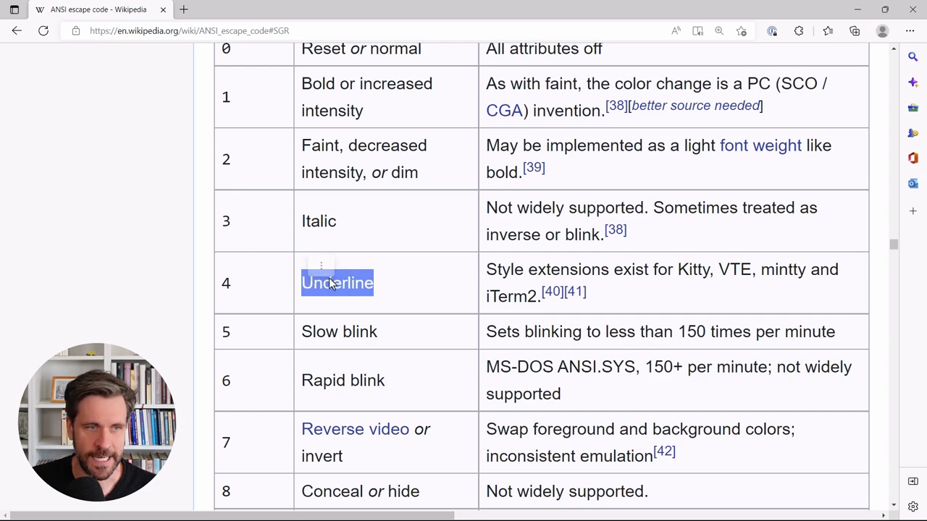
{"action": "scroll", "scroll_direction": "down", "scroll_amount": 3}
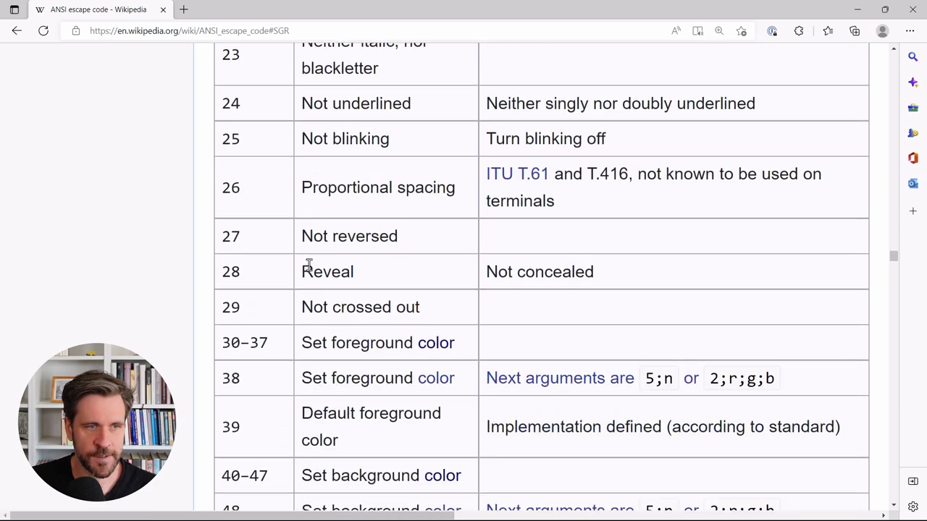
{"action": "double_click", "coordinate": [377, 333]}
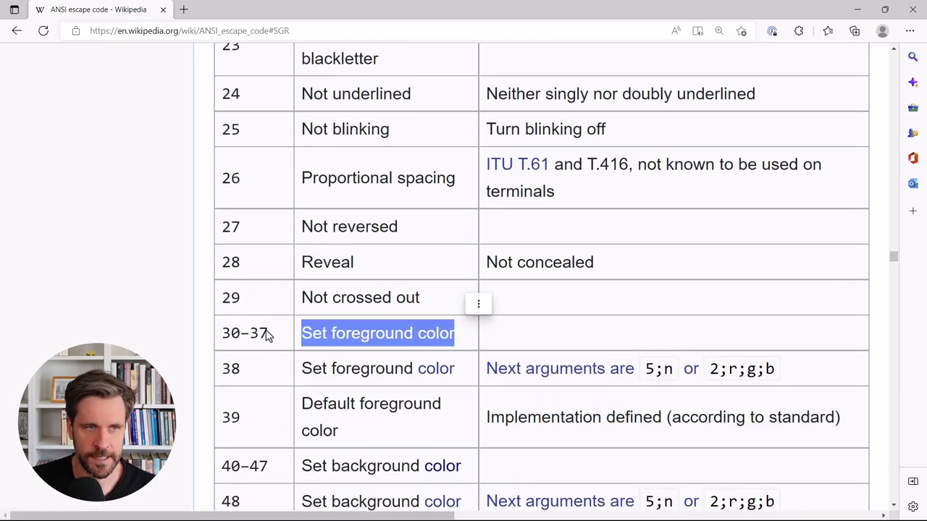
{"action": "scroll", "scroll_direction": "down", "scroll_amount": 3}
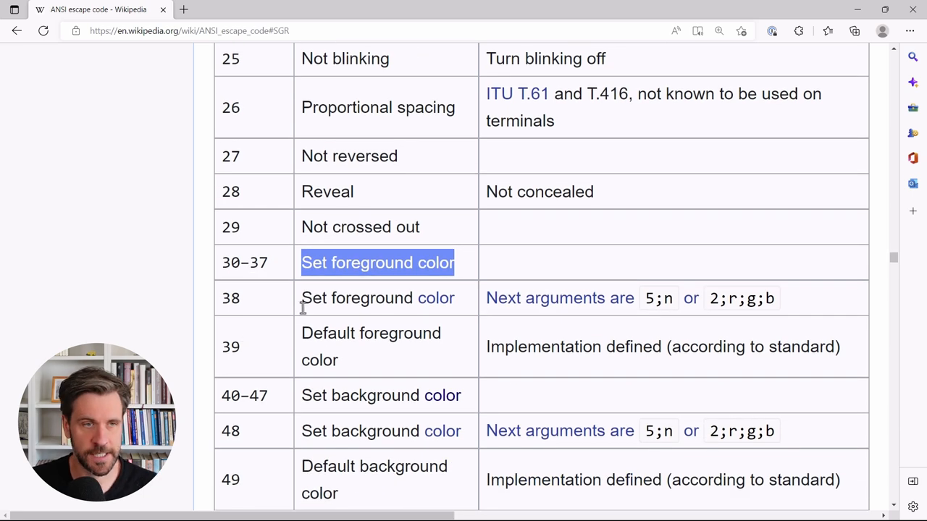
{"action": "scroll", "scroll_direction": "down", "scroll_amount": 3}
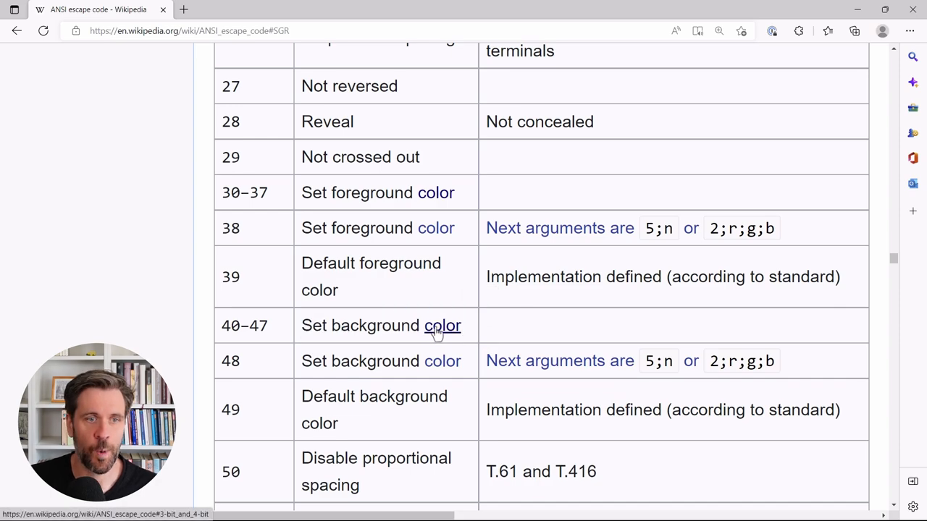
{"action": "scroll", "scroll_direction": "down", "scroll_amount": 3}
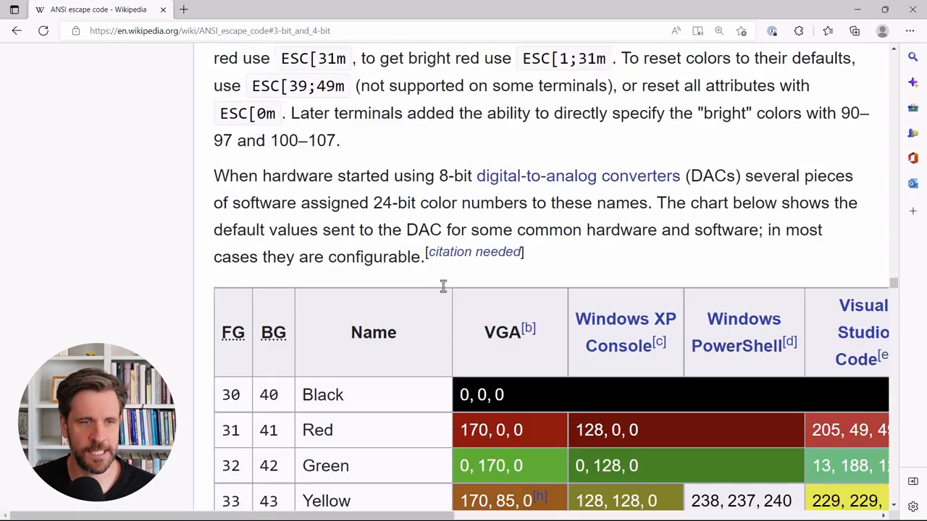
{"action": "scroll", "scroll_direction": "down", "scroll_amount": 3}
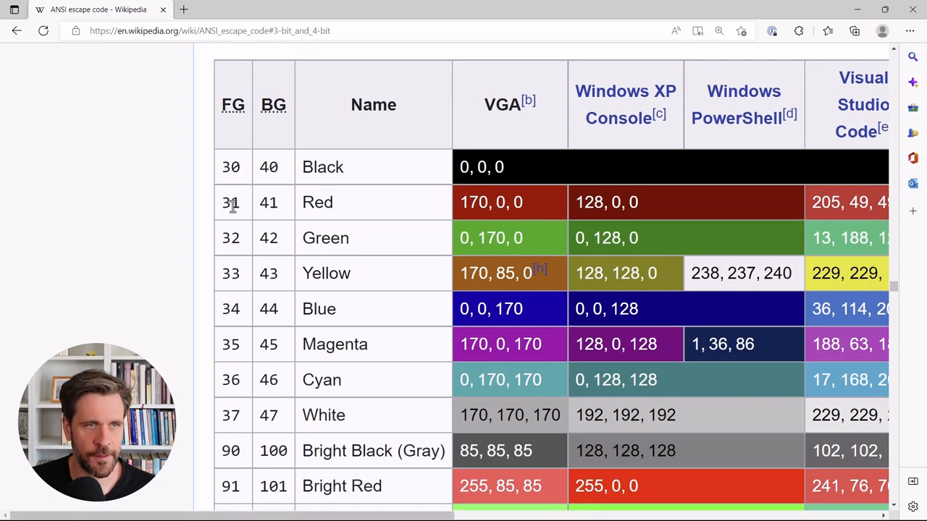
{"action": "double_click", "coordinate": [230, 202]}
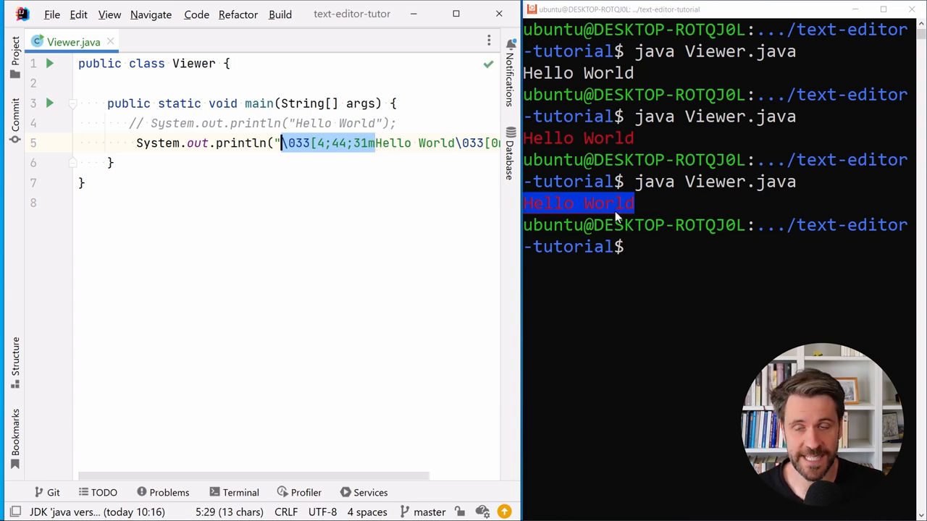
Scroll right to show the full println ending with \033[0m
{"action": "scroll", "scroll_direction": "right", "scroll_amount": 3}
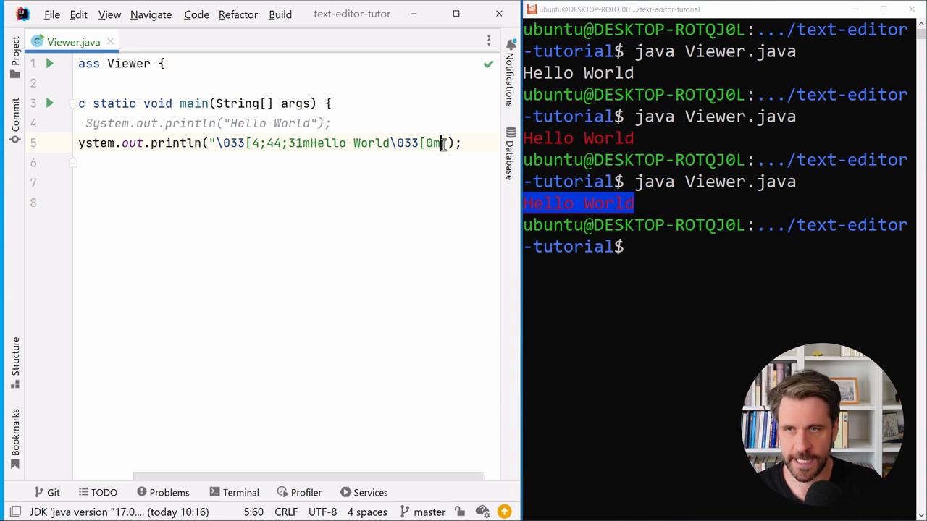
Type plain 'Hello' after the \033[0m reset code
{"action": "type", "text": "Hello"}
{"action": "left_click", "coordinate": [718, 247]}
{"action": "type", "text": "java Viewer.java"}
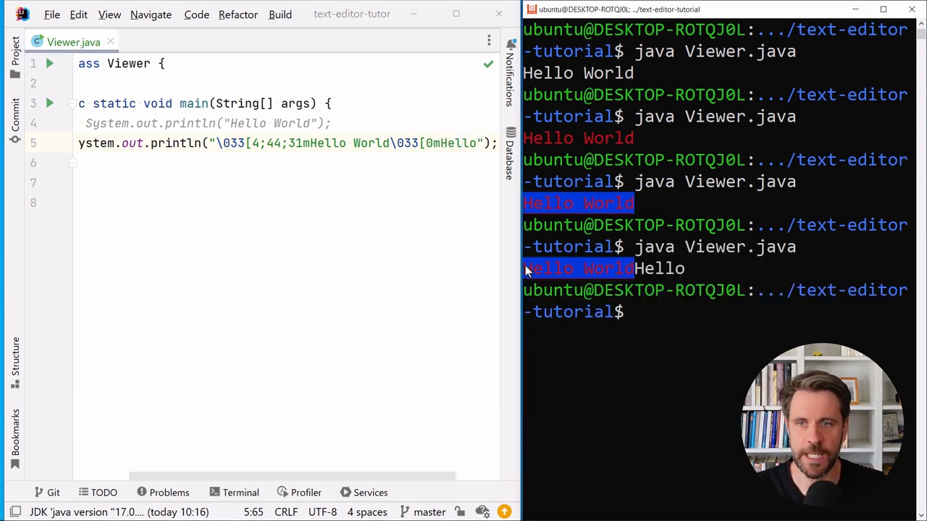
{"action": "mouse_move", "coordinate": [533, 277]}
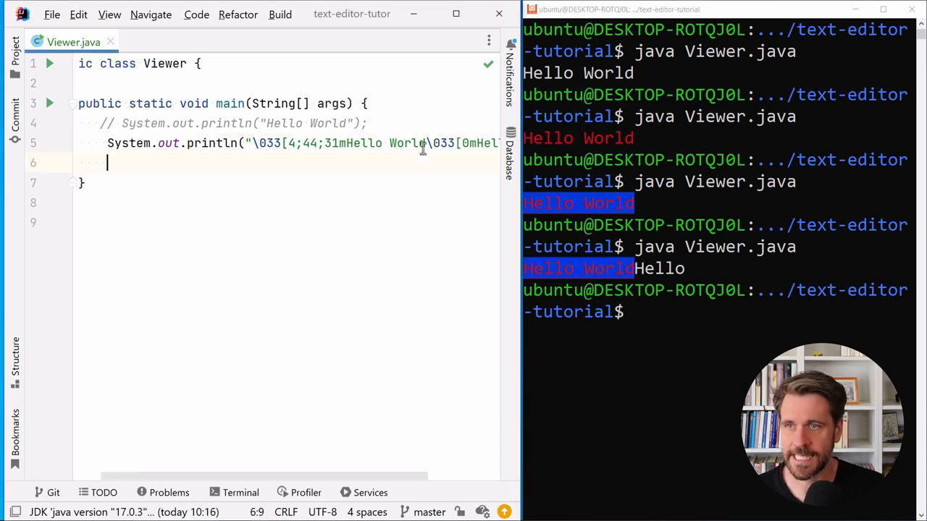
Add a \033[2J clear-screen print, run it, and duplicate the line
{"action": "key", "text": "ctrl+d"}
{"action": "type", "text": "System.out.println(\"\\033[\");"}
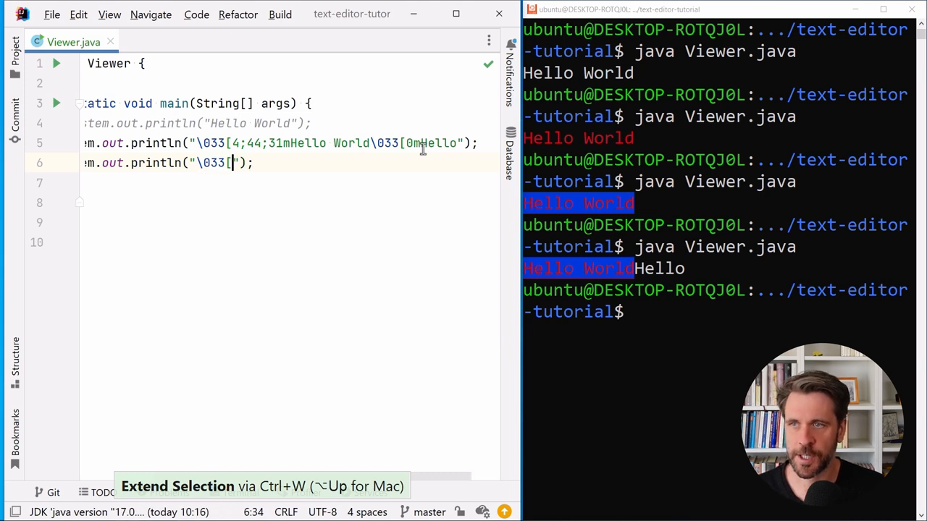
{"action": "type", "text": "2J"}
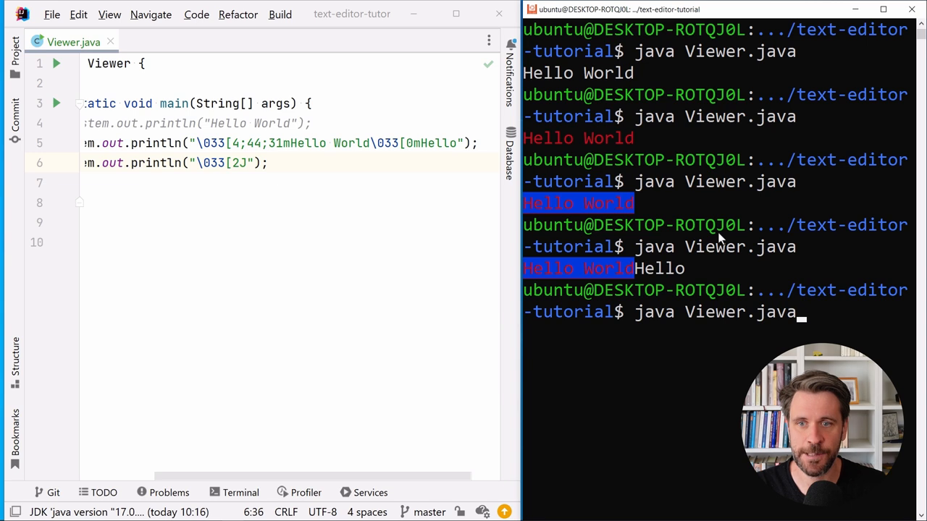
{"action": "key", "text": "Return"}
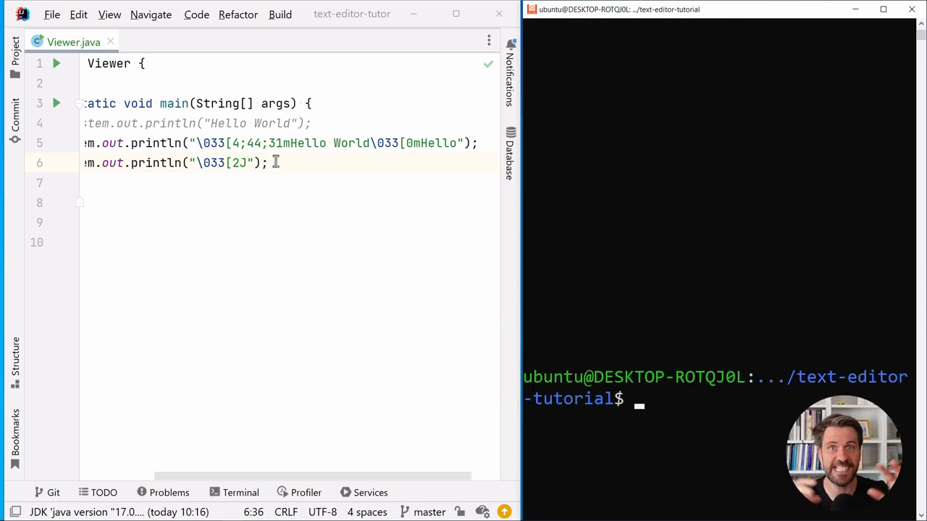
{"action": "left_click", "coordinate": [241, 143]}
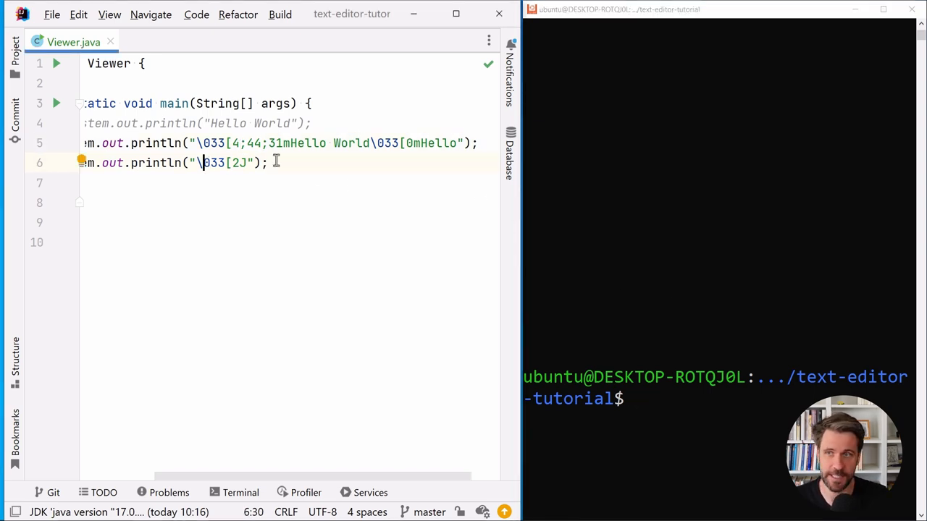
{"action": "key", "text": "ctrl+d"}
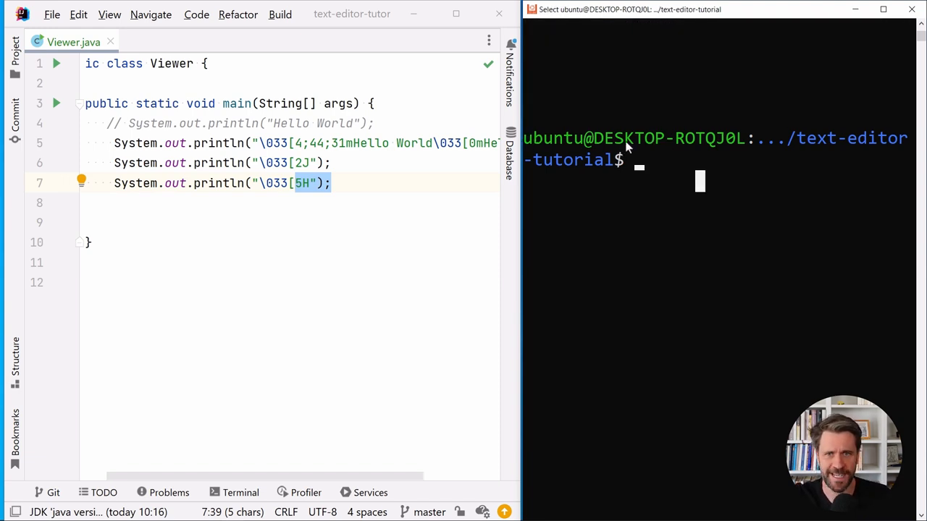
{"action": "mouse_move", "coordinate": [645, 145]}
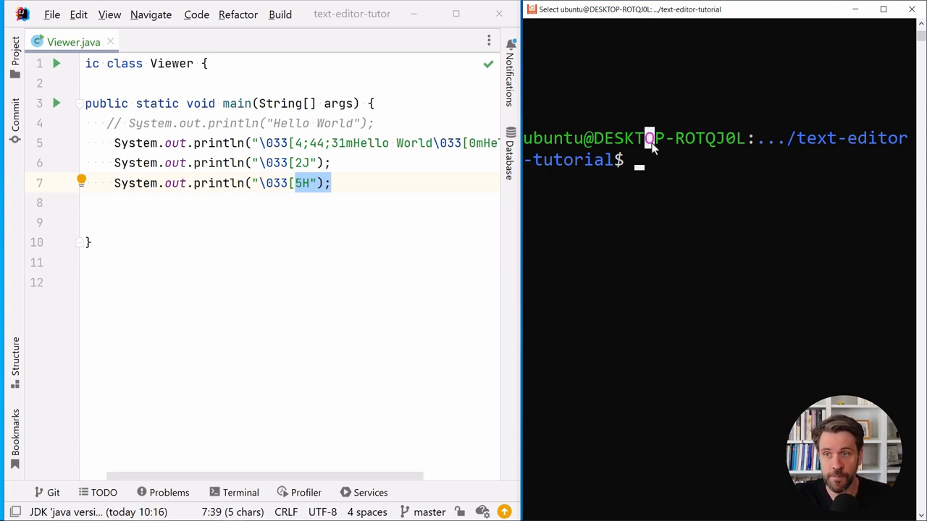
{"action": "mouse_move", "coordinate": [653, 165]}
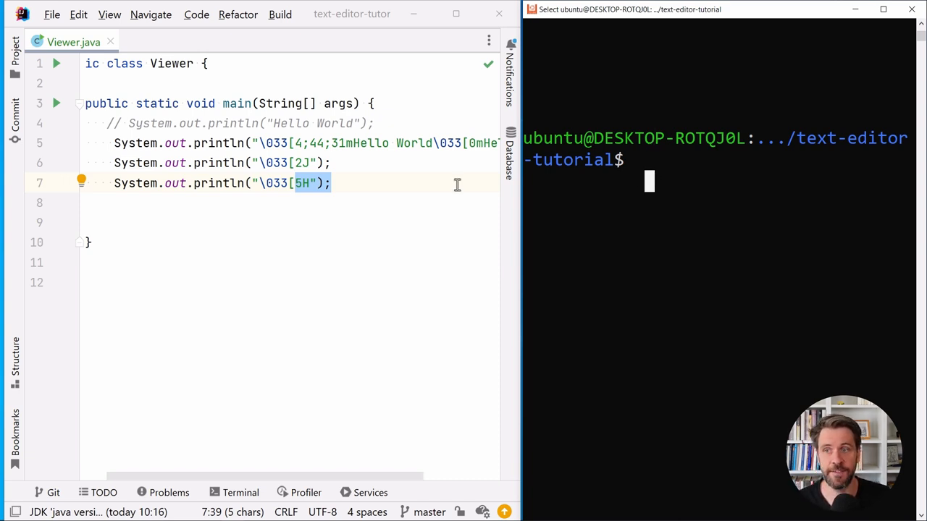
Return to the Viewer.java editor after the cursor-to-row-5 run
{"action": "left_click", "coordinate": [380, 183]}
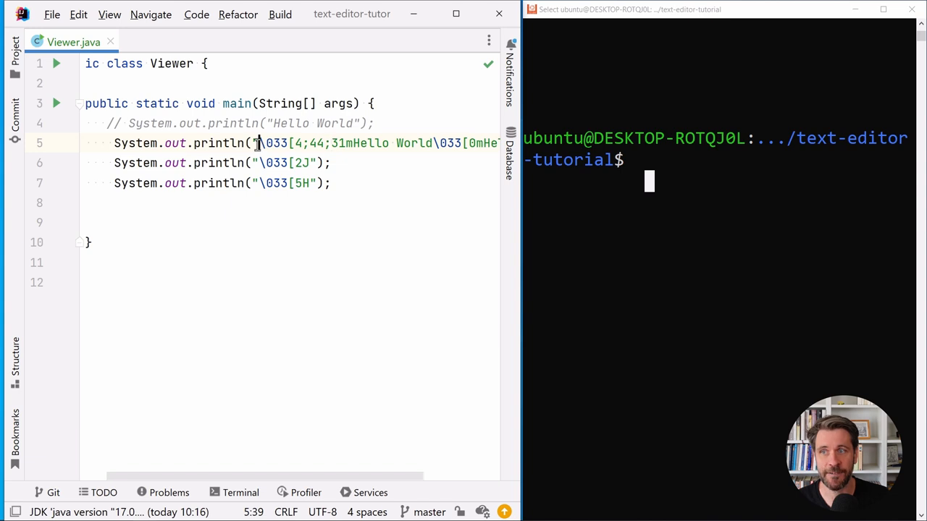
Select the three escape-code print lines to comment them out
{"action": "left_click_drag", "start_coordinate": [259, 142], "coordinate": [347, 142]}
{"action": "type", "text": "java Viewer.java"}
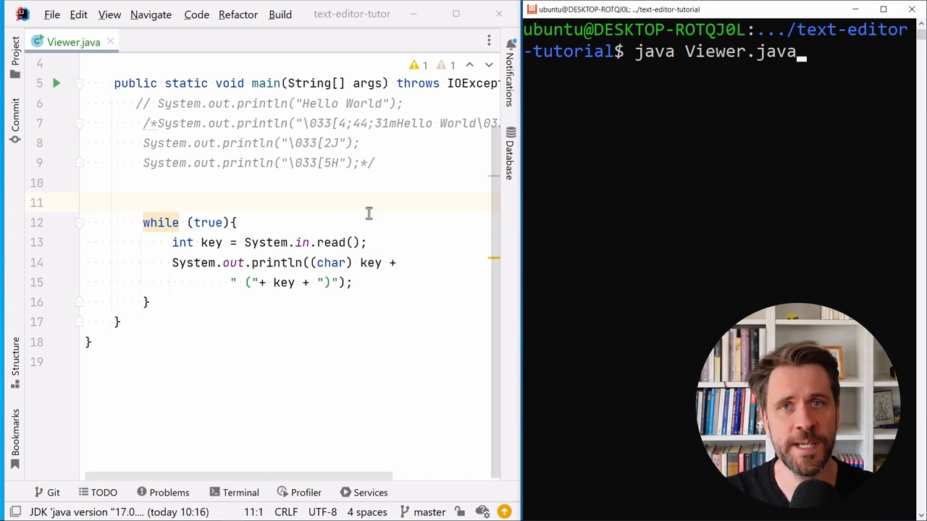
{"action": "left_click", "coordinate": [137, 222]}
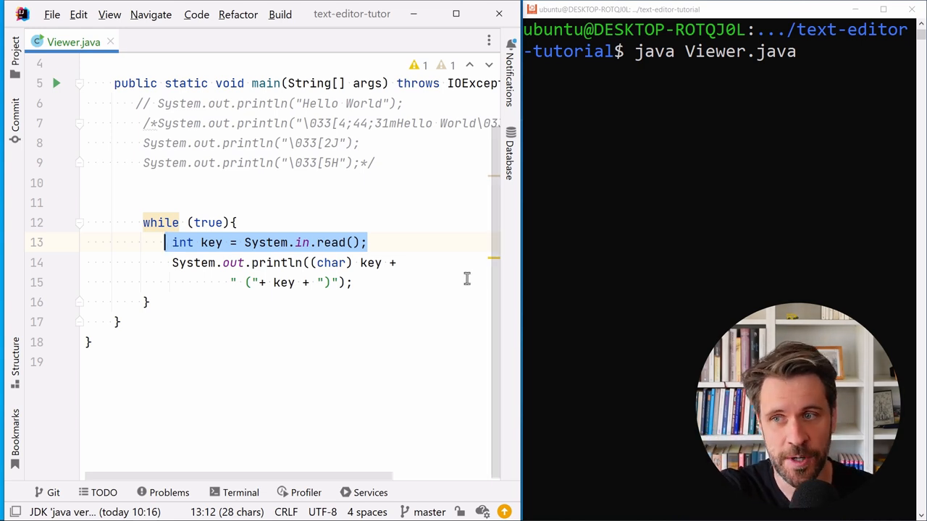
{"action": "mouse_move", "coordinate": [437, 249]}
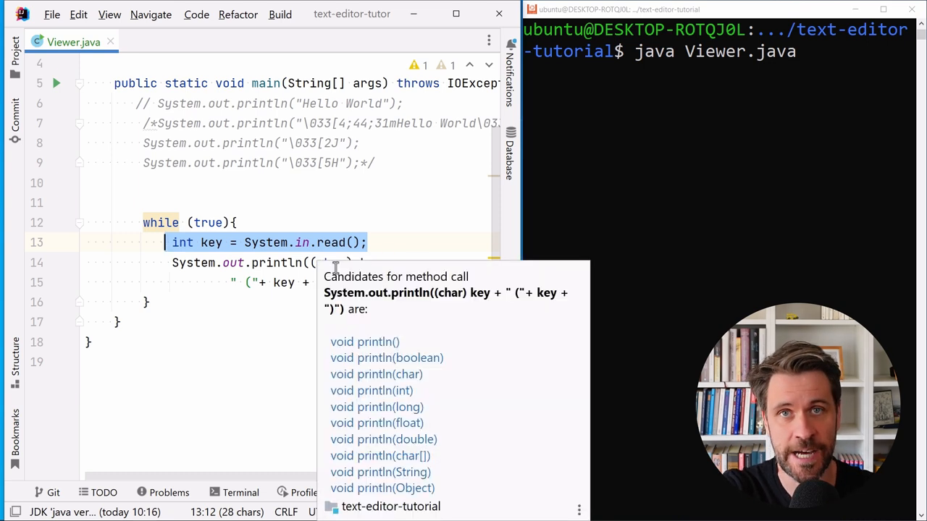
{"action": "key", "text": "Escape"}
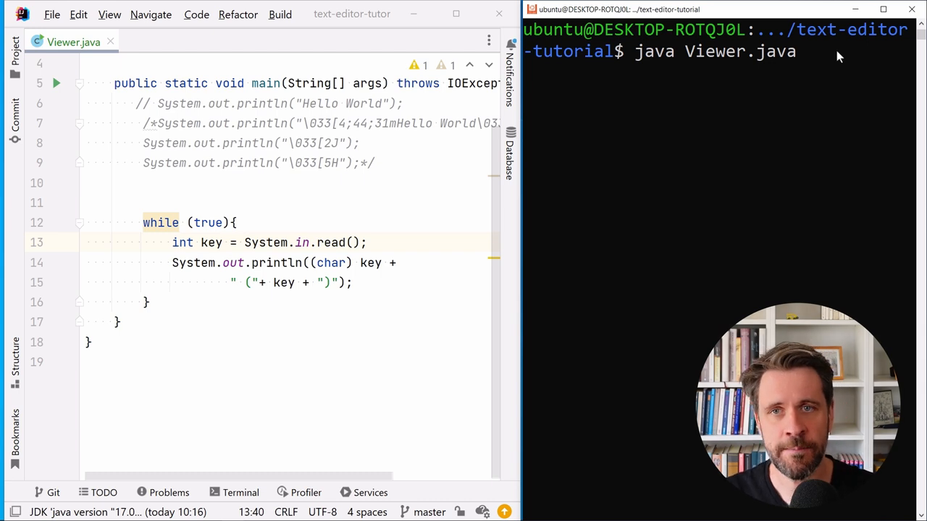
Type asdfgh into the running Viewer to see each key's code
{"action": "type", "text": "as"}
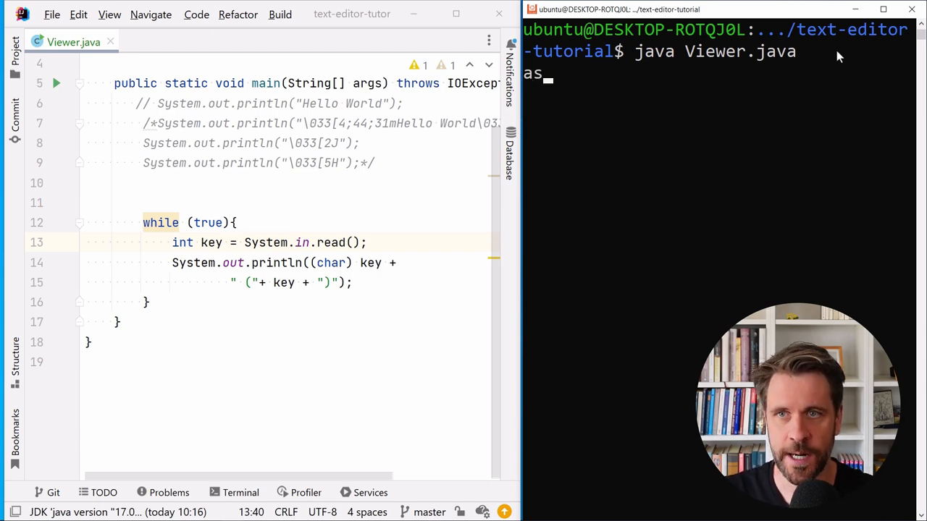
{"action": "type", "text": "dfgh"}
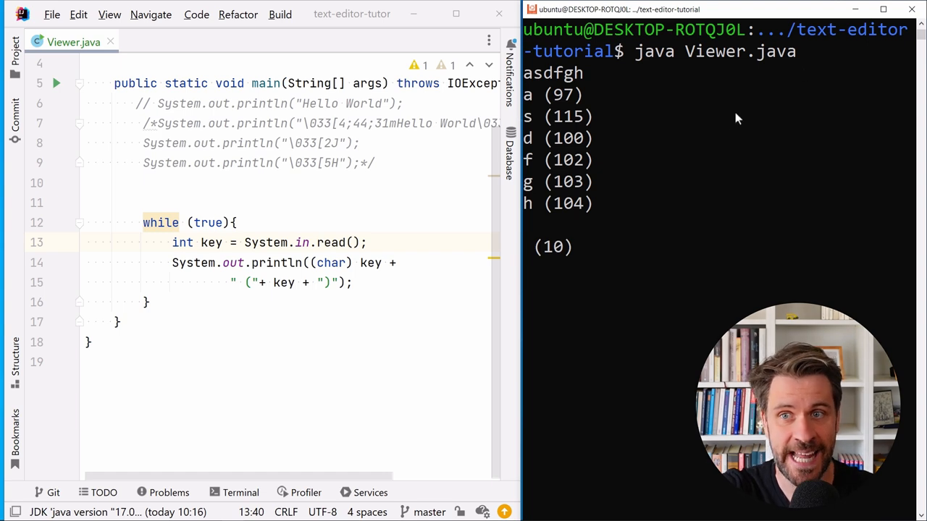
{"action": "mouse_move", "coordinate": [679, 172]}
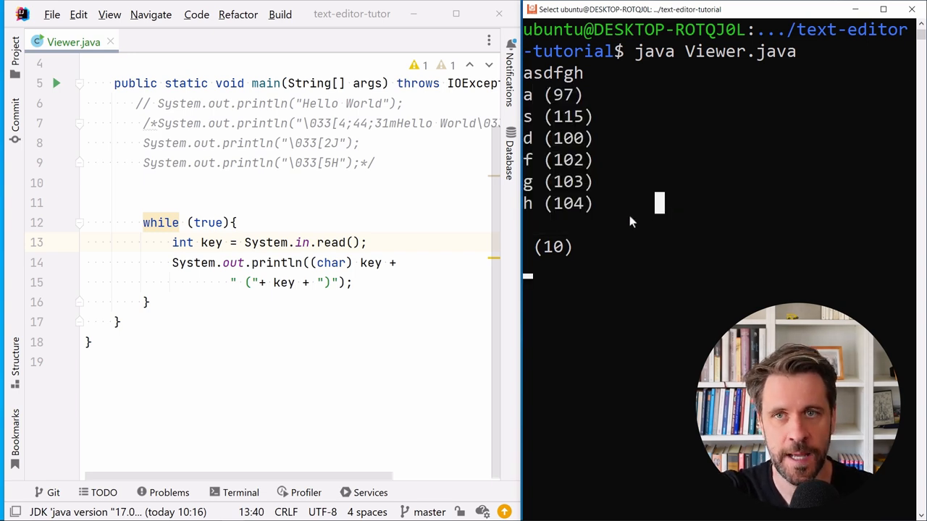
{"action": "mouse_move", "coordinate": [638, 205]}
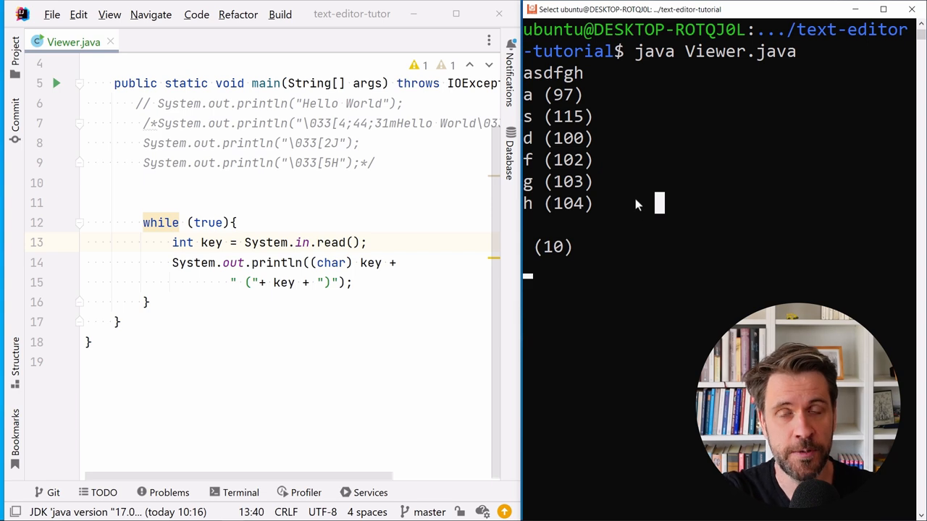
{"action": "mouse_move", "coordinate": [634, 202]}
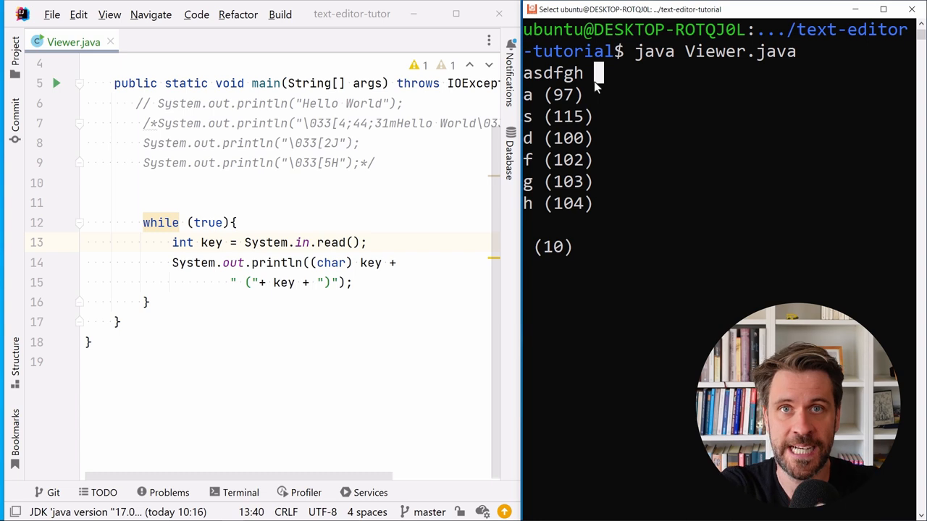
{"action": "mouse_move", "coordinate": [756, 182]}
{"action": "type", "text": "man termios"}
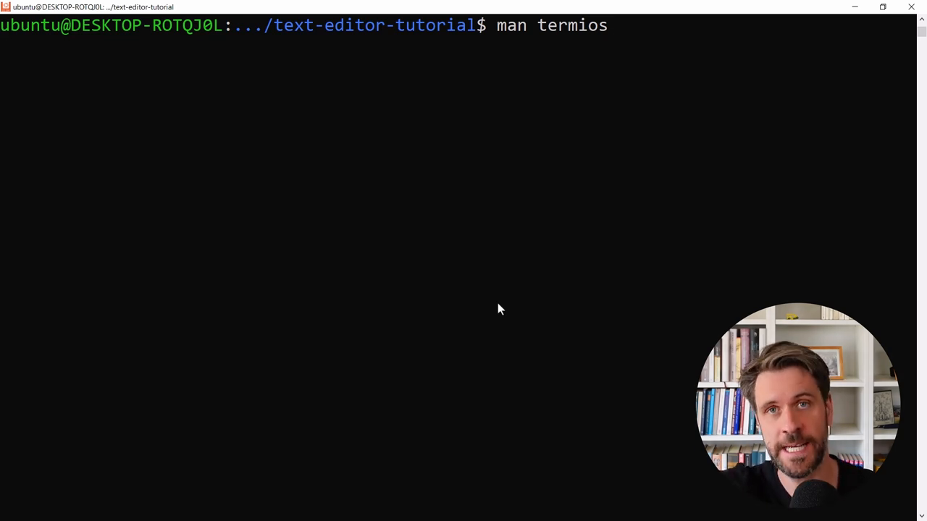
Run man termios and select the tcgetattr and tcsetattr declarations
{"action": "key", "text": "Return"}
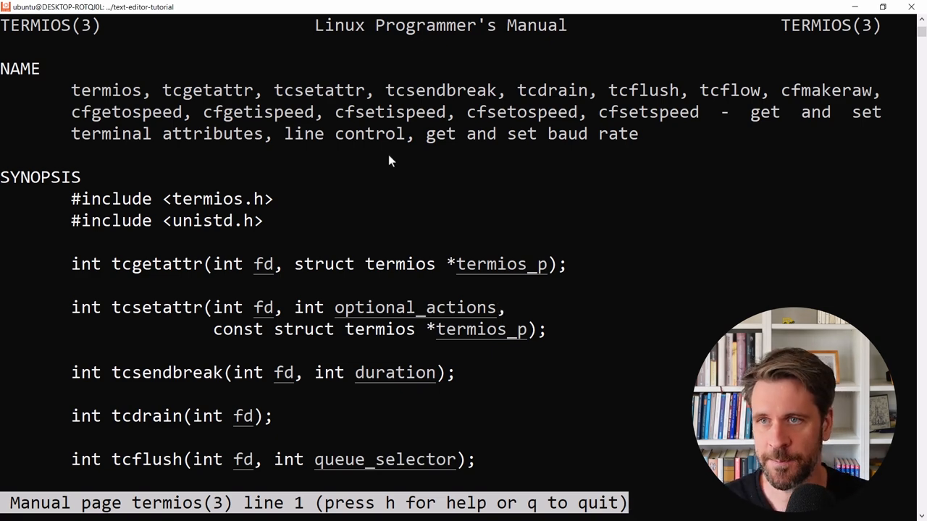
{"action": "left_click_drag", "start_coordinate": [391, 161], "coordinate": [641, 125]}
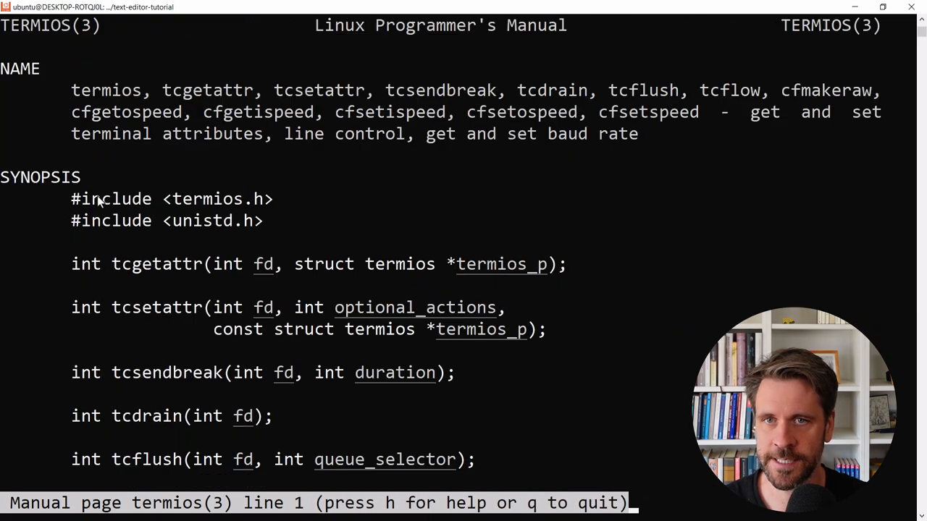
{"action": "mouse_move", "coordinate": [42, 289]}
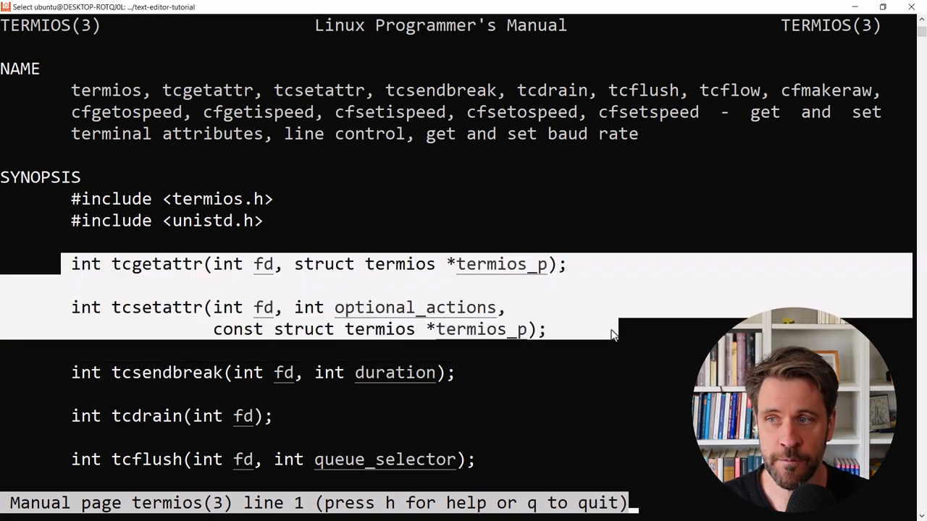
{"action": "mouse_move", "coordinate": [168, 269]}
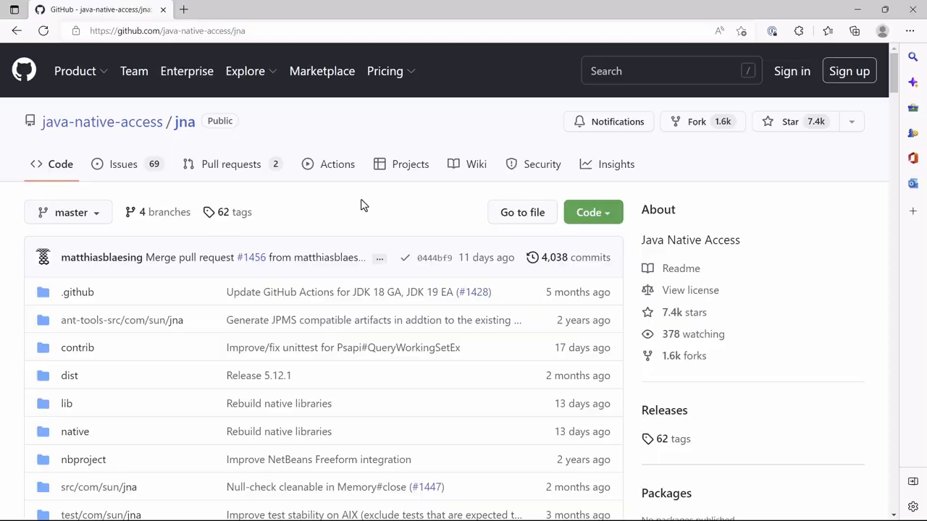
{"action": "mouse_move", "coordinate": [113, 134]}
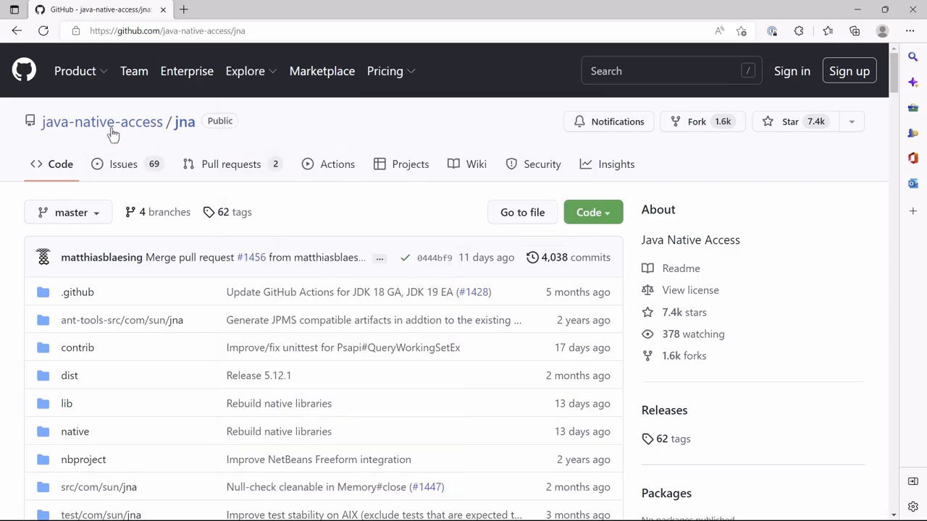
{"action": "mouse_move", "coordinate": [334, 231]}
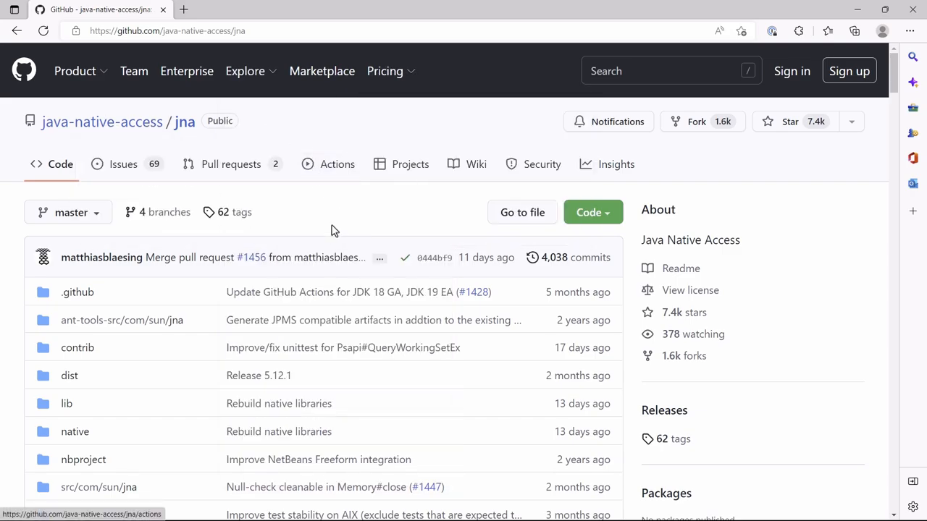
Scroll through the JNA repository README on GitHub
{"action": "scroll", "scroll_direction": "down", "scroll_amount": 3}
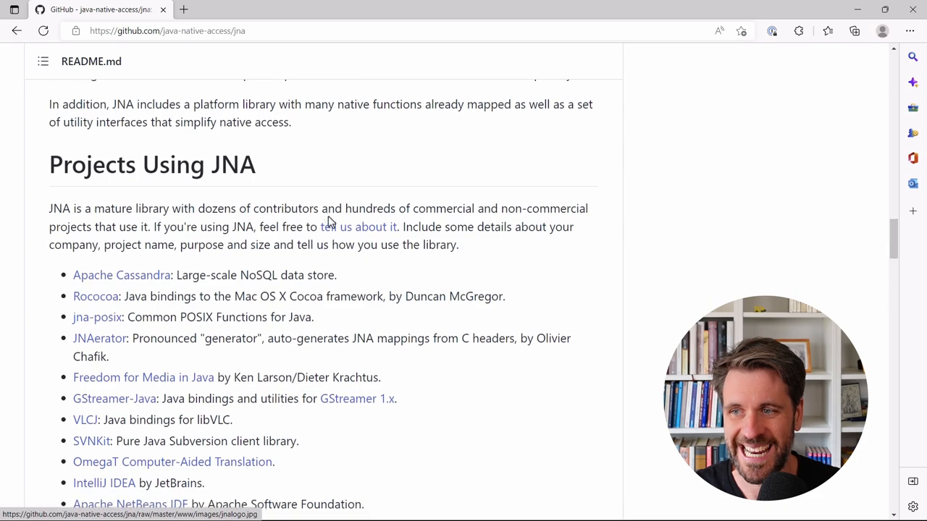
{"action": "scroll", "scroll_direction": "up", "scroll_amount": 3}
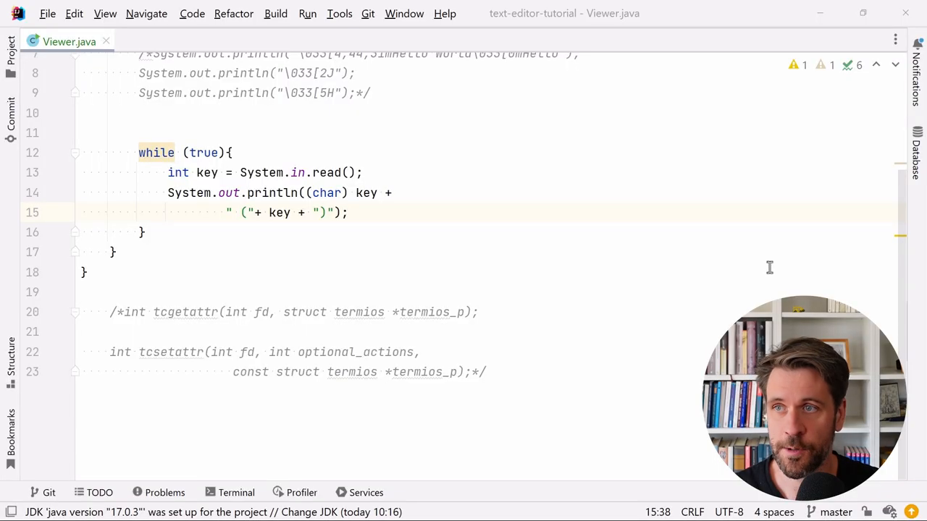
Add jna-5.12.1.jar as a library from the Project tool window, then return to Viewer.java
{"action": "left_click", "coordinate": [10, 54]}
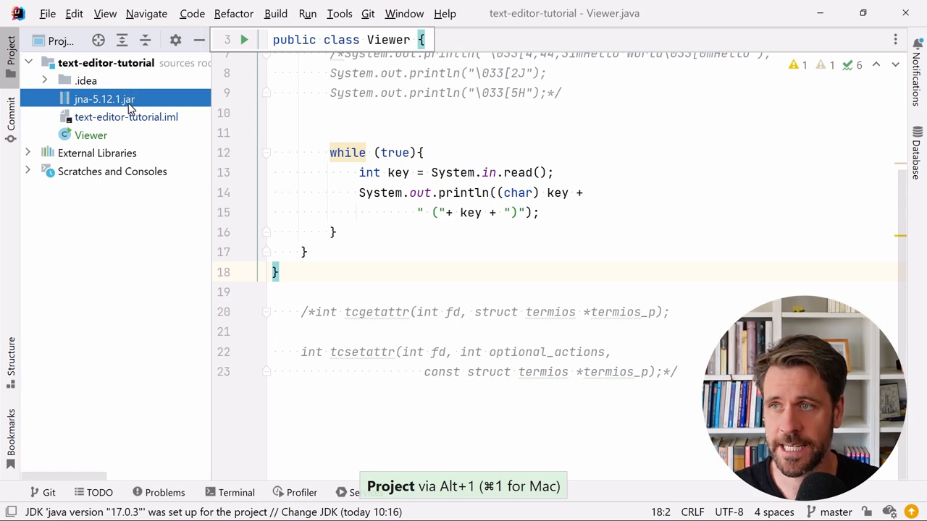
{"action": "right_click", "coordinate": [104, 99]}
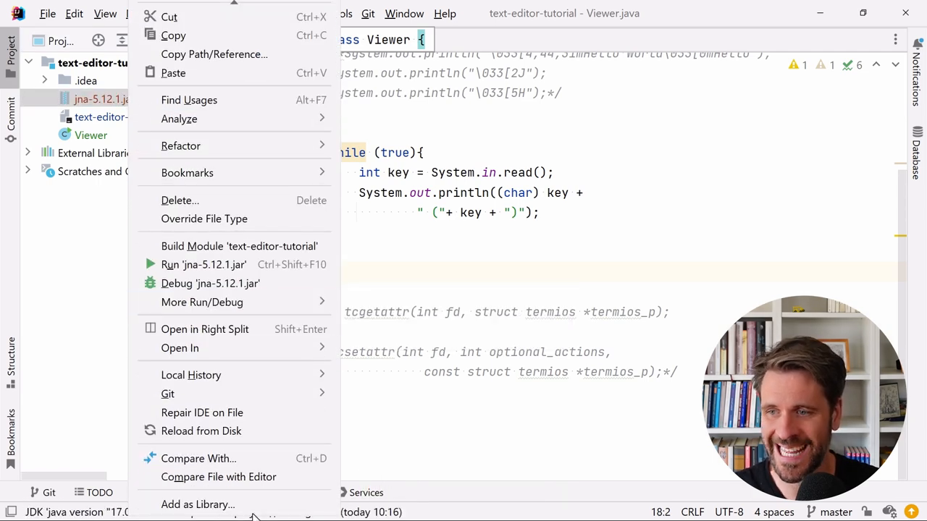
{"action": "left_click", "coordinate": [198, 504]}
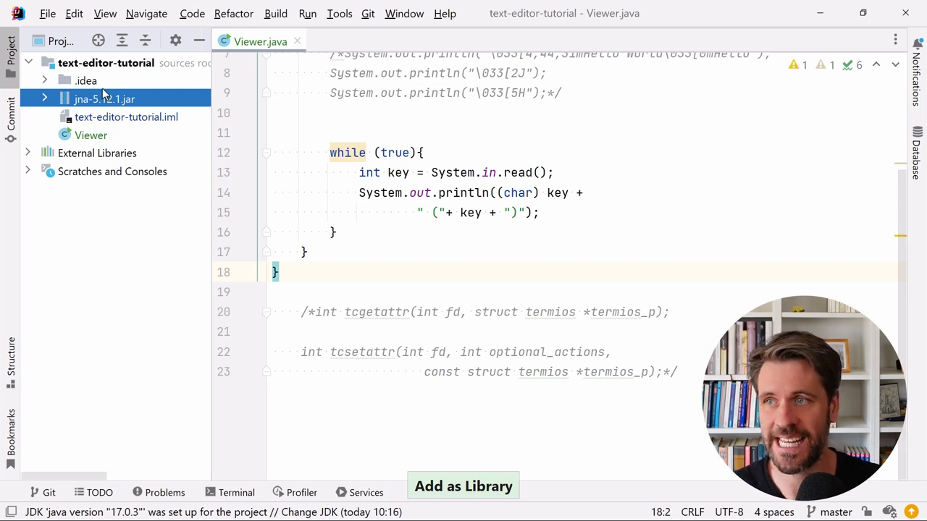
{"action": "left_click", "coordinate": [461, 272]}
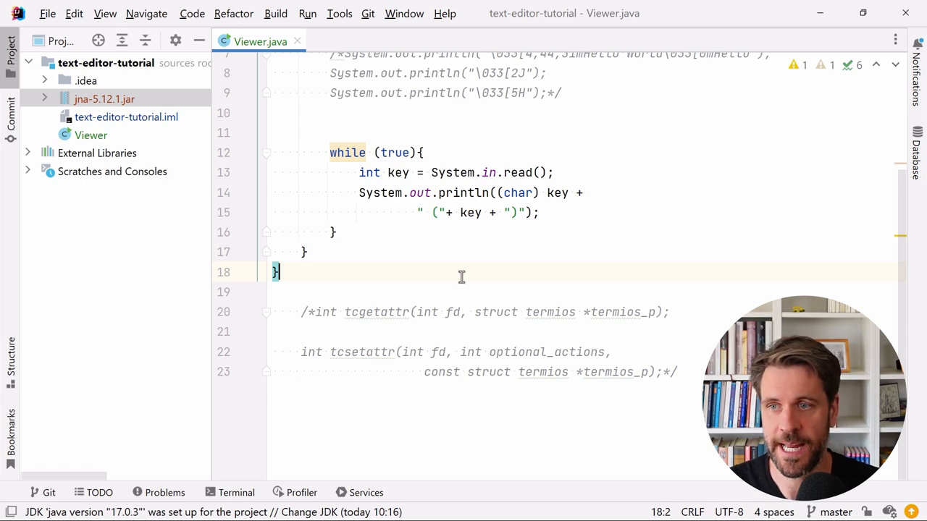
Declare interface LibC extends Library and select tcgetattr's struct termios parameter for replacement
{"action": "type", "text": "interface LibC"}
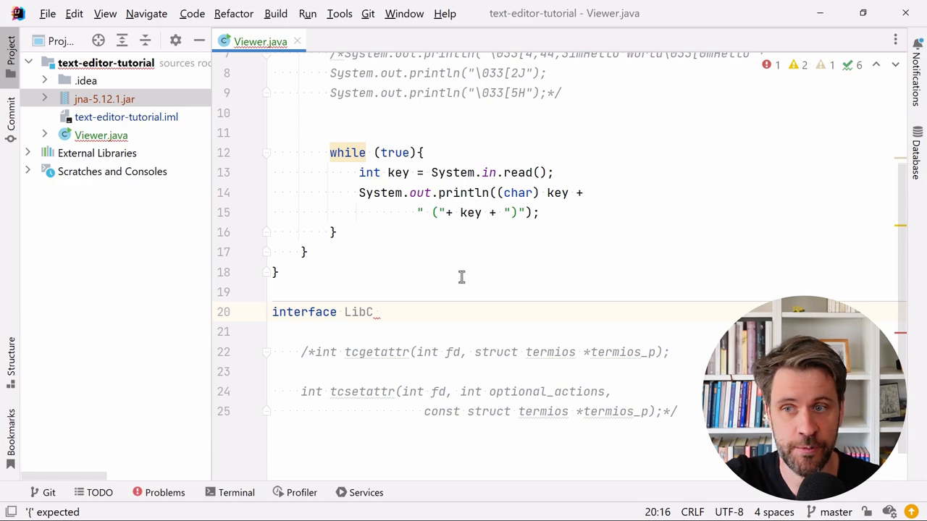
{"action": "type", "text": "_e"}
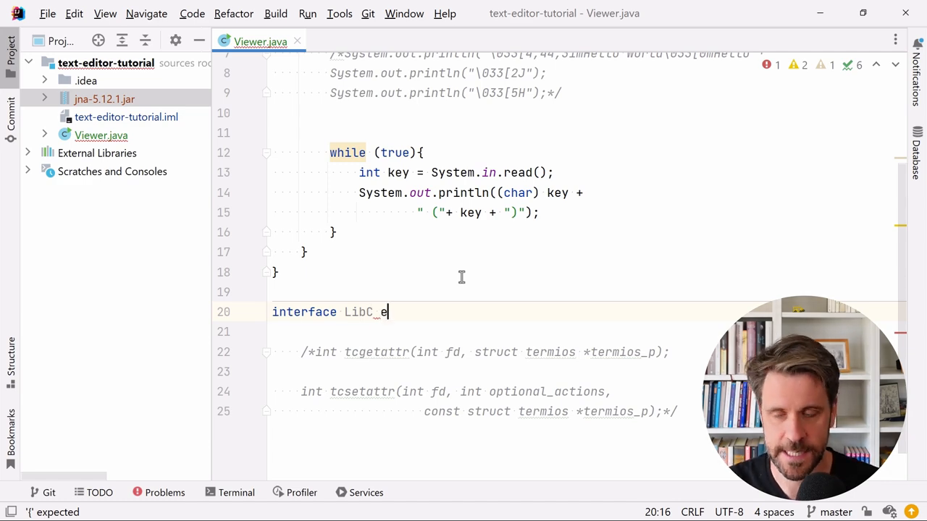
{"action": "type", "text": "extends Library {"}
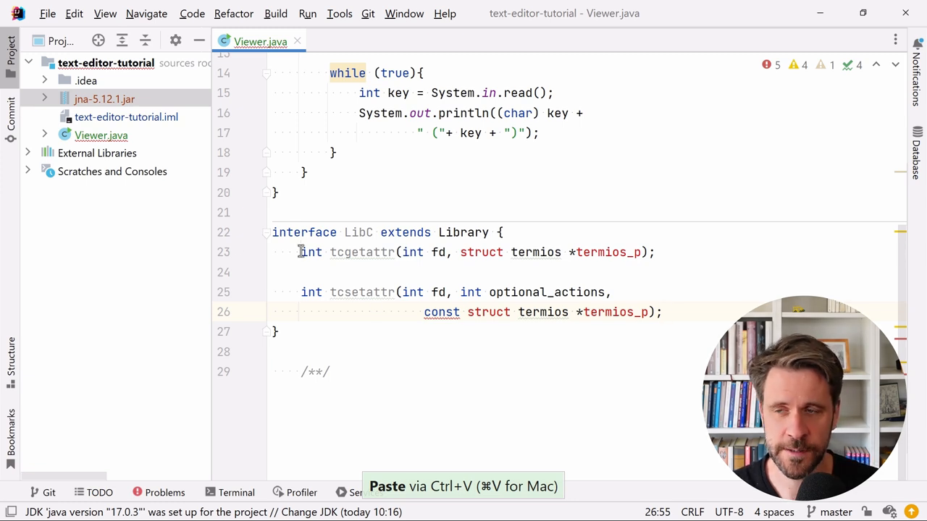
{"action": "double_click", "coordinate": [413, 251]}
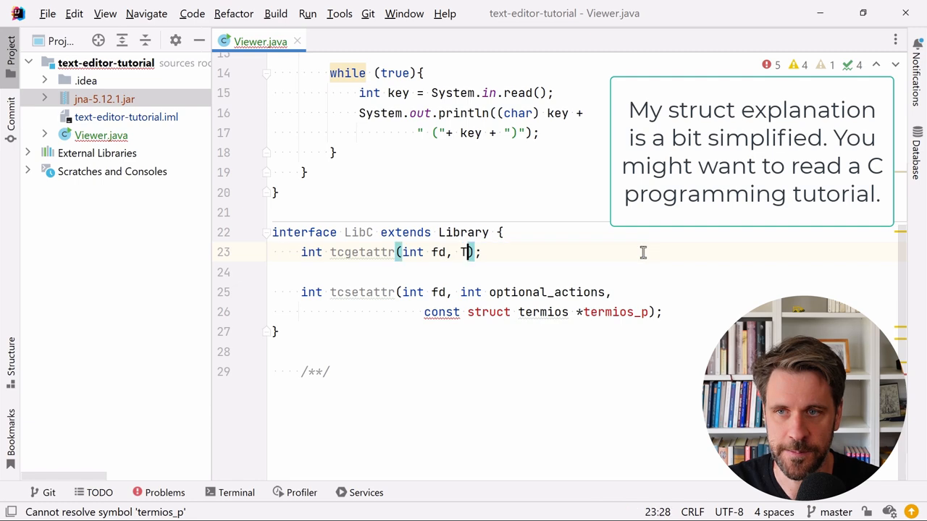
Use a Termios termios parameter and add class Termios extends Structure inside LibC
{"action": "type", "text": "ermios termios"}
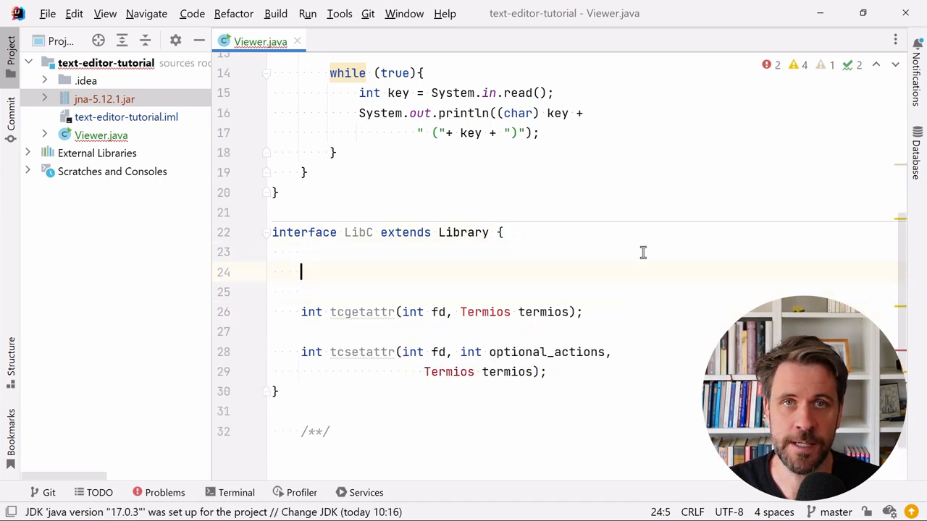
{"action": "type", "text": "class Termios"}
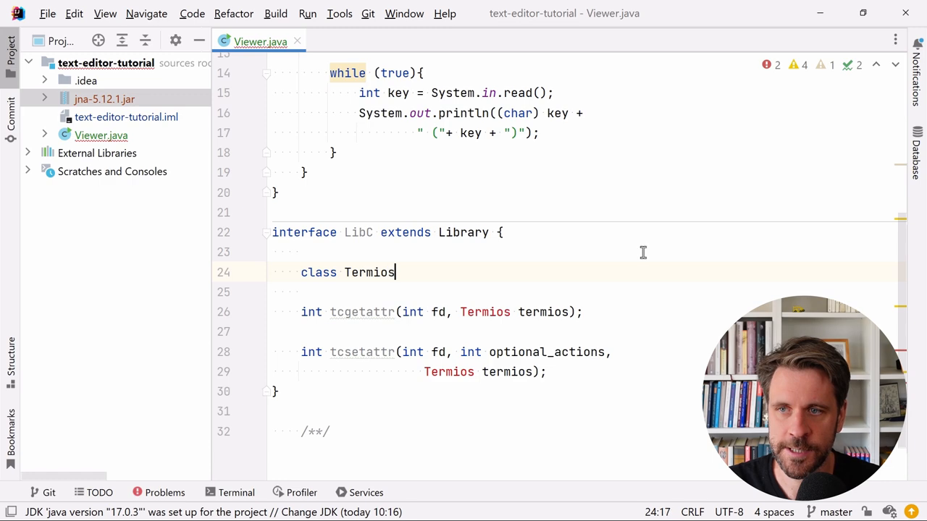
{"action": "type", "text": "_extends Structure {"}
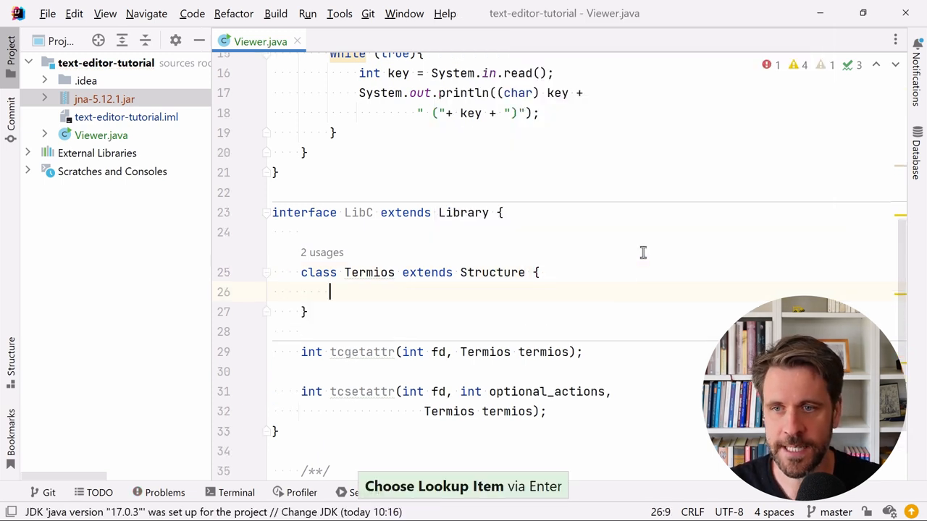
{"action": "scroll", "scroll_direction": "up", "scroll_amount": 3}
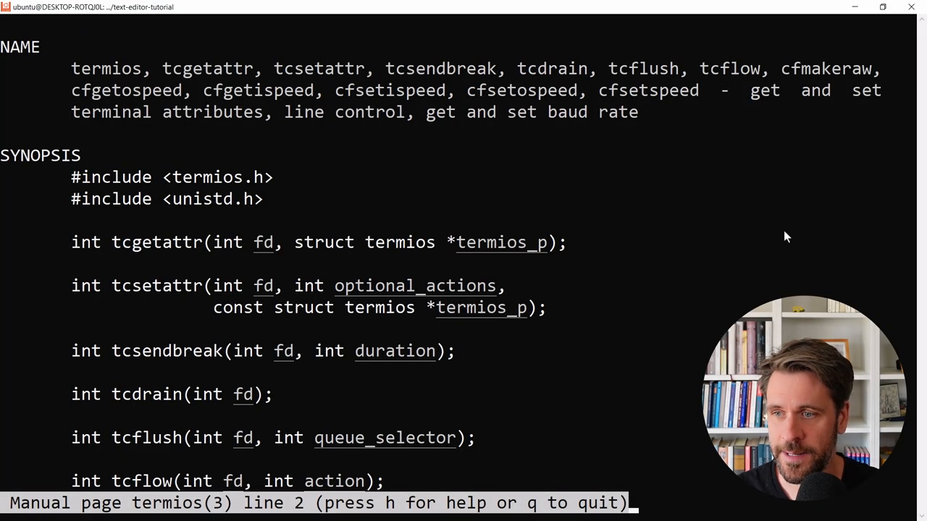
Find struct termios in the man page and paste its fields into Termios
{"action": "scroll", "scroll_direction": "down", "scroll_amount": 3}
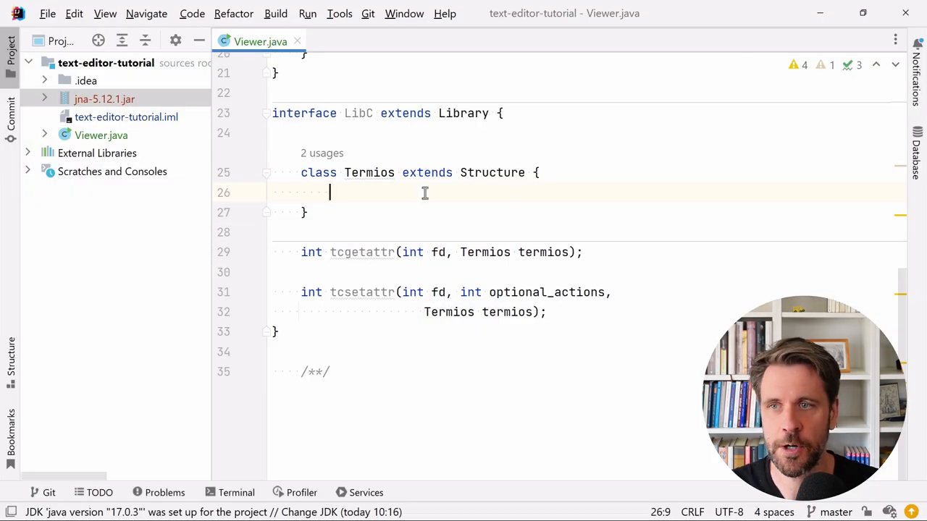
{"action": "key", "text": "ctrl+v"}
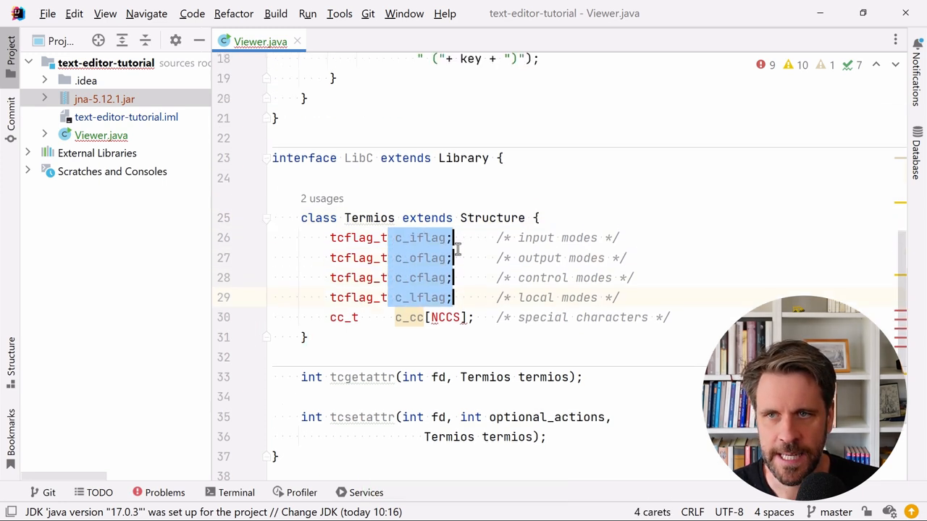
Select the unresolved tcflag_t type name, then the cc_t type name, in Termios
{"action": "left_click", "coordinate": [467, 272]}
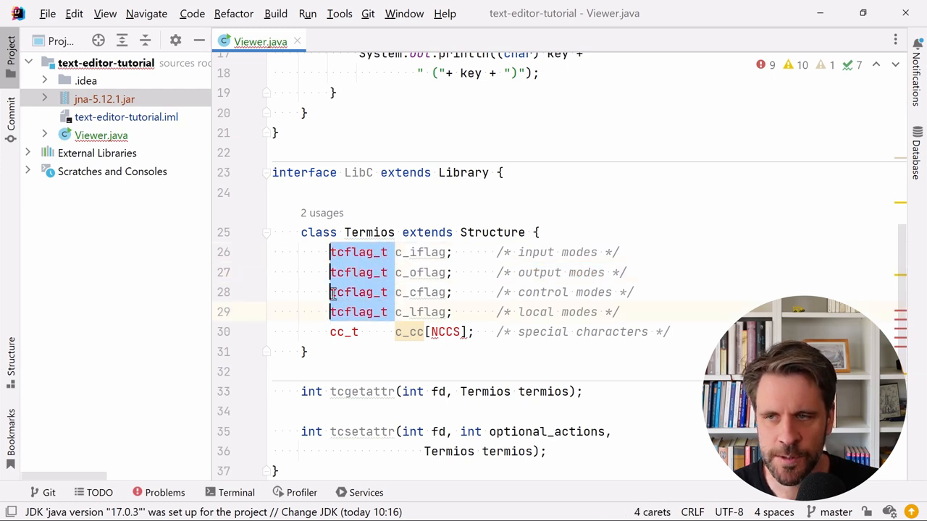
{"action": "left_click", "coordinate": [358, 252]}
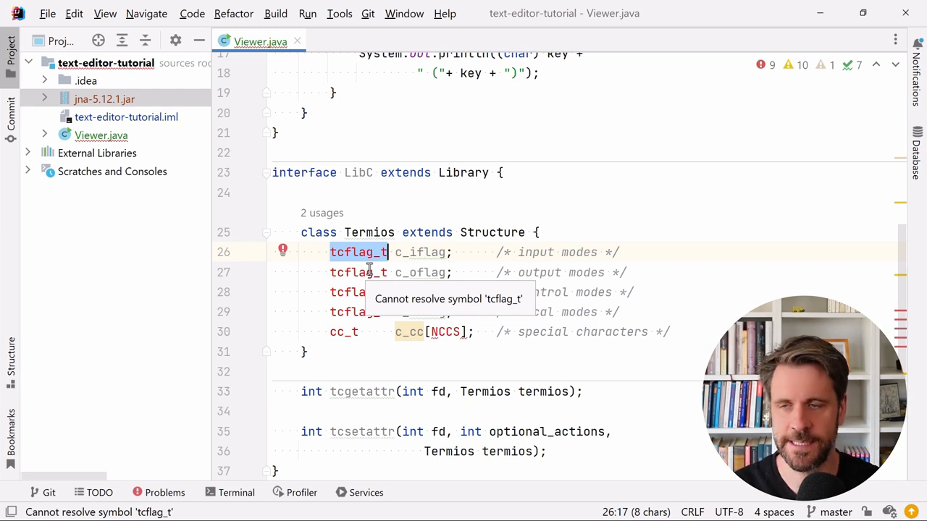
{"action": "left_click", "coordinate": [358, 252]}
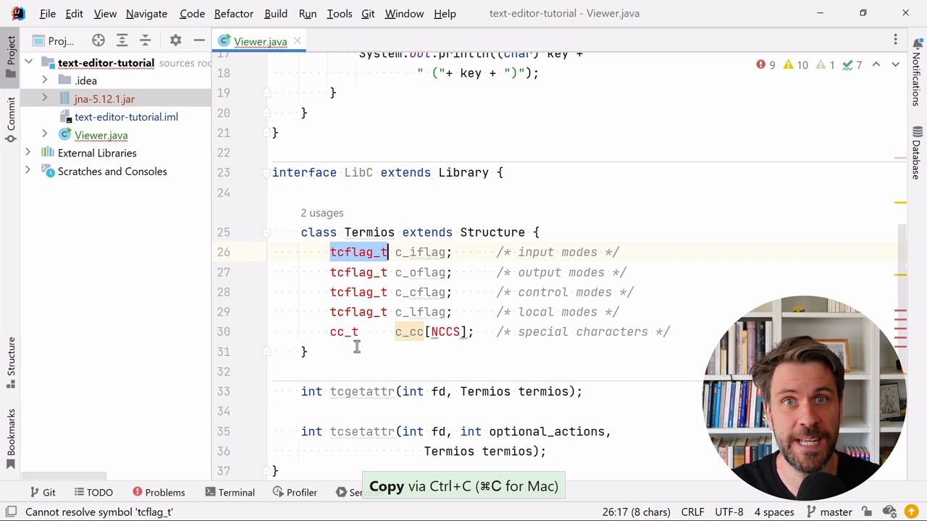
{"action": "left_click", "coordinate": [450, 331]}
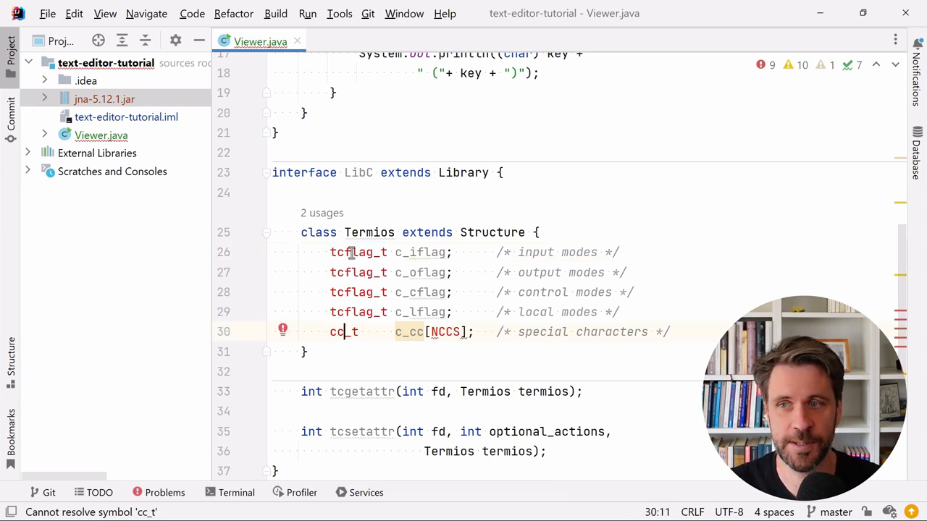
{"action": "double_click", "coordinate": [358, 252]}
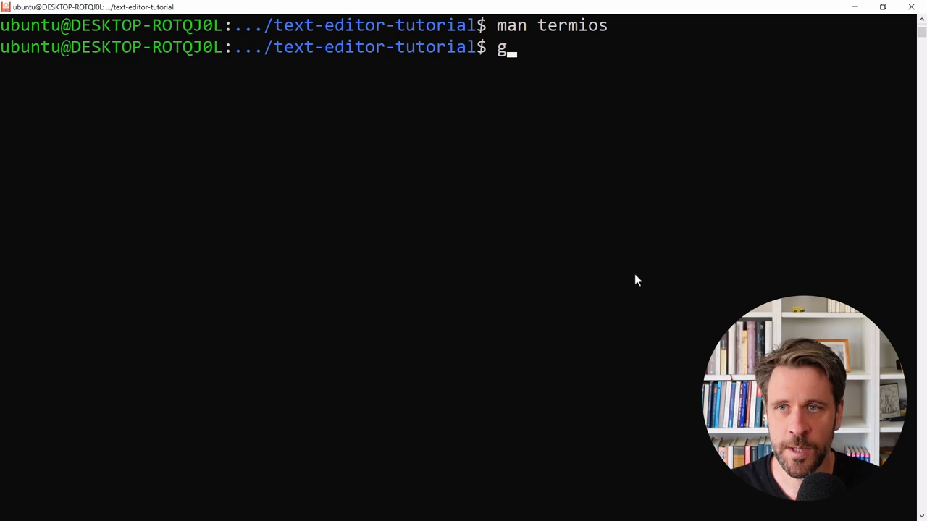
Grep /usr/include recursively for tcflag_t and select it in the unsigned int typedef line
{"action": "type", "text": "rep"}
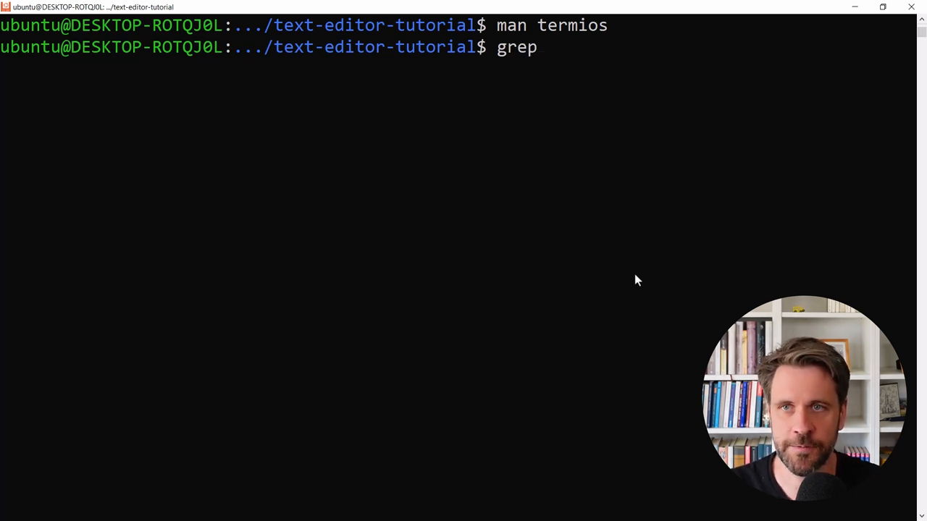
{"action": "type", "text": "-R tcflag_t"}
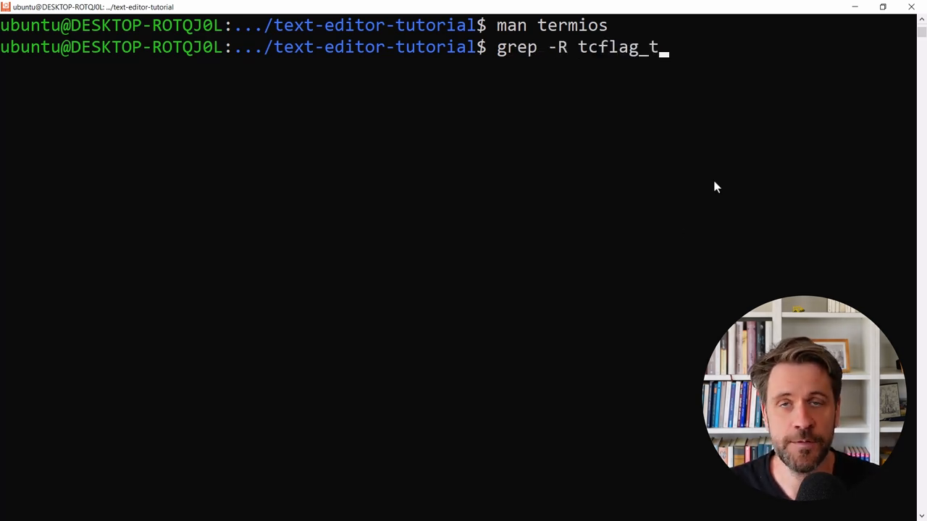
{"action": "type", "text": "/u"}
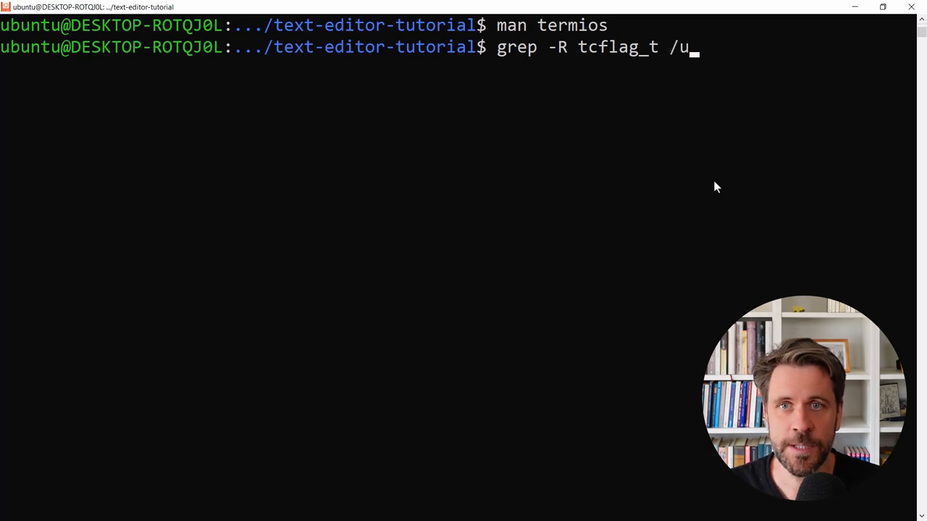
{"action": "type", "text": "sr/inlu"}
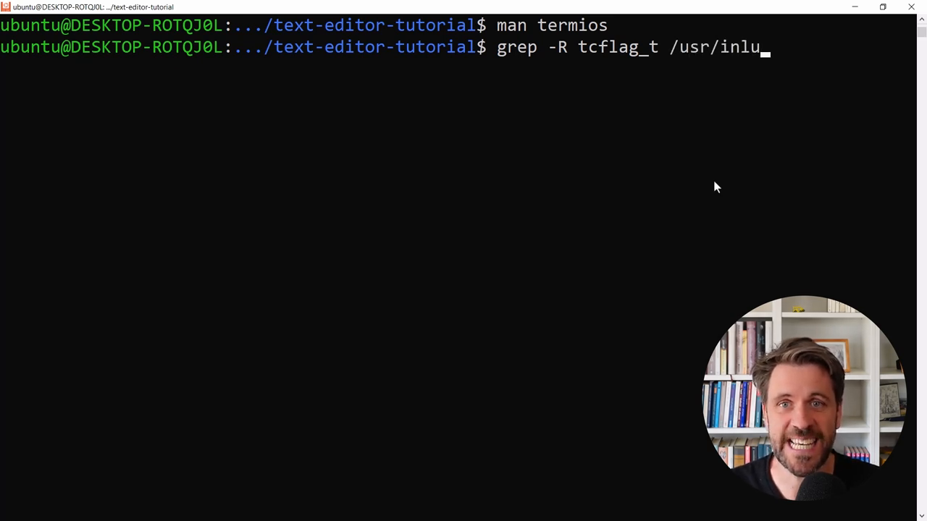
{"action": "type", "text": "de/"}
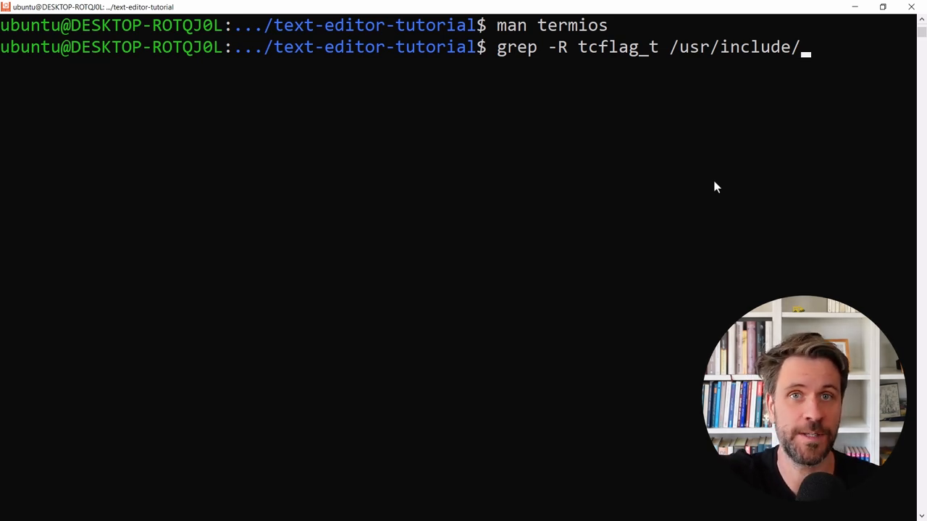
{"action": "key", "text": "Return"}
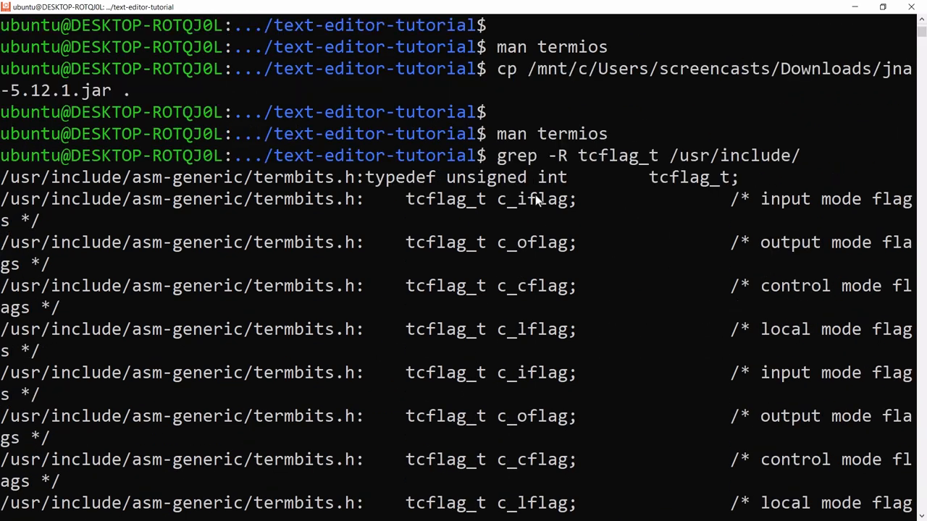
{"action": "mouse_move", "coordinate": [367, 230]}
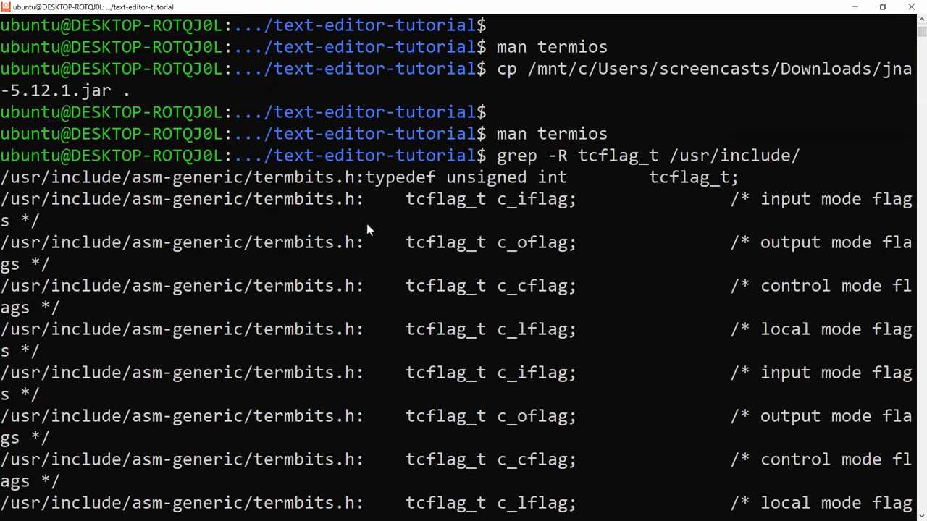
{"action": "double_click", "coordinate": [397, 177]}
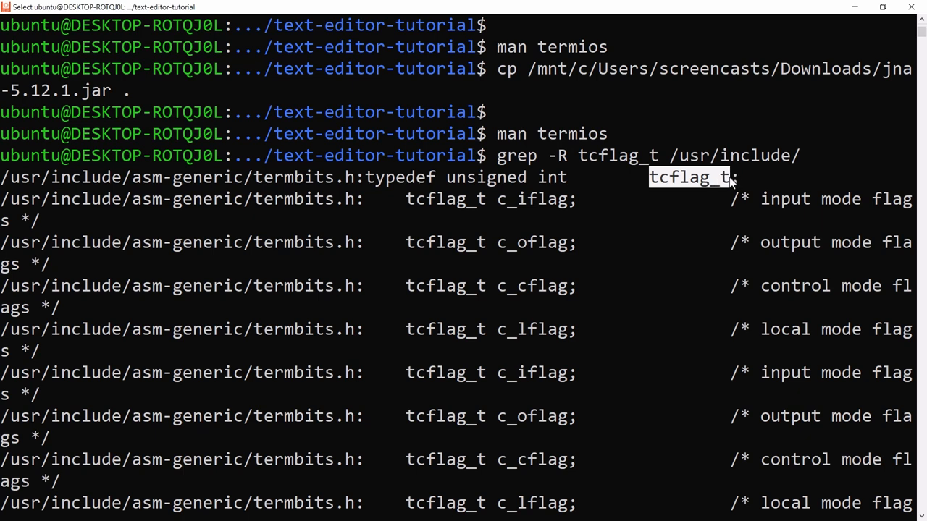
{"action": "mouse_move", "coordinate": [554, 185]}
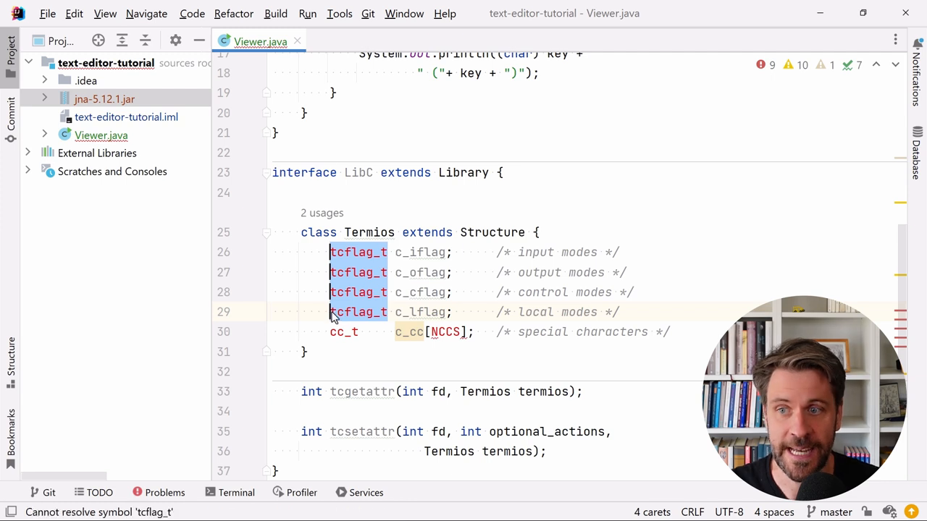
Replace the four tcflag_t field types in Termios with public int
{"action": "type", "text": "int"}
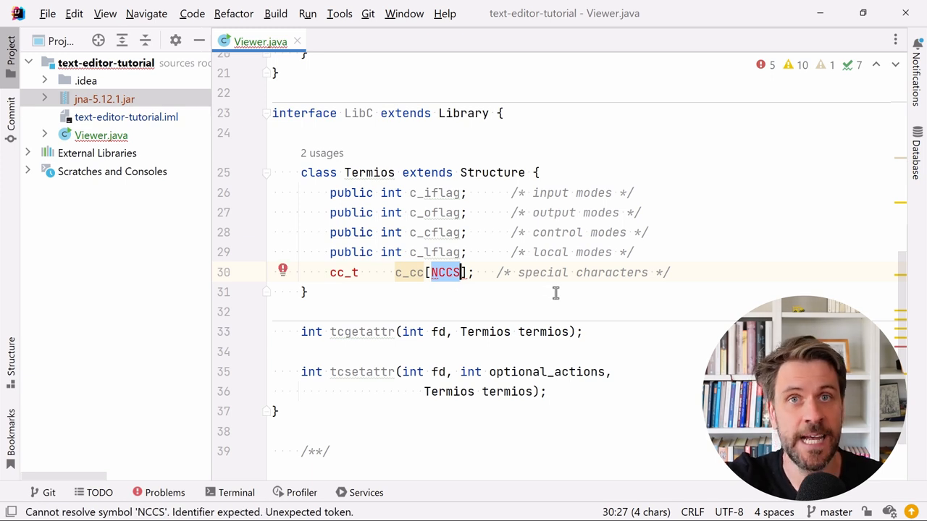
{"action": "mouse_move", "coordinate": [539, 279]}
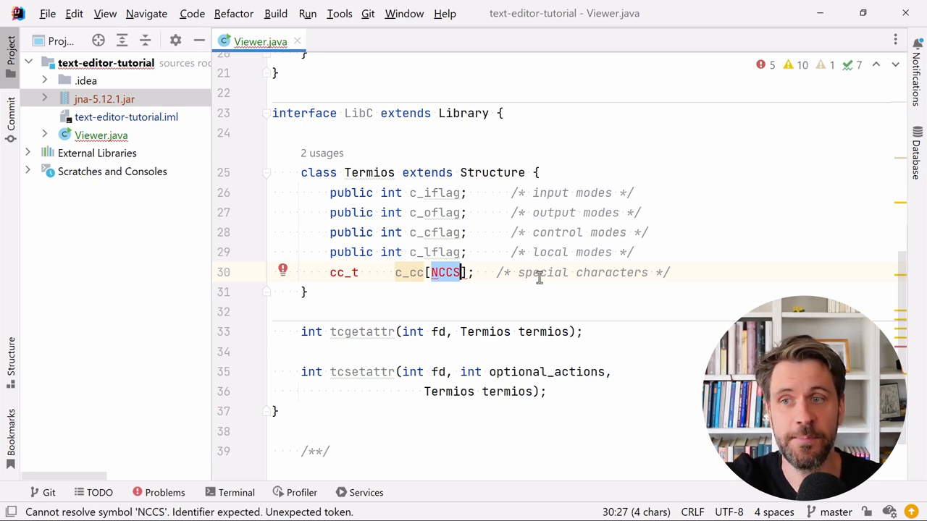
{"action": "mouse_move", "coordinate": [529, 285]}
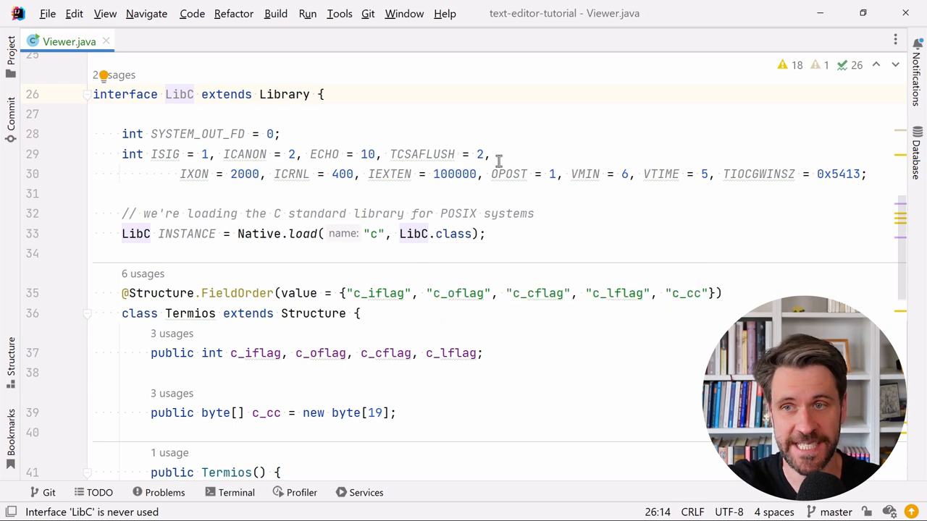
Review the finished Termios: the of() copy method, the FieldOrder names and byte[19] c_cc
{"action": "scroll", "scroll_direction": "down", "scroll_amount": 3}
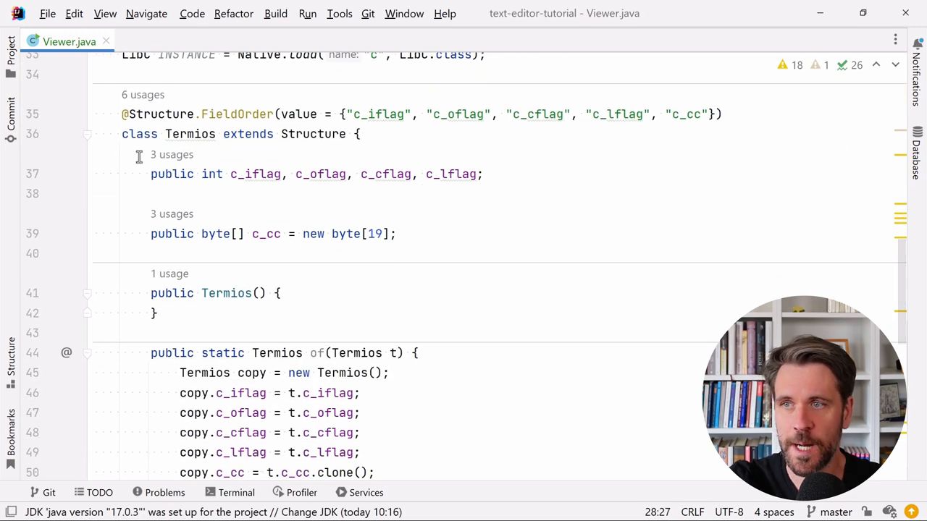
{"action": "scroll", "scroll_direction": "down", "scroll_amount": 3}
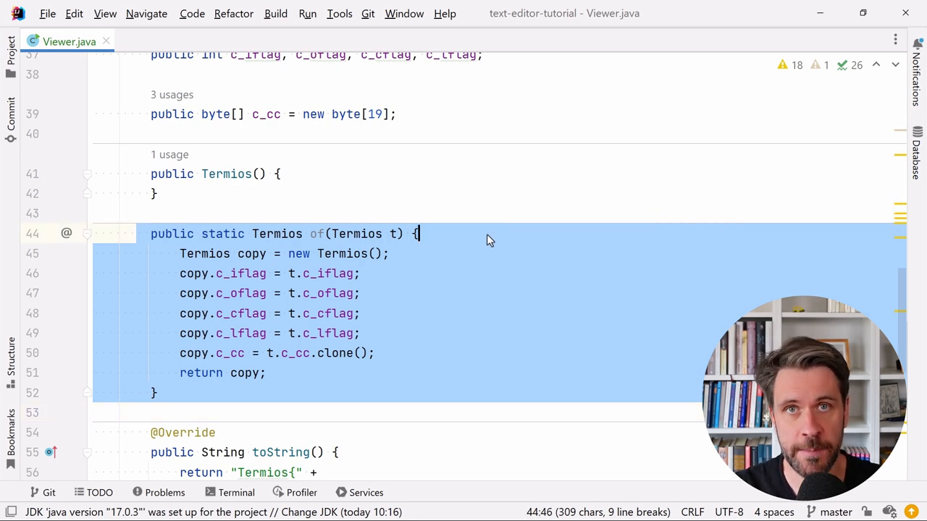
{"action": "left_click", "coordinate": [430, 233]}
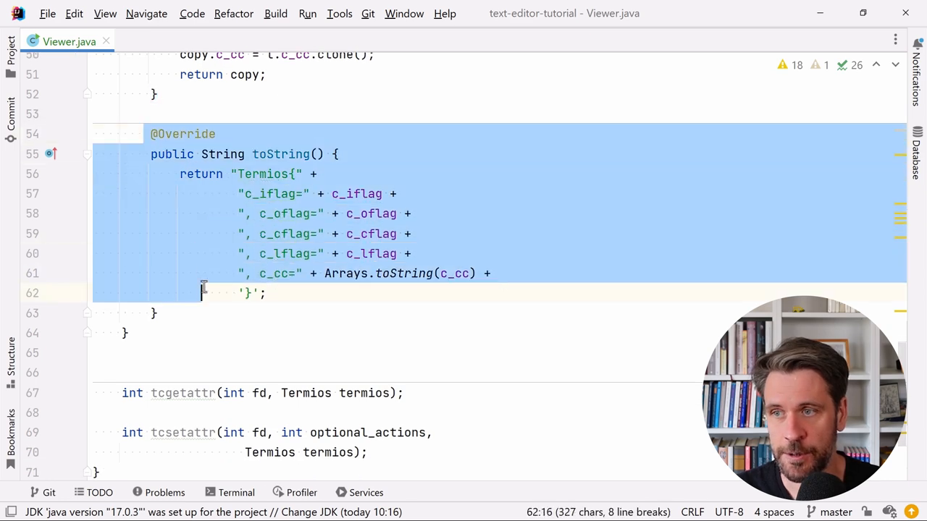
{"action": "scroll", "scroll_direction": "up", "scroll_amount": 3}
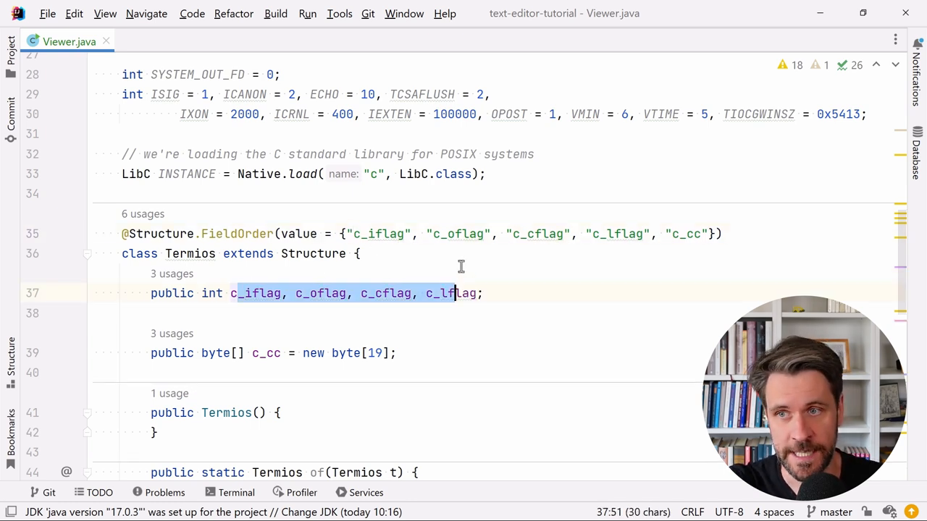
{"action": "left_click", "coordinate": [449, 234]}
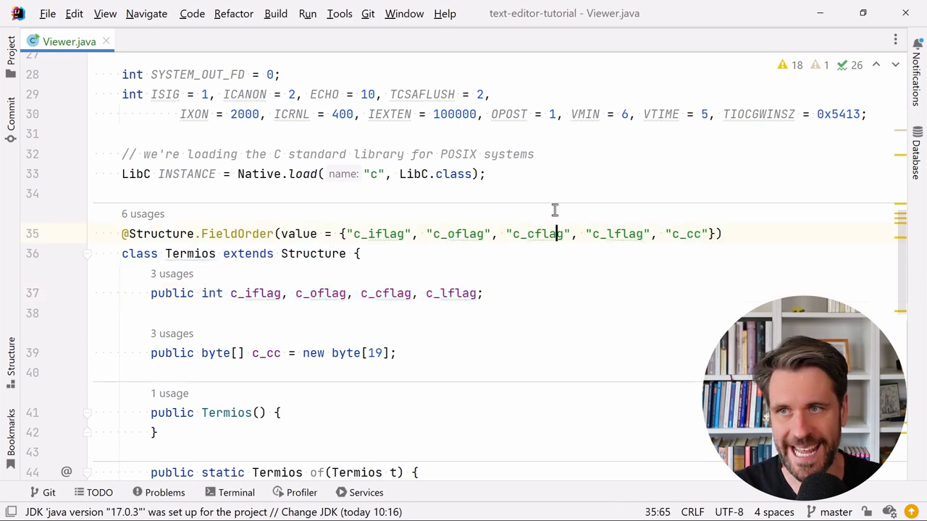
{"action": "scroll", "scroll_direction": "up", "scroll_amount": 3}
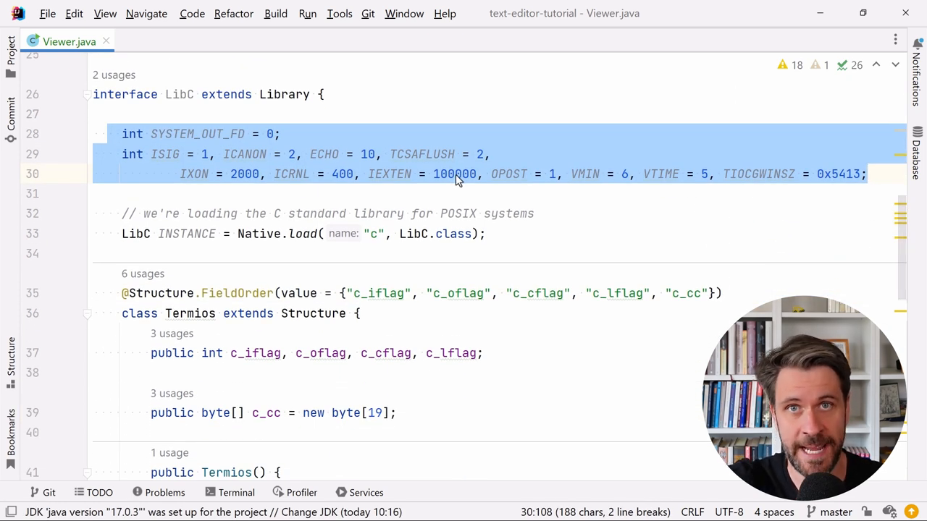
Review LibC's flag constants and the INSTANCE loading "c", then add a blank line in main
{"action": "left_click", "coordinate": [323, 94]}
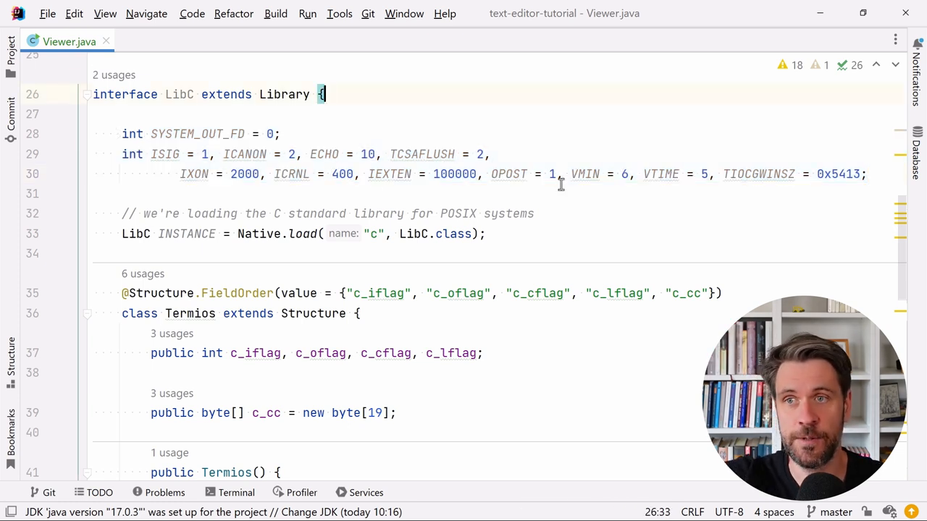
{"action": "mouse_move", "coordinate": [830, 181]}
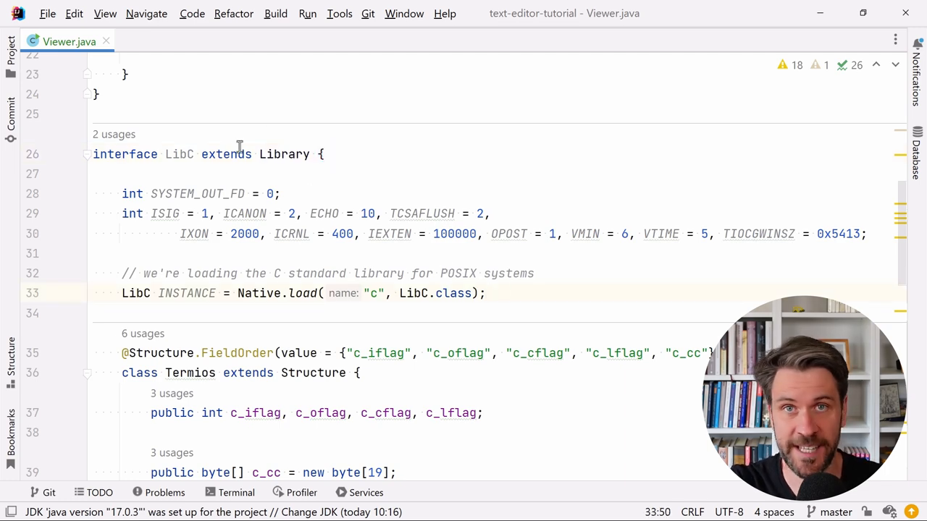
{"action": "scroll", "scroll_direction": "down", "scroll_amount": 3}
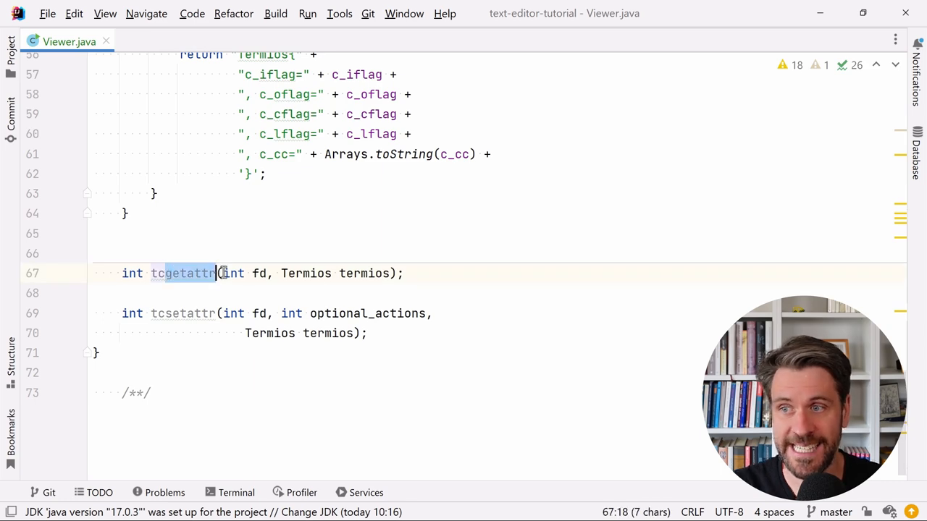
{"action": "mouse_move", "coordinate": [191, 314]}
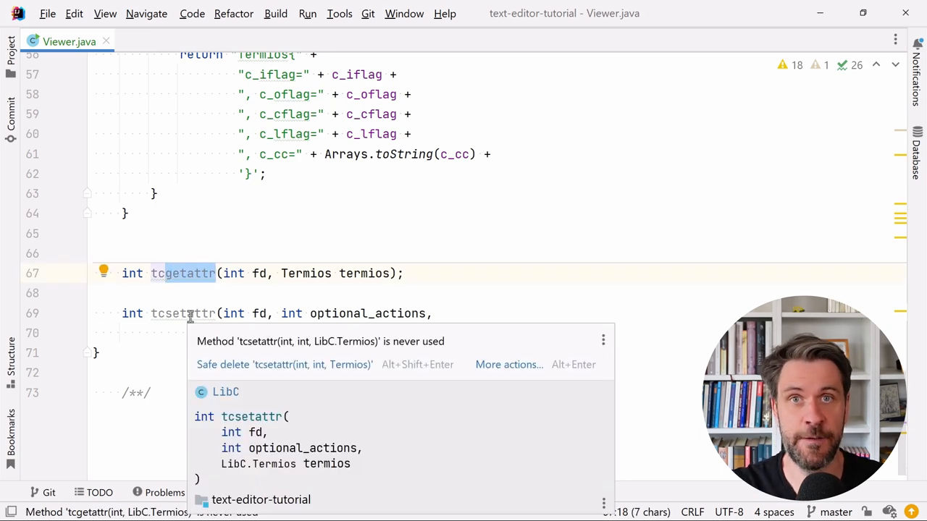
{"action": "scroll", "scroll_direction": "up", "scroll_amount": 3}
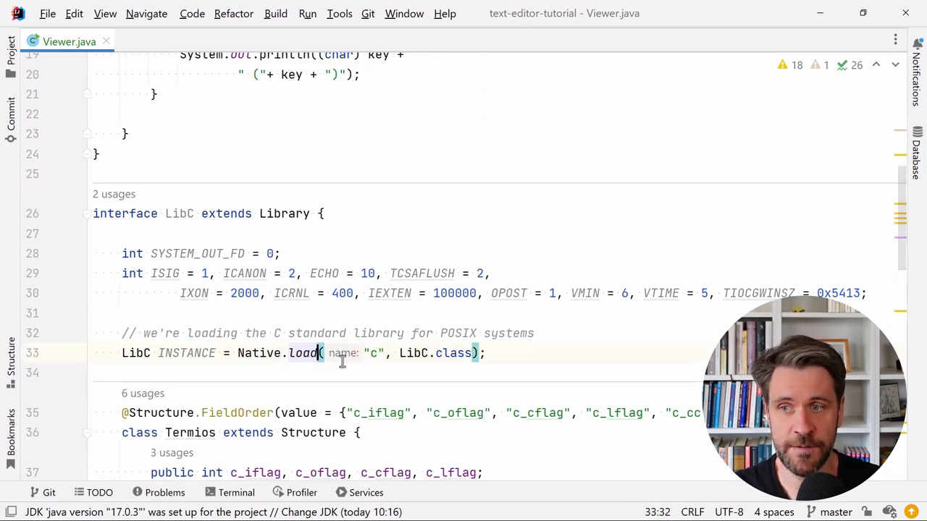
{"action": "left_click", "coordinate": [373, 353]}
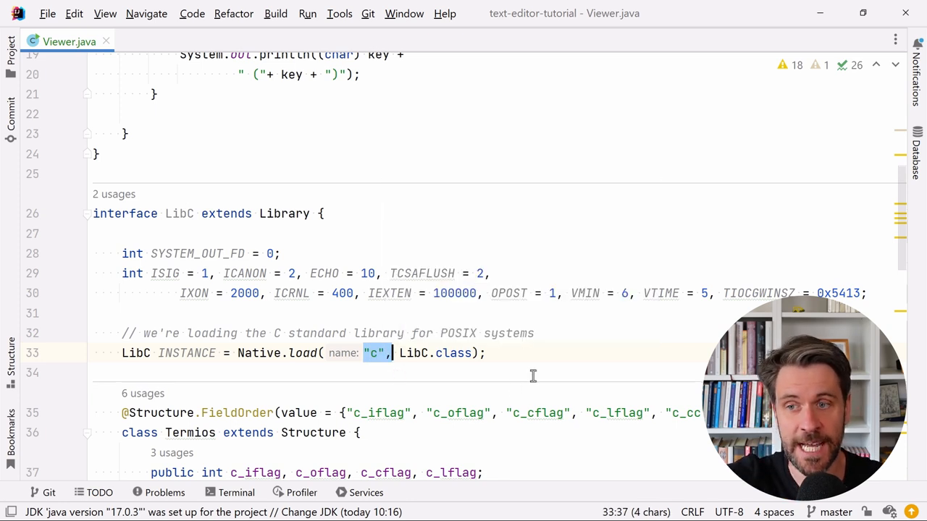
{"action": "left_click", "coordinate": [95, 372]}
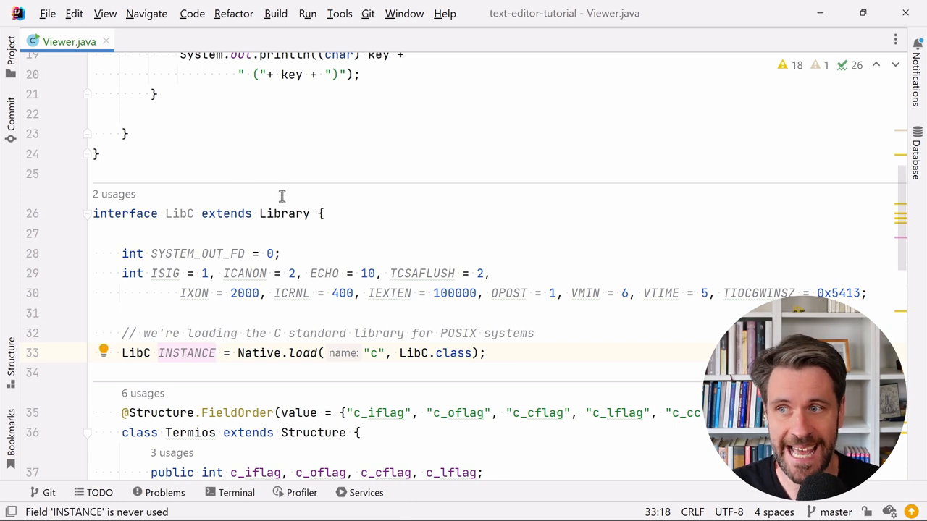
{"action": "double_click", "coordinate": [186, 353]}
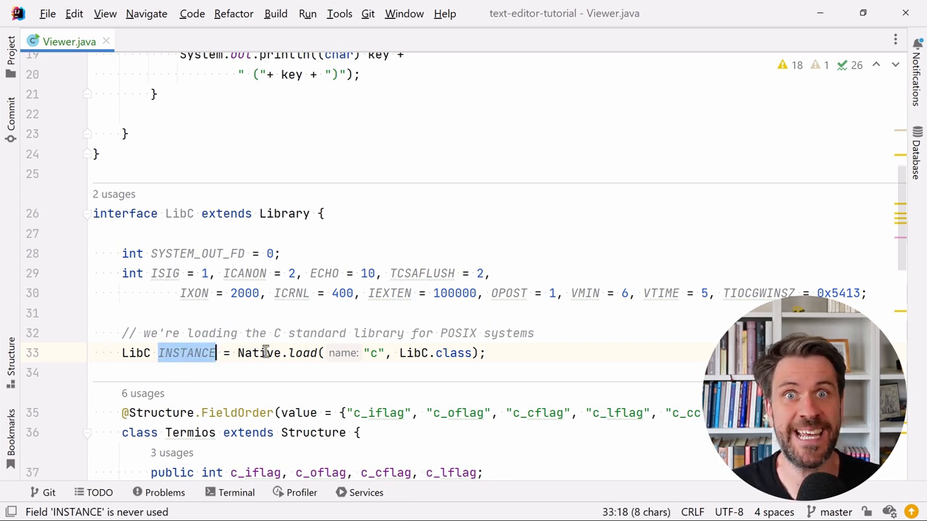
{"action": "scroll", "scroll_direction": "up", "scroll_amount": 3}
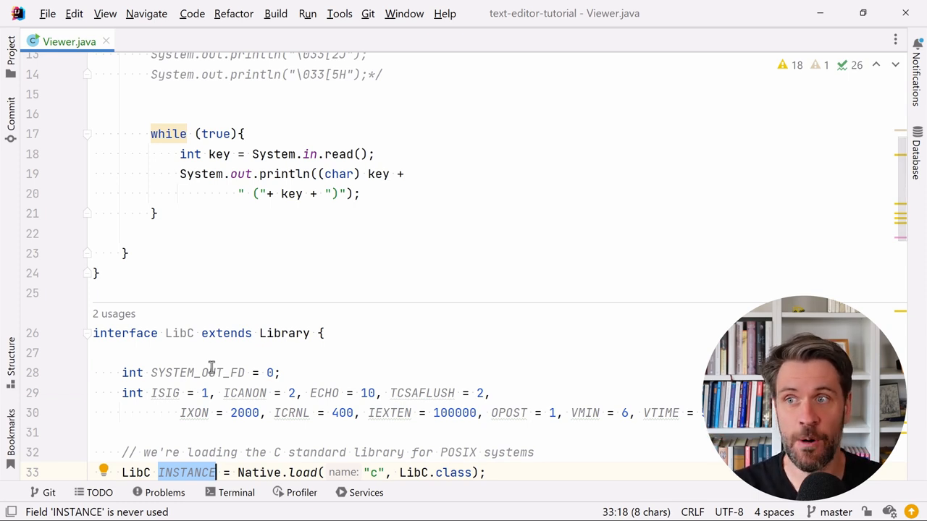
{"action": "mouse_move", "coordinate": [216, 218]}
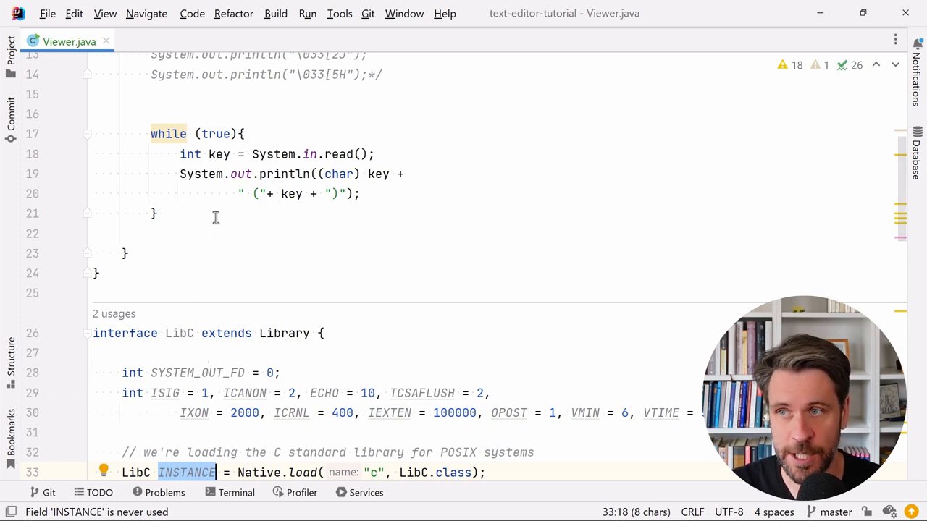
{"action": "left_click", "coordinate": [94, 213]}
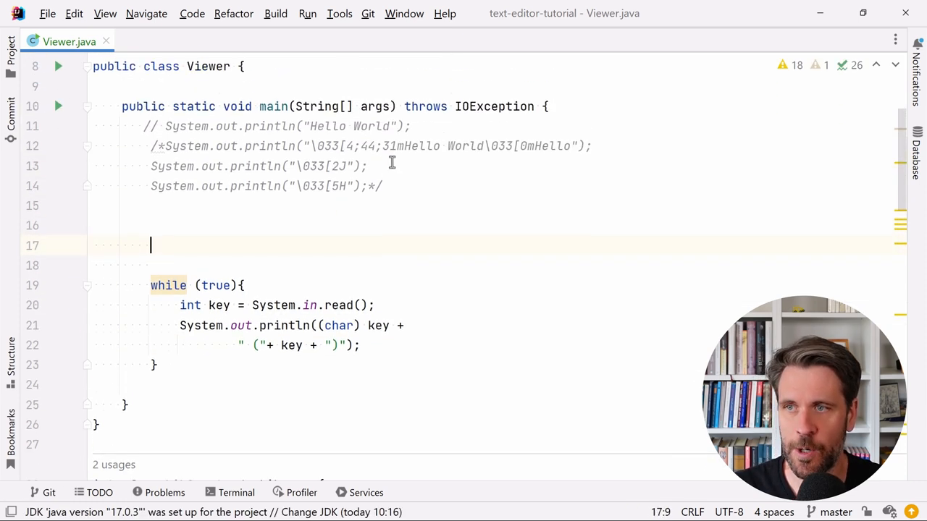
Call LibC.INSTANCE.tcgetattr on SYSTEM_OUT_FD with a new Termios, storing the result as rc
{"action": "scroll", "scroll_direction": "up", "scroll_amount": 3}
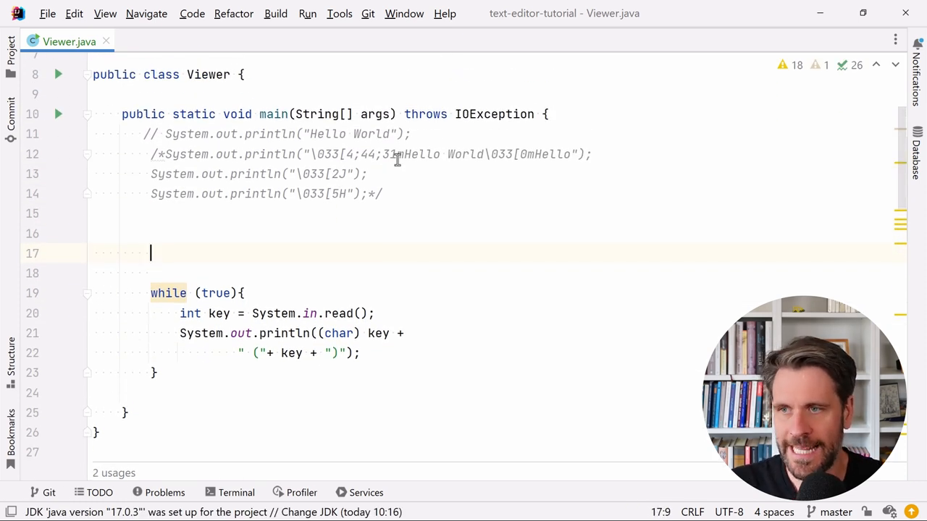
{"action": "type", "text": "LibC.INSTANCE."}
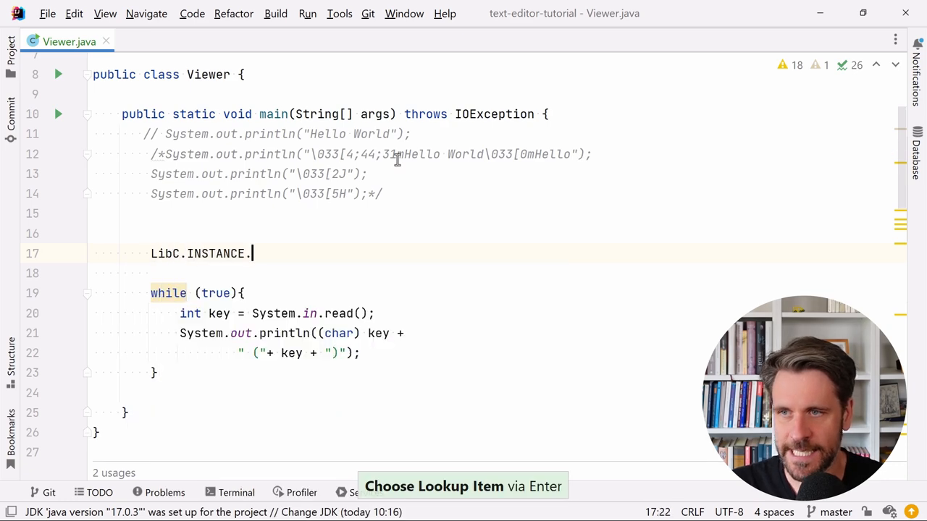
{"action": "type", "text": "tcgetattr("}
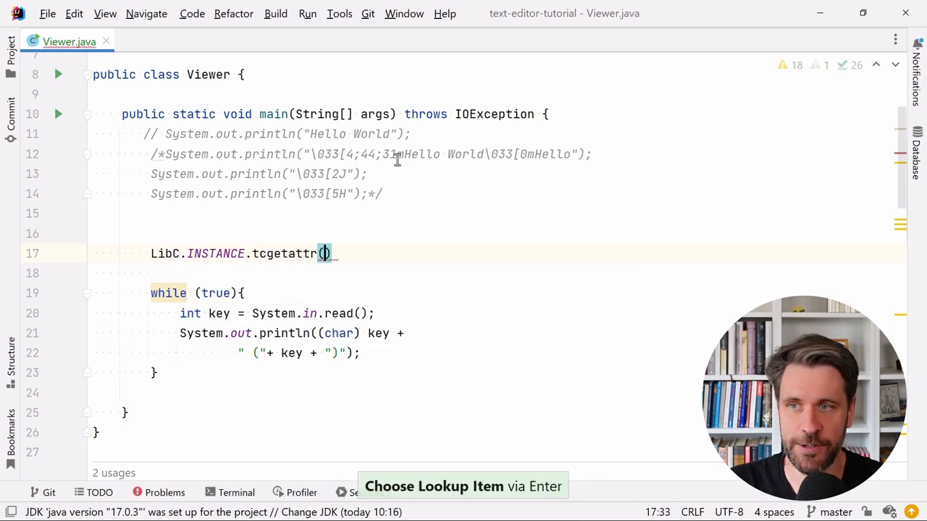
{"action": "type", "text": "LibC.SYSTEM_OUT_FD,"}
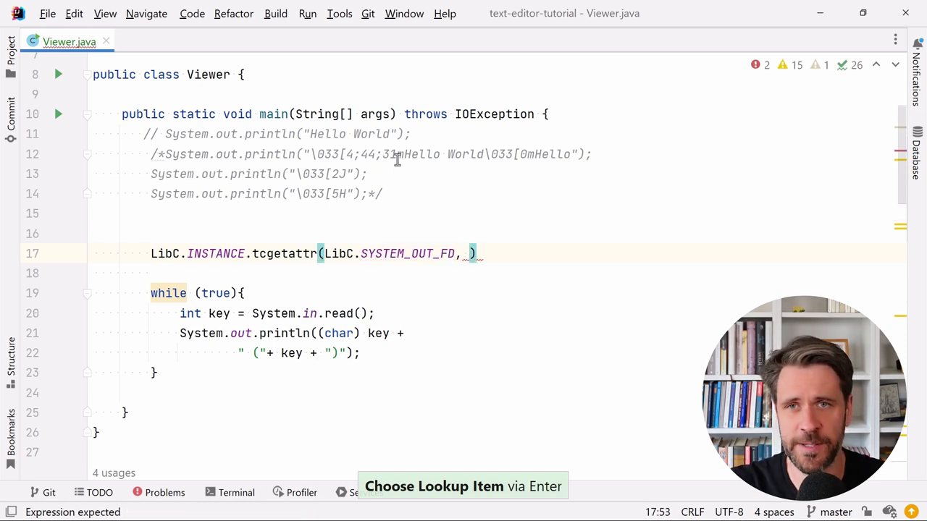
{"action": "type", "text": "n"}
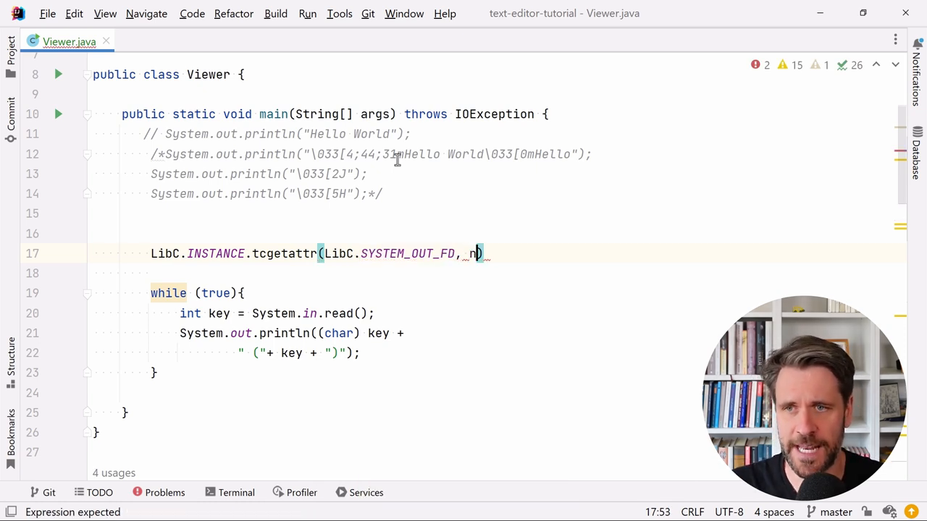
{"action": "type", "text": "new LibC.Termios();"}
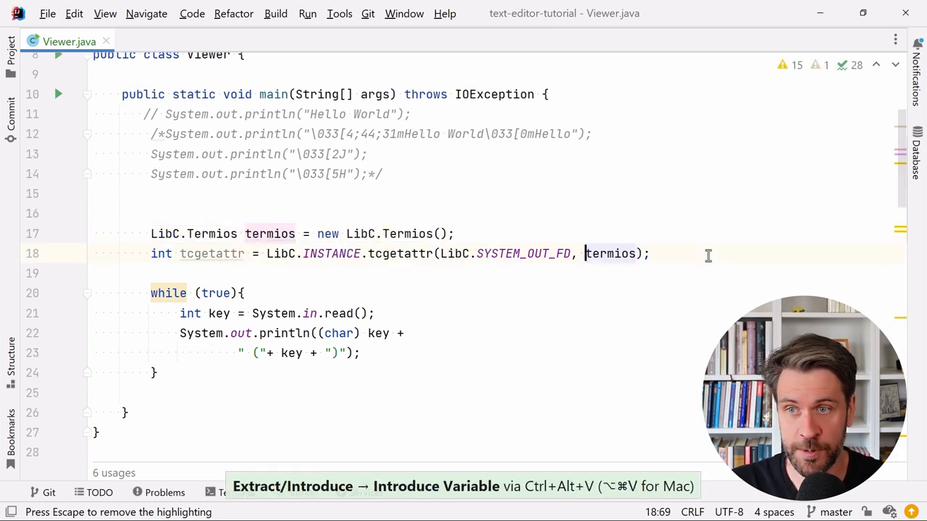
{"action": "double_click", "coordinate": [609, 253]}
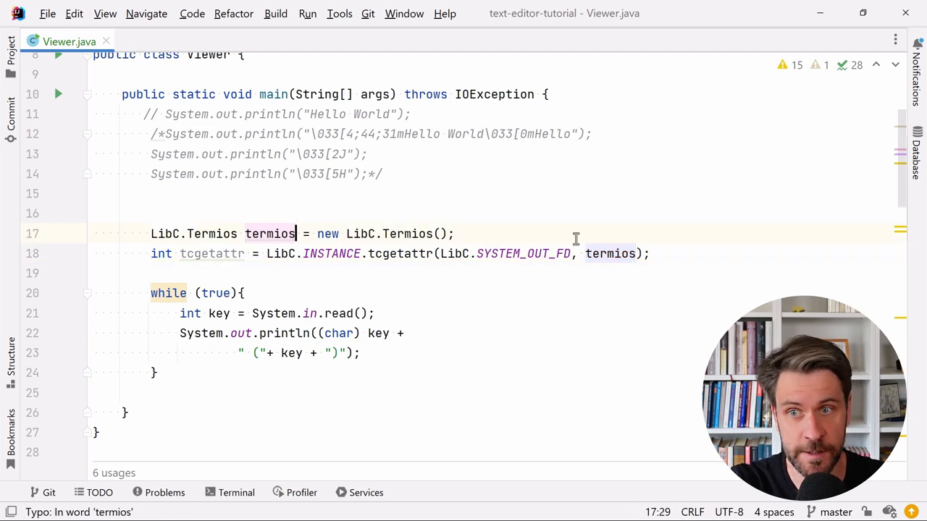
{"action": "double_click", "coordinate": [210, 254]}
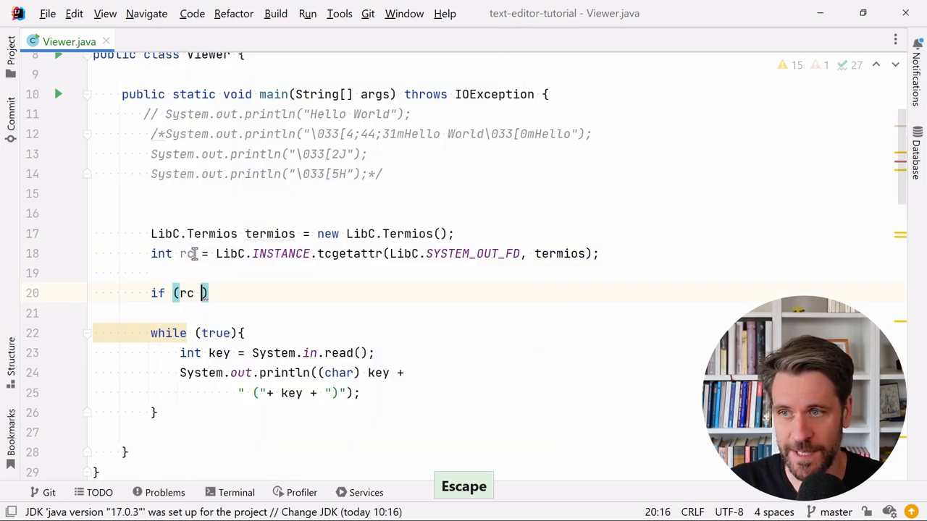
Add an rc != 0 check printing "There was a problem calling tcgetattr" and exiting, then soutv termios
{"action": "type", "text": "!= 0"}
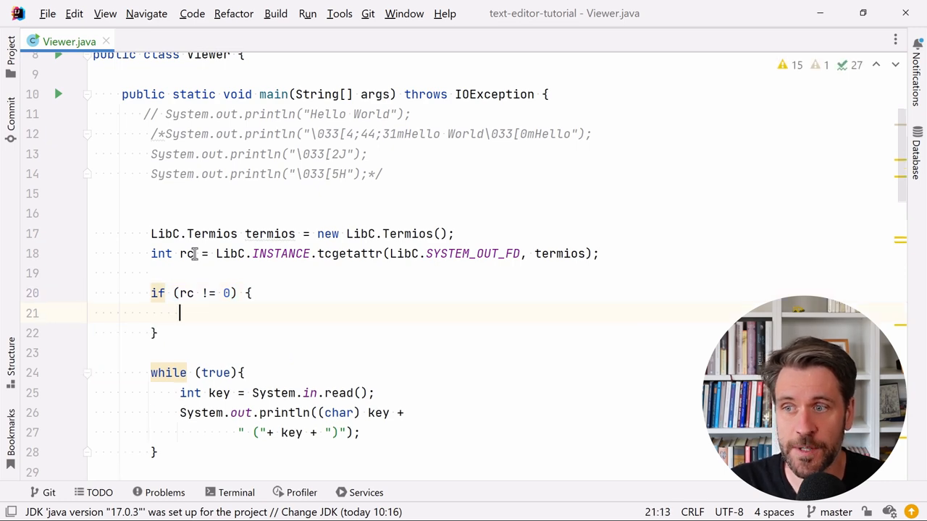
{"action": "type", "text": "System.exit();"}
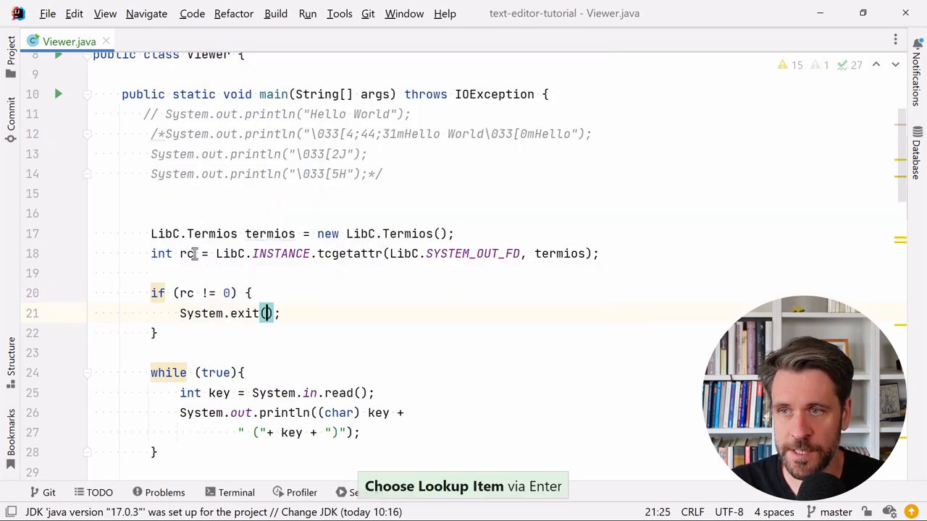
{"action": "type", "text": "1"}
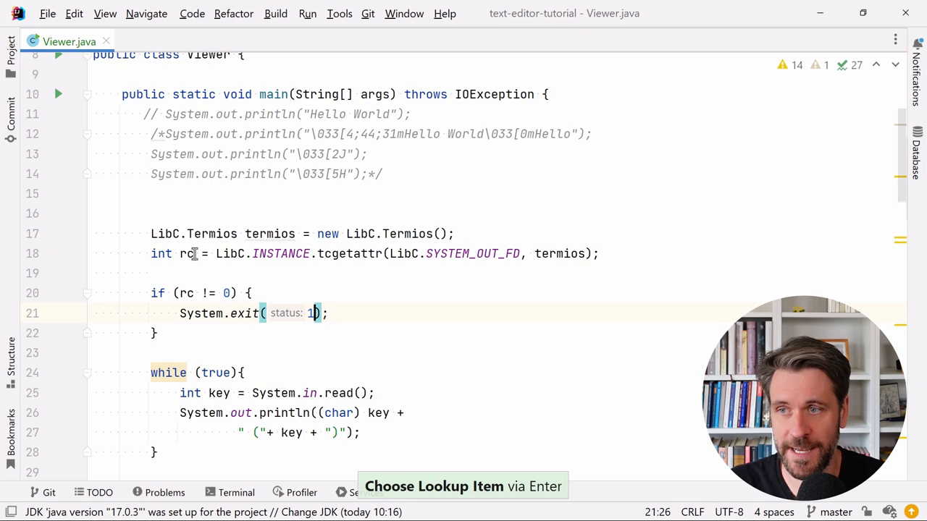
{"action": "type", "text": "s"}
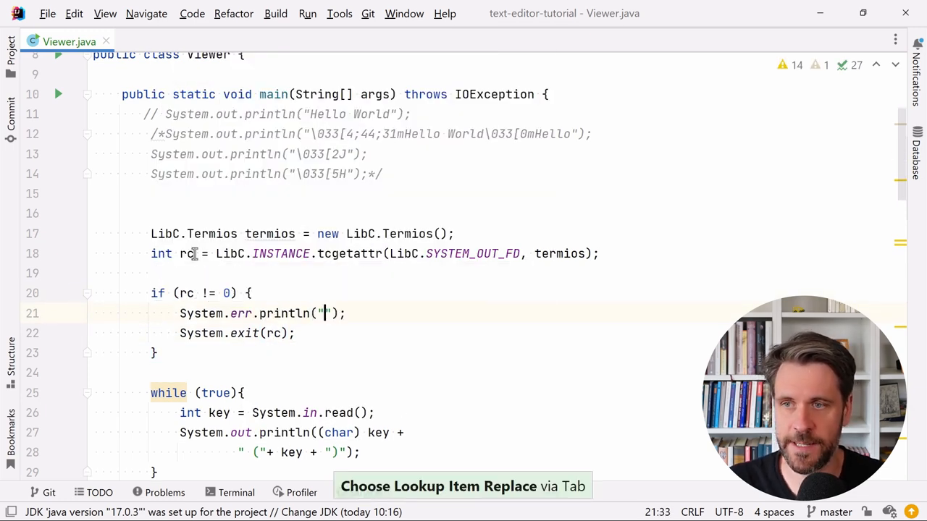
{"action": "type", "text": "There was a probloe"}
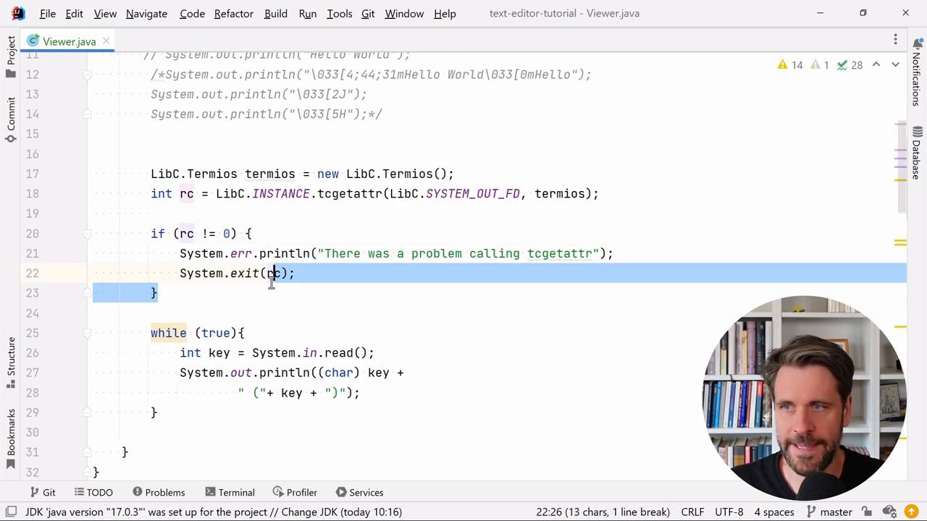
{"action": "type", "text": "soutv"}
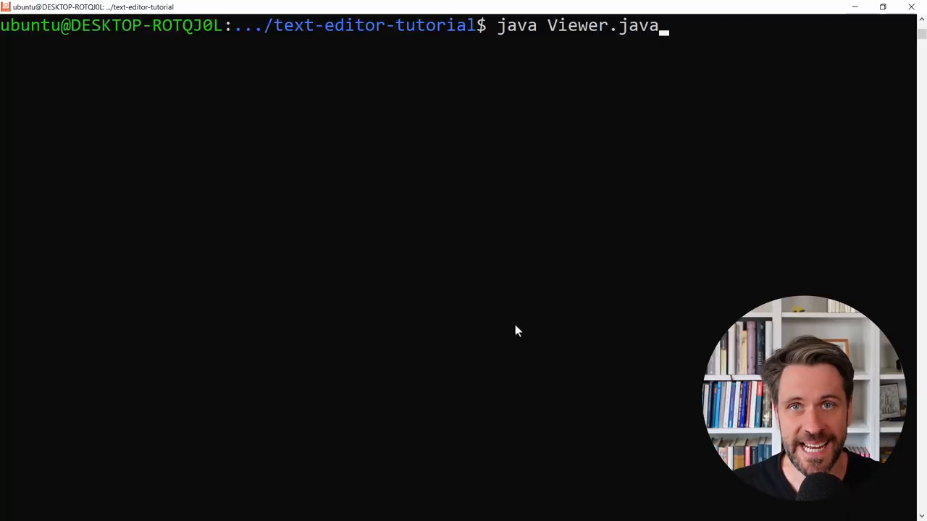
Run java Viewer.java, see the JNA compile errors, and begin retyping with -cp for the jar
{"action": "key", "text": "Return"}
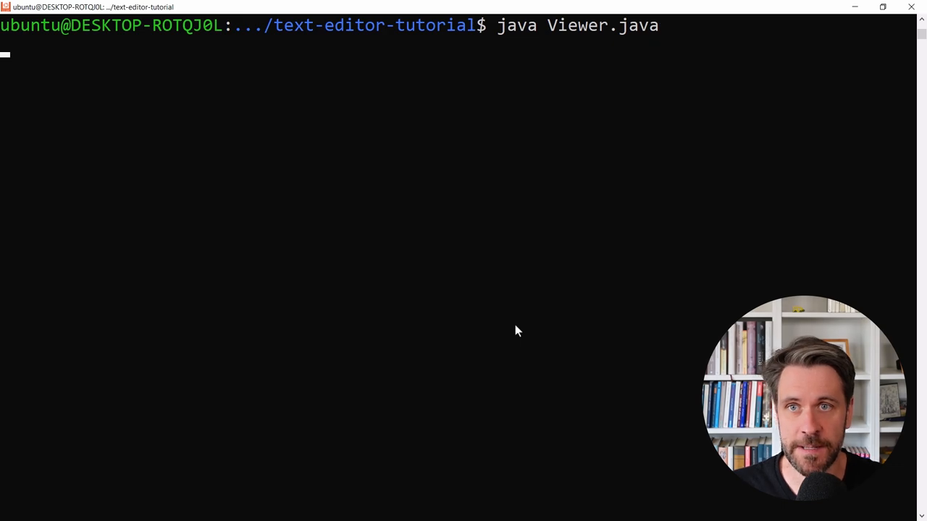
{"action": "key", "text": "Return"}
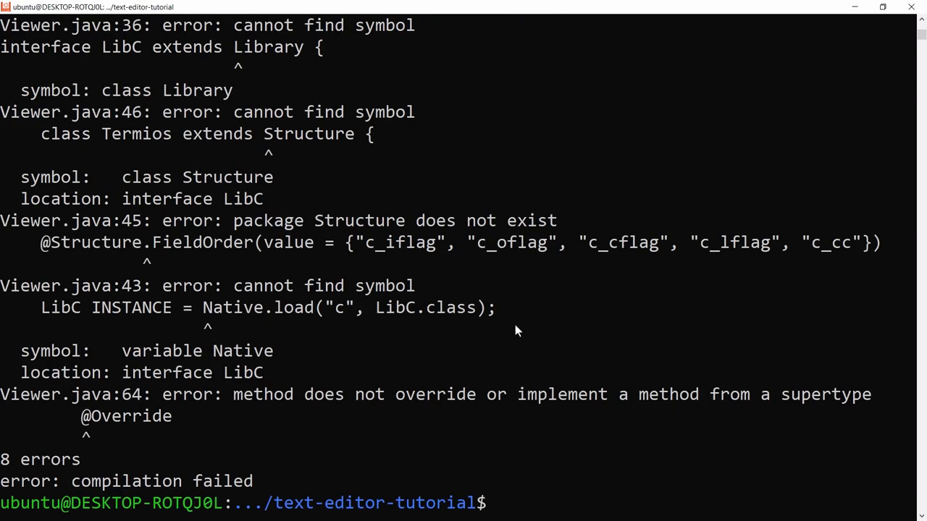
{"action": "type", "text": "java Viewer.java"}
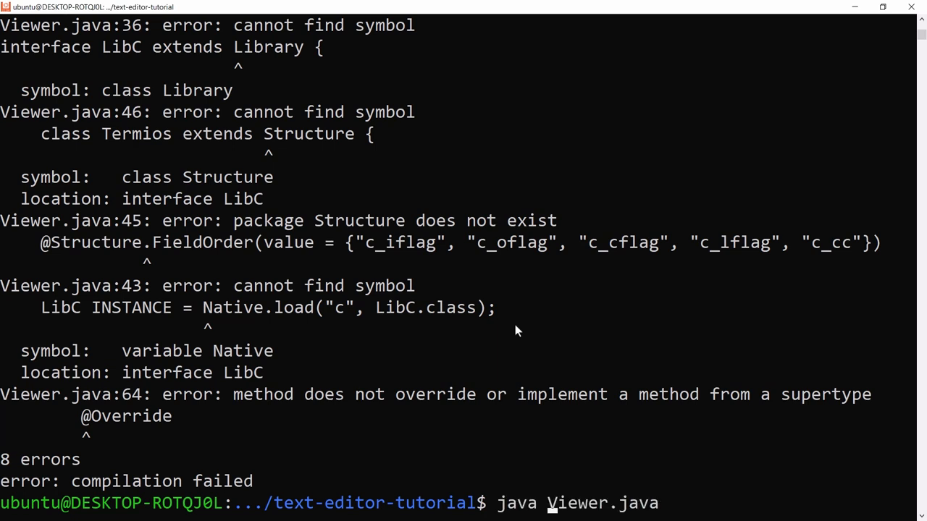
{"action": "type", "text": "-cp"}
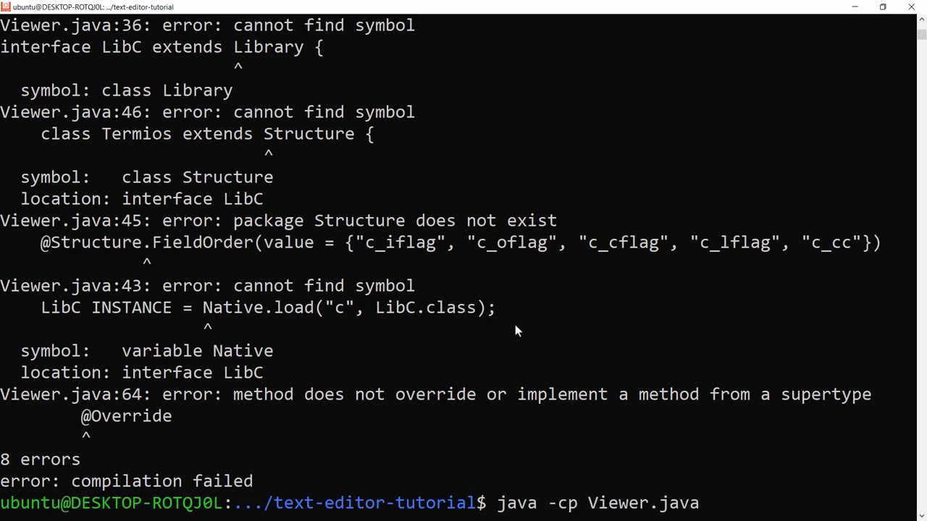
{"action": "type", "text": "jnb"}
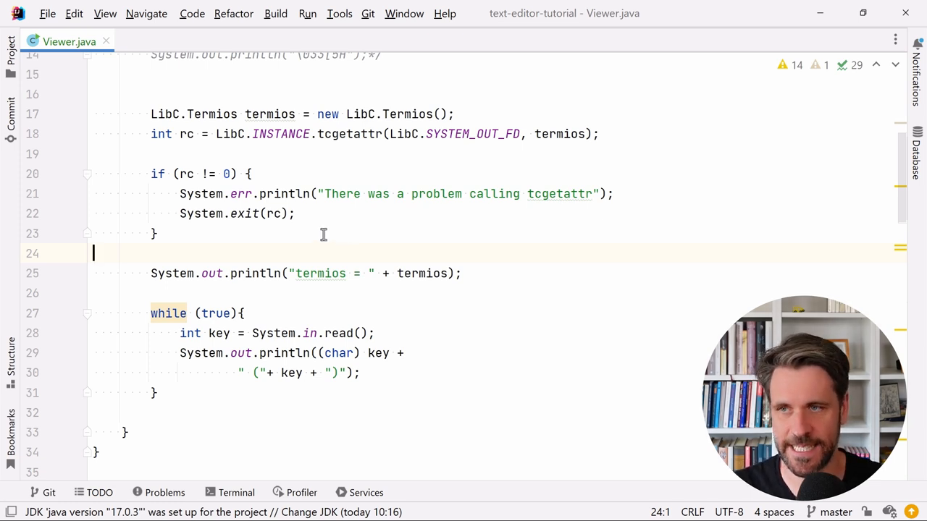
Paste the flag-clearing, VMIN/VTIME and tcsetattr code, and pass termios instead of terminalAttributes
{"action": "key", "text": "ctrl+v"}
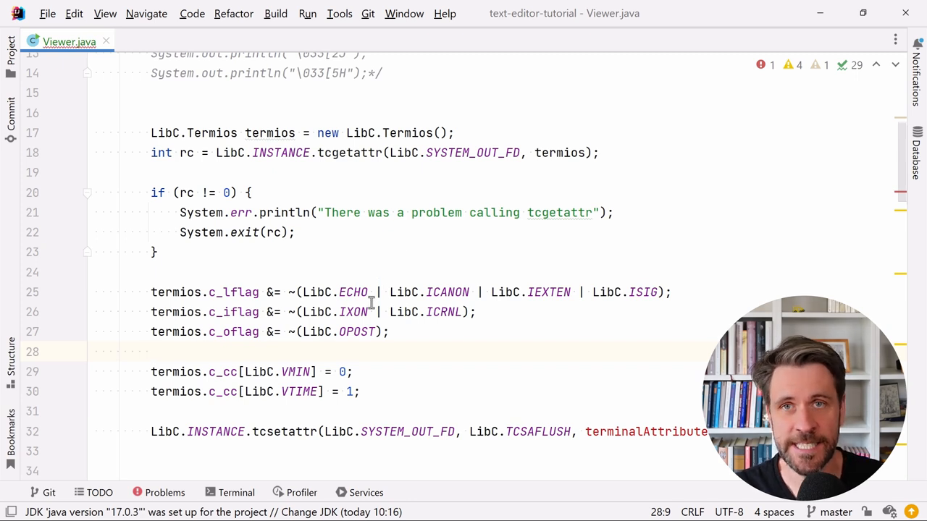
{"action": "left_click", "coordinate": [300, 292]}
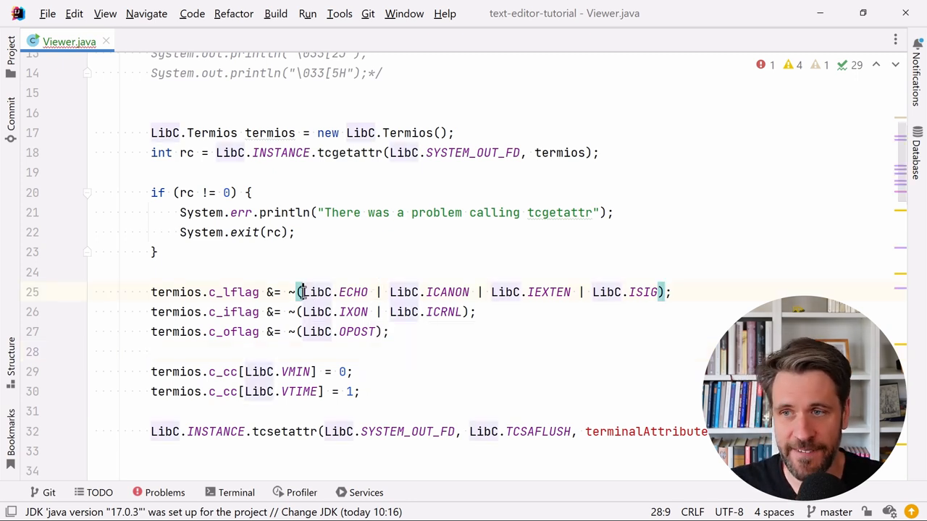
{"action": "left_click", "coordinate": [270, 291]}
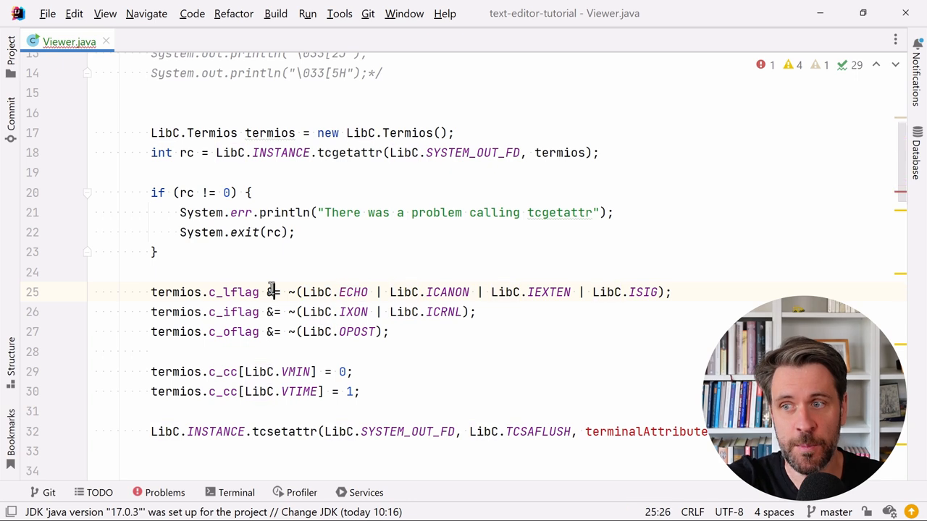
{"action": "double_click", "coordinate": [232, 291]}
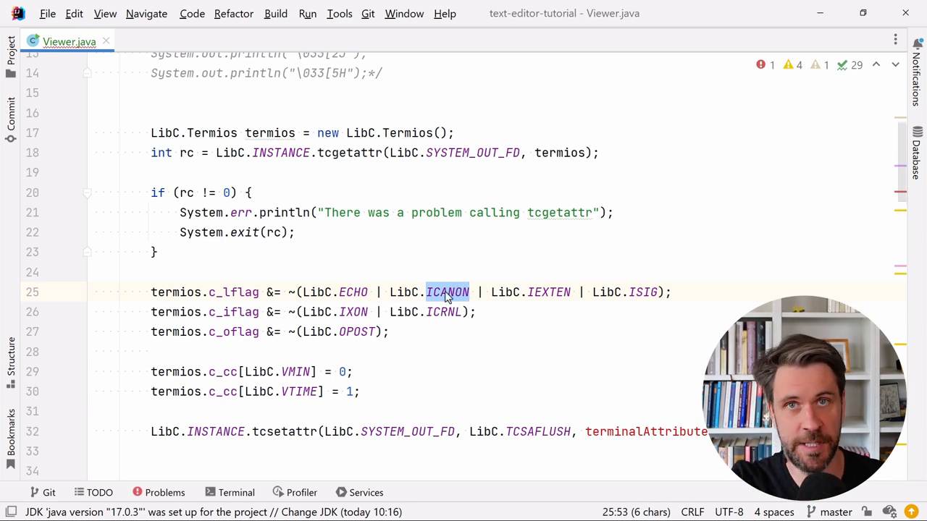
{"action": "left_click", "coordinate": [448, 292]}
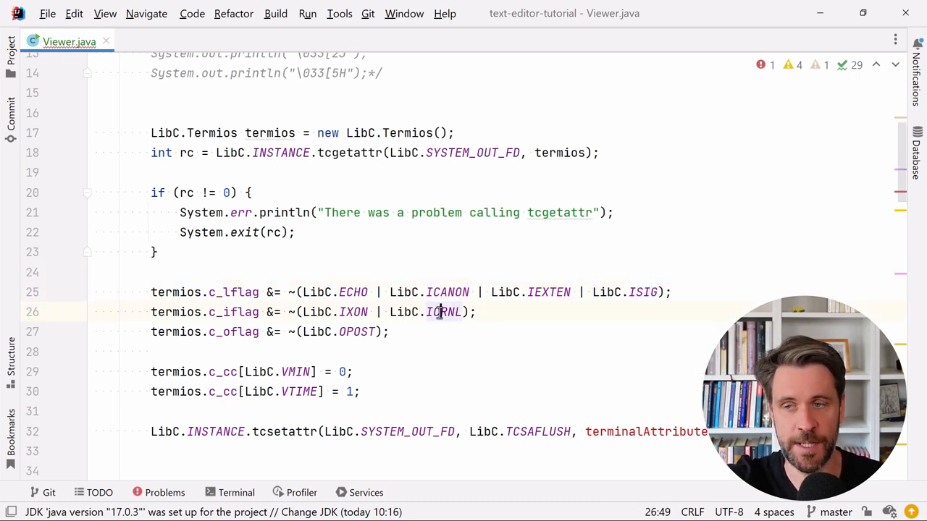
{"action": "mouse_move", "coordinate": [612, 301]}
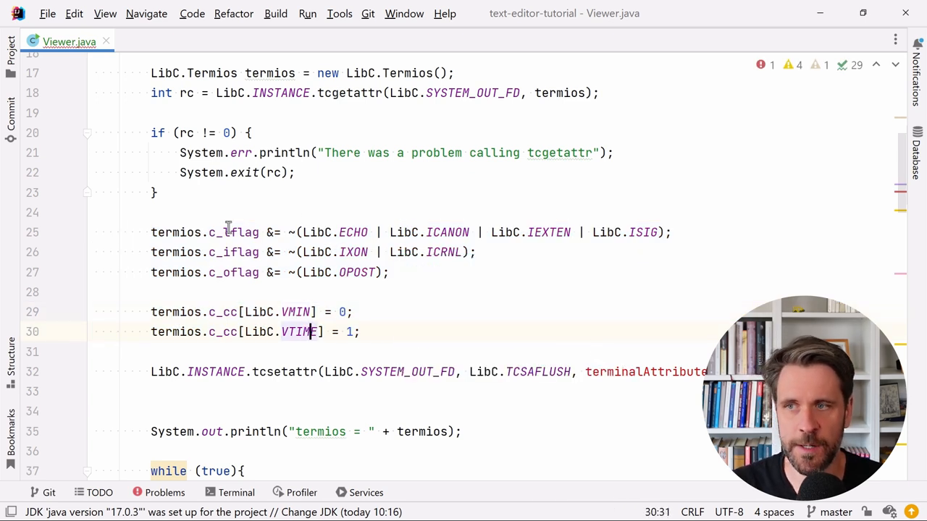
{"action": "double_click", "coordinate": [175, 232]}
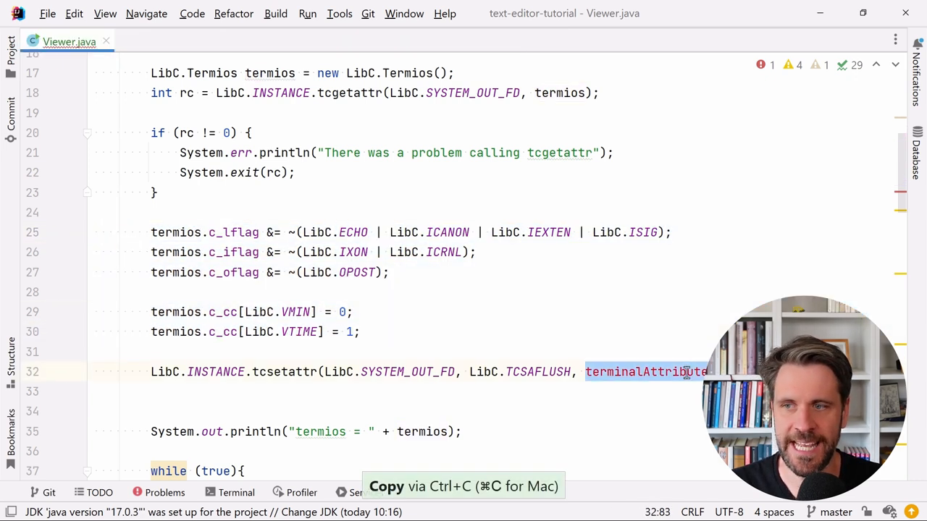
{"action": "key", "text": "ctrl+v"}
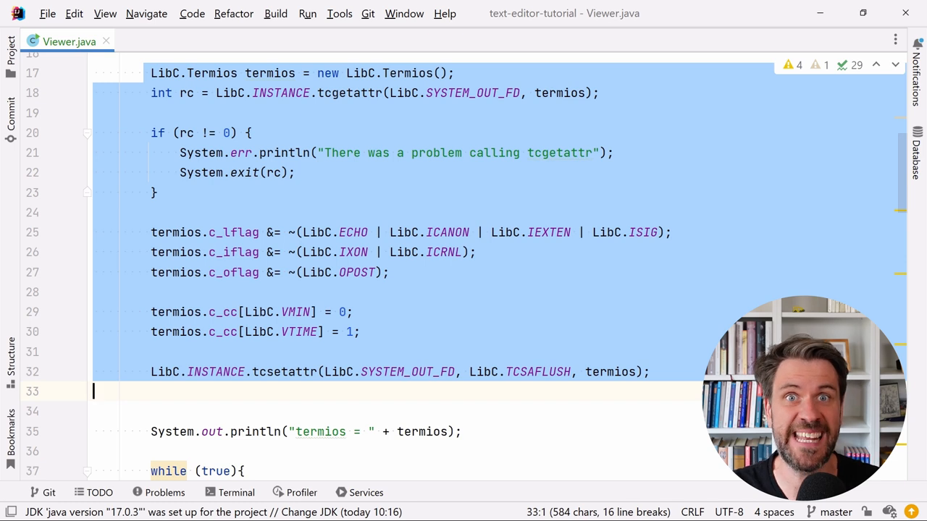
{"action": "mouse_move", "coordinate": [658, 275]}
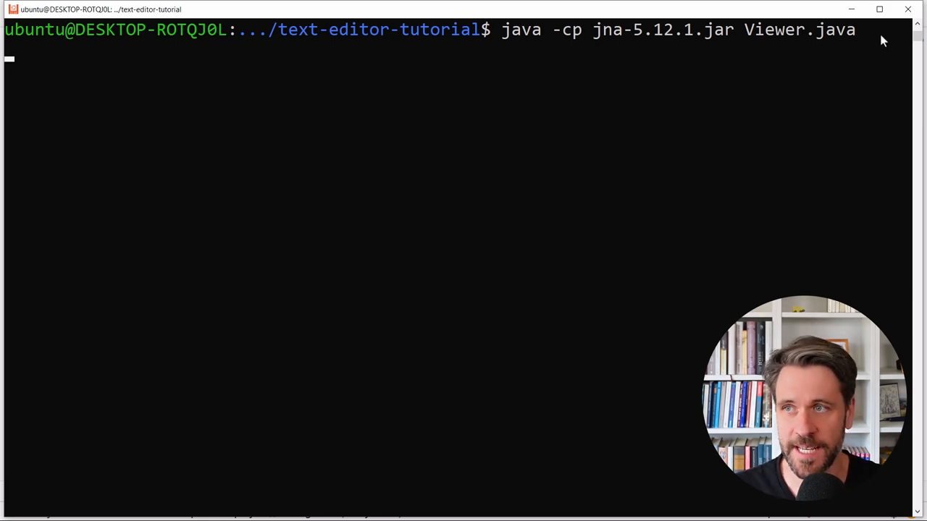
Launch the viewer with the JNA jar and scroll through the echoed keypress codes
{"action": "key", "text": "Return"}
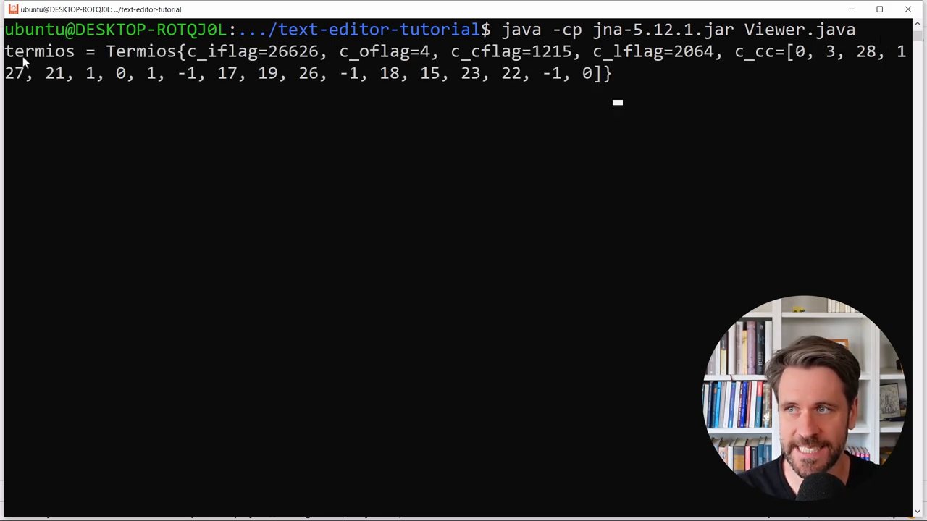
{"action": "mouse_move", "coordinate": [585, 121]}
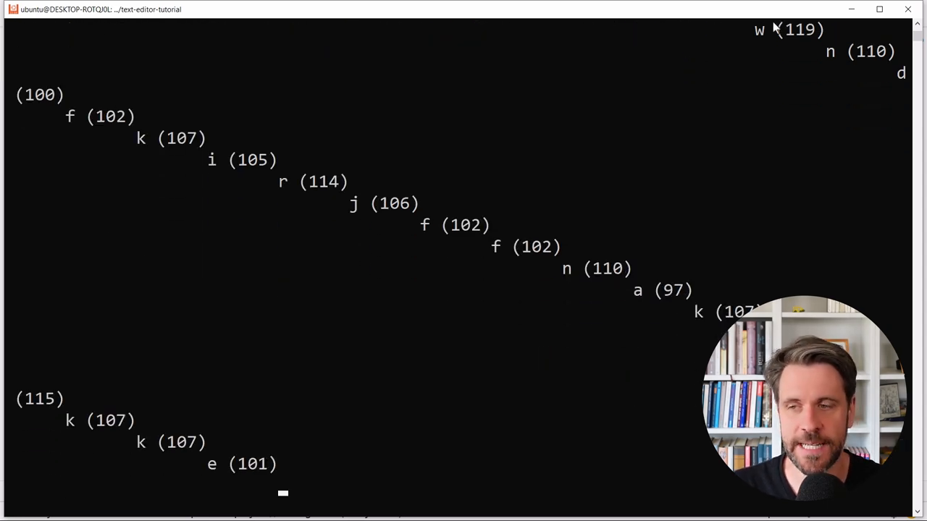
{"action": "scroll", "scroll_direction": "down", "scroll_amount": 3}
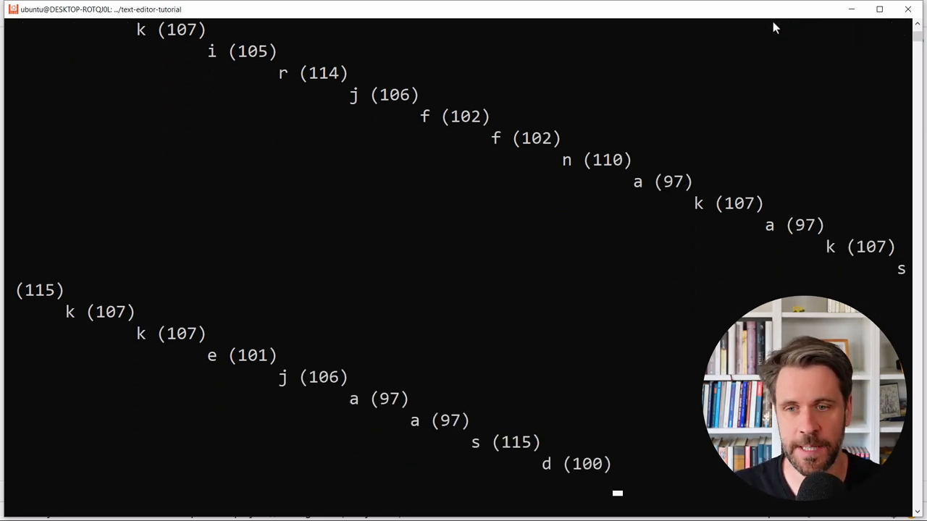
{"action": "scroll", "scroll_direction": "down", "scroll_amount": 3}
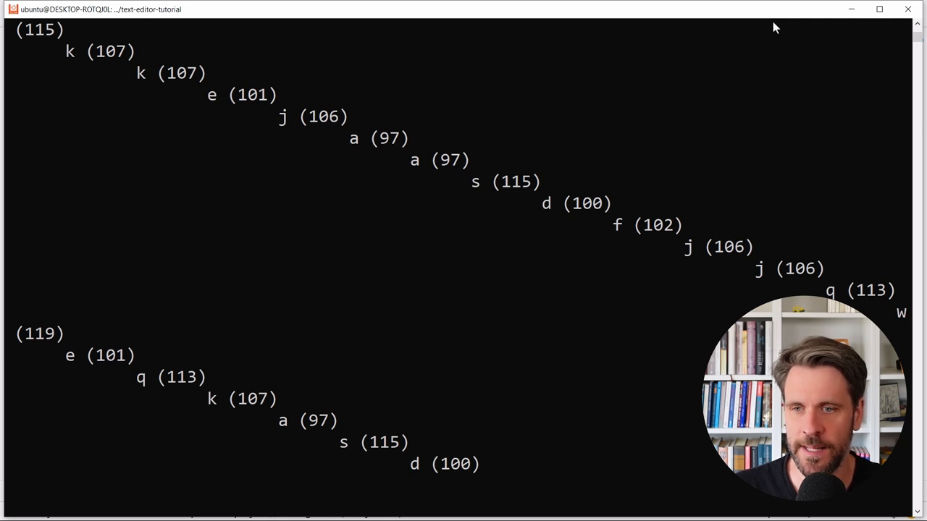
{"action": "scroll", "scroll_direction": "down", "scroll_amount": 3}
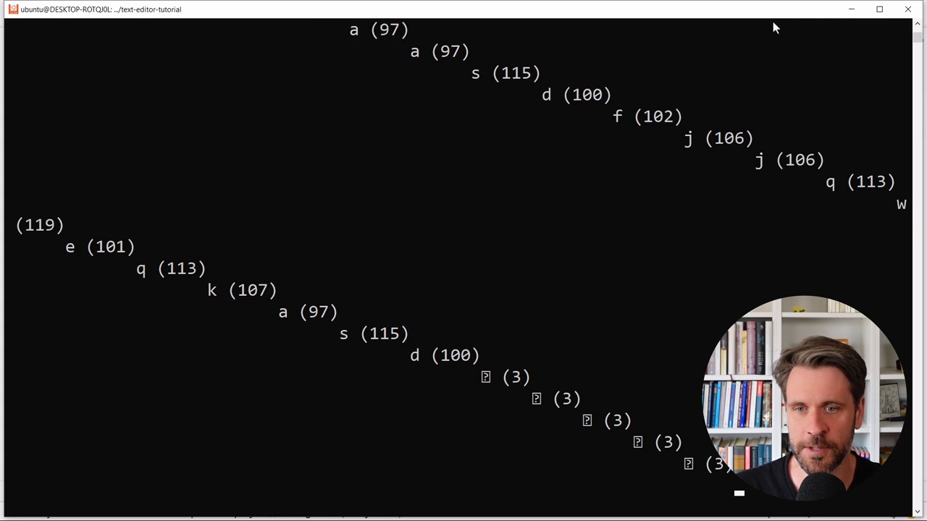
{"action": "scroll", "scroll_direction": "down", "scroll_amount": 3}
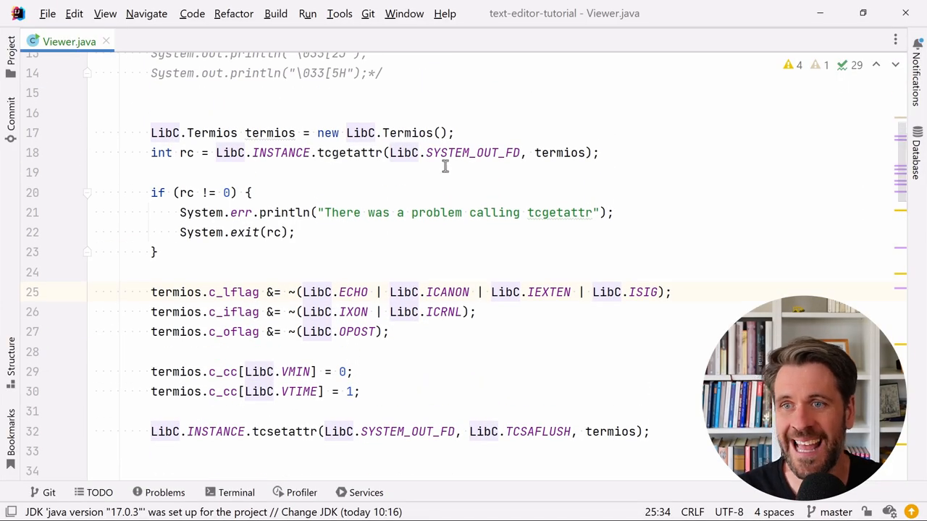
Extract raw-mode setup into enableRawMode() and add if (key == 'q') System.exit after reading a key
{"action": "scroll", "scroll_direction": "up", "scroll_amount": 3}
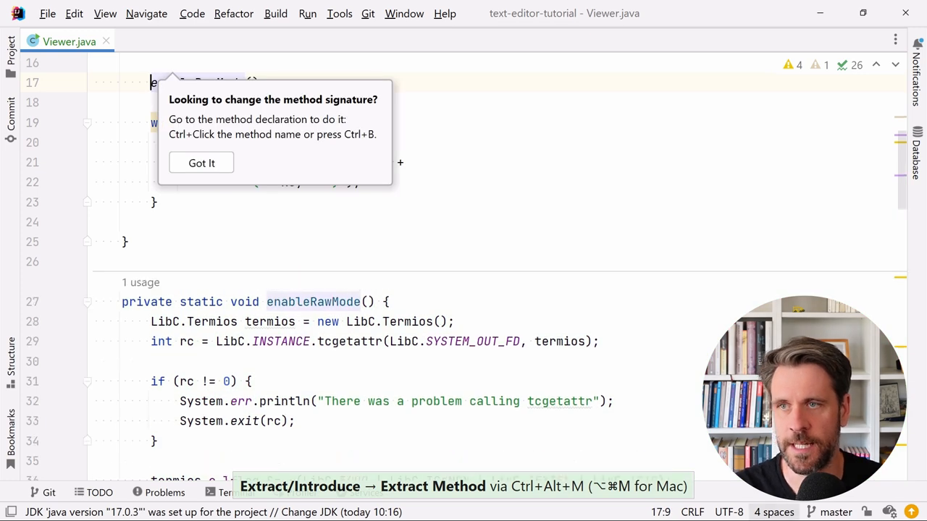
{"action": "left_click", "coordinate": [201, 162]}
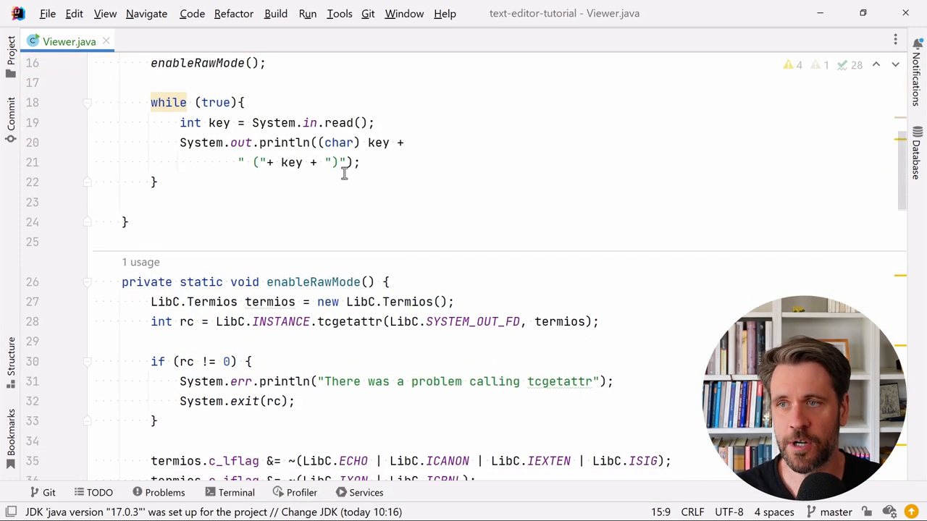
{"action": "key", "text": "Return"}
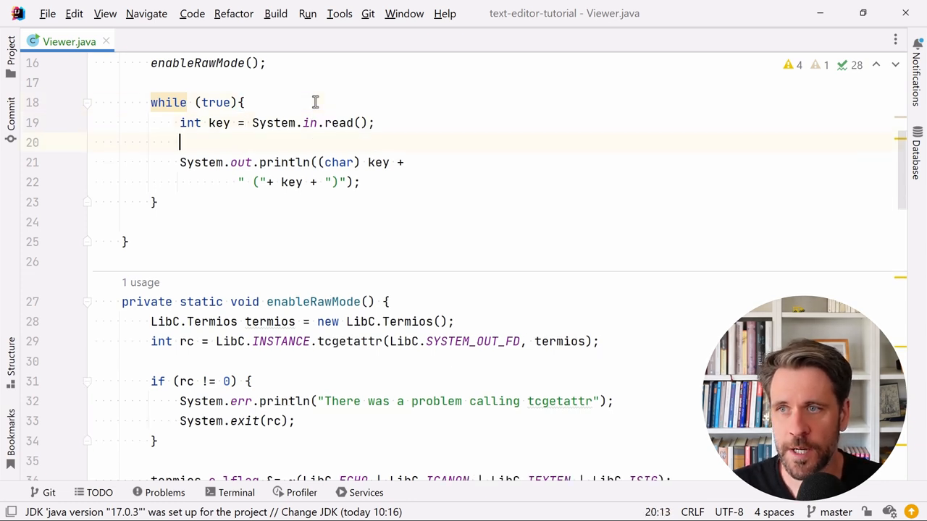
{"action": "type", "text": "if"}
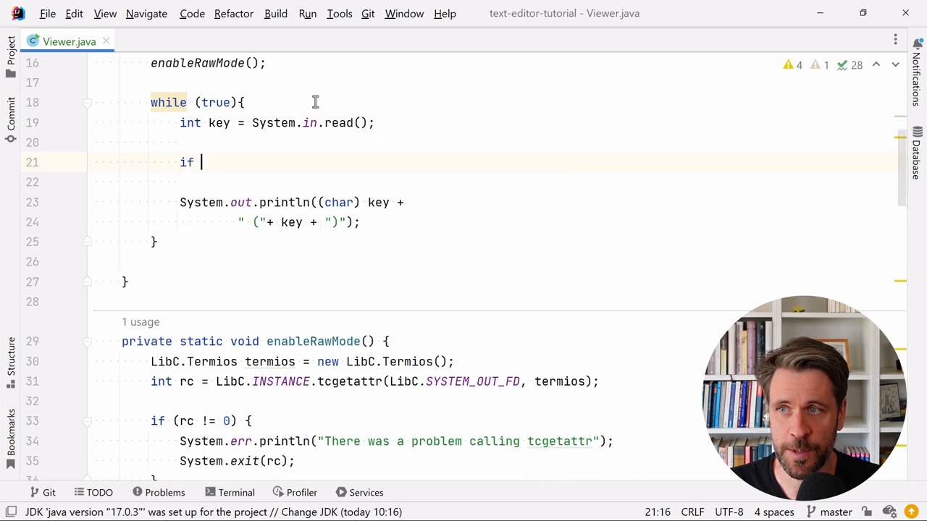
{"action": "type", "text": "(key =="}
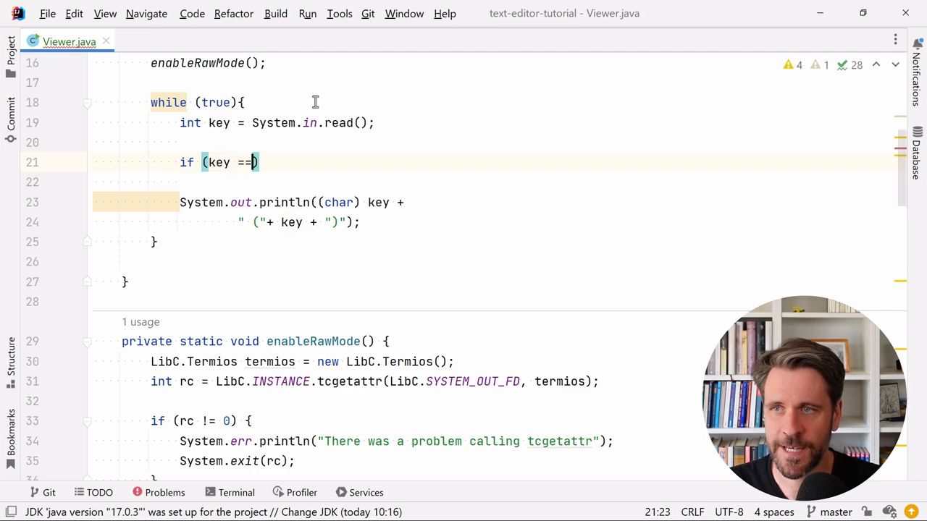
{"action": "type", "text": "'q'){"}
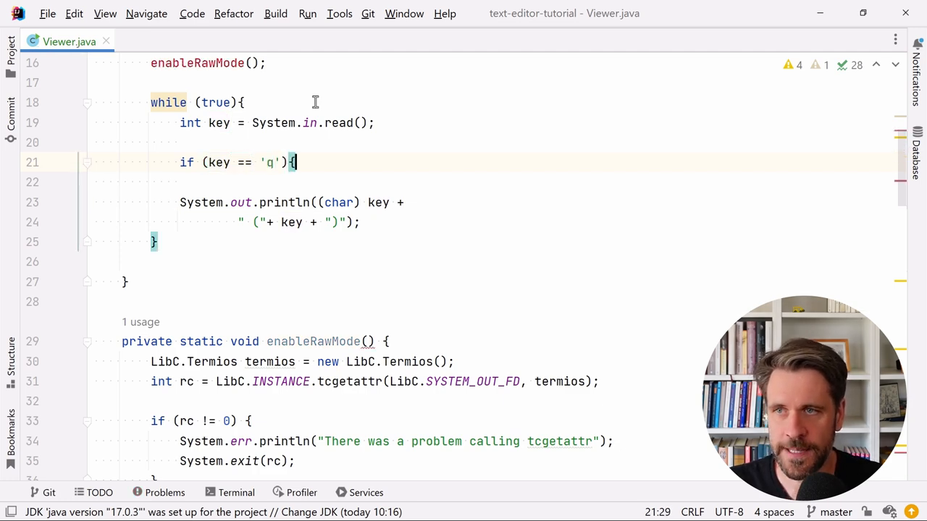
{"action": "type", "text": "System.exit(0);"}
{"action": "left_click", "coordinate": [300, 222]}
{"action": "type", "text": "\\r\\n"}
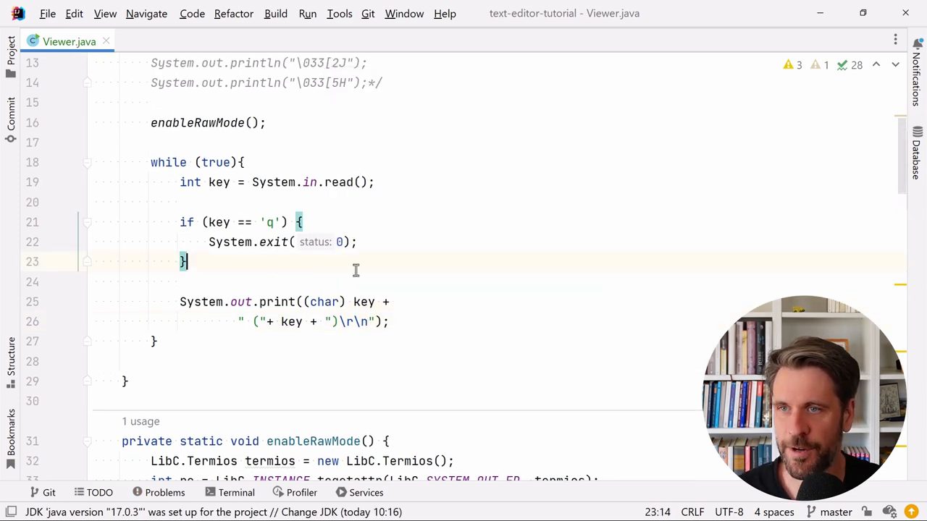
{"action": "scroll", "scroll_direction": "down", "scroll_amount": 3}
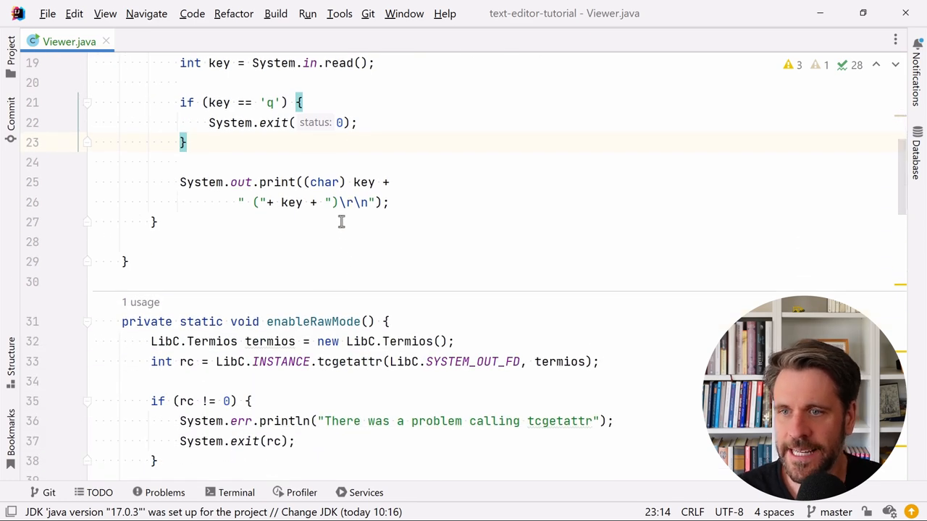
{"action": "scroll", "scroll_direction": "down", "scroll_amount": 3}
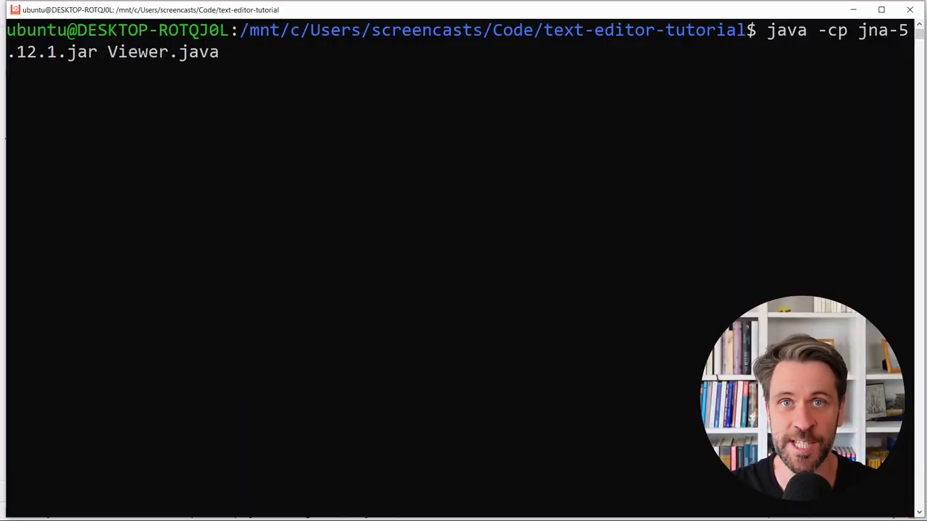
Rerun Viewer.java with the JNA jar, type keys to see each code on its own line, then quit with q
{"action": "key", "text": "Return"}
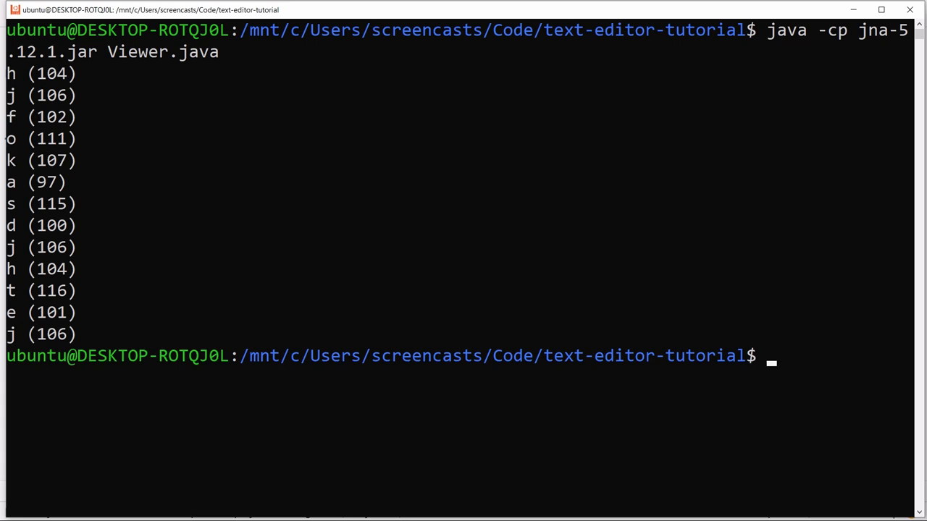
{"action": "key", "text": "Return"}
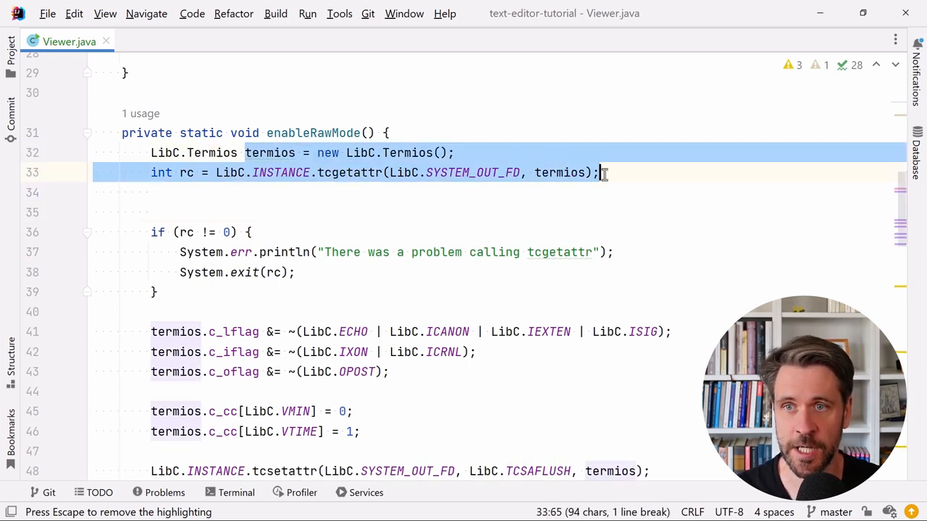
Save the tcgetattr termios result into a new originalAttributes class field
{"action": "left_click", "coordinate": [527, 192]}
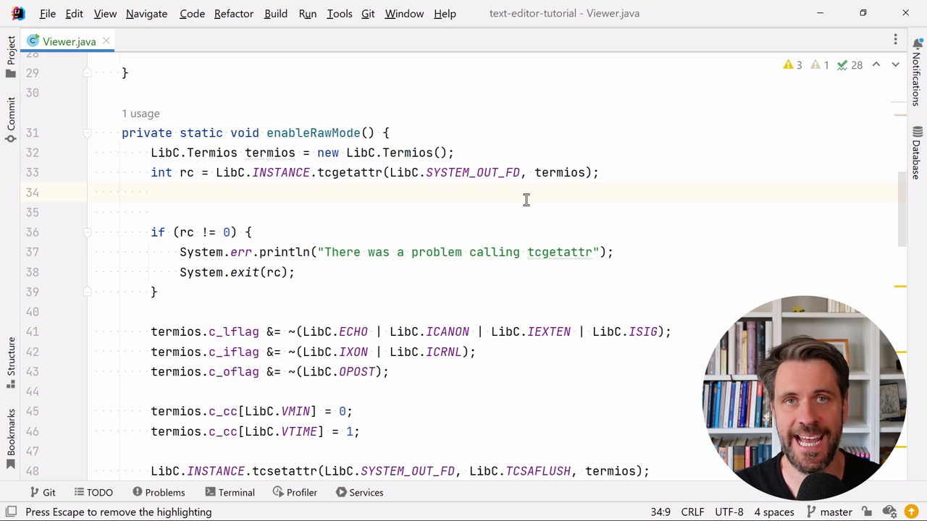
{"action": "key", "text": "Enter"}
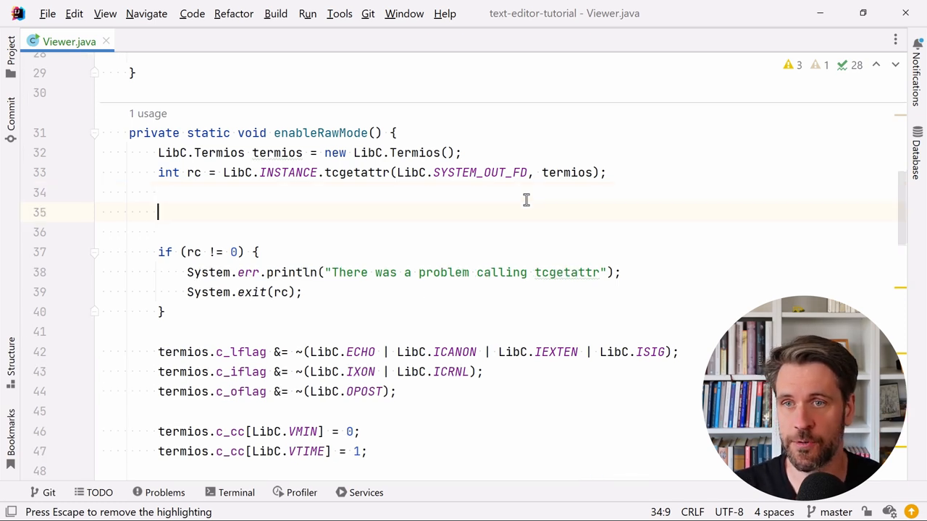
{"action": "type", "text": "originalAttributes = Lib"}
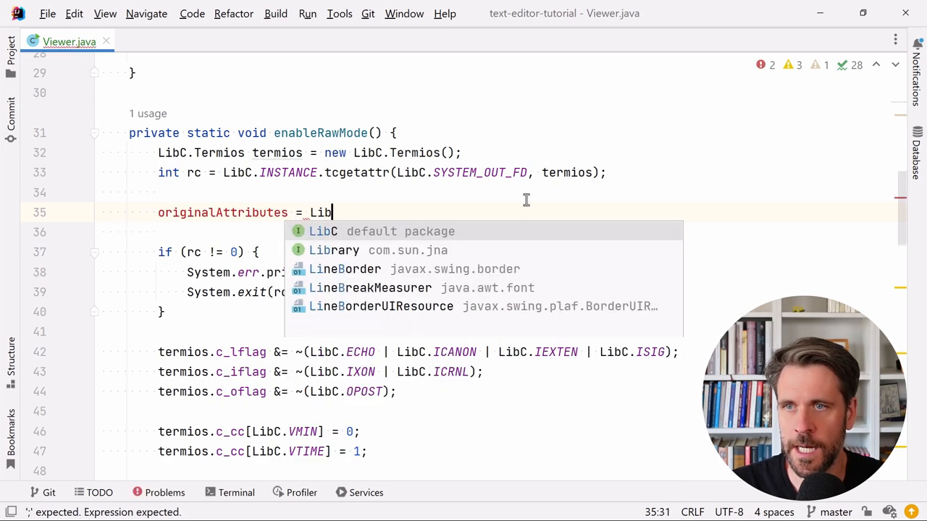
{"action": "type", "text": "C.Termios.o"}
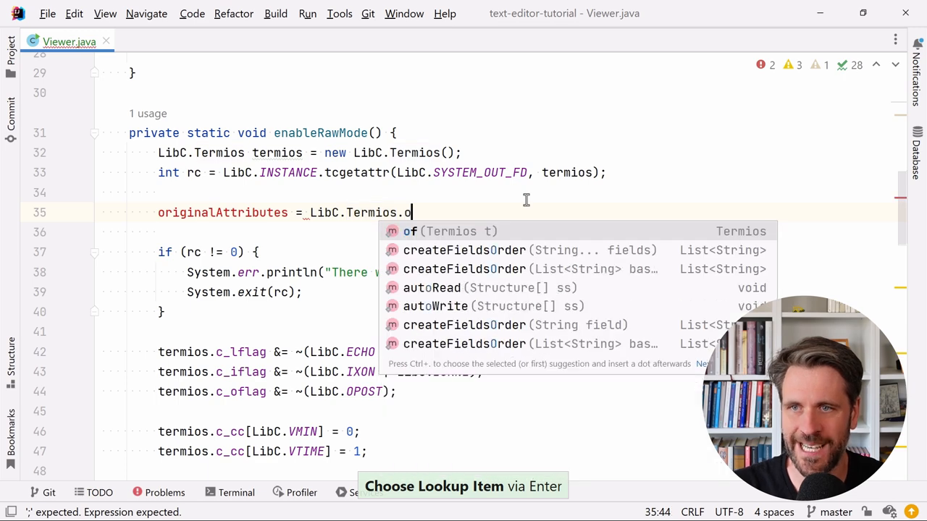
{"action": "type", "text": "f(ter"}
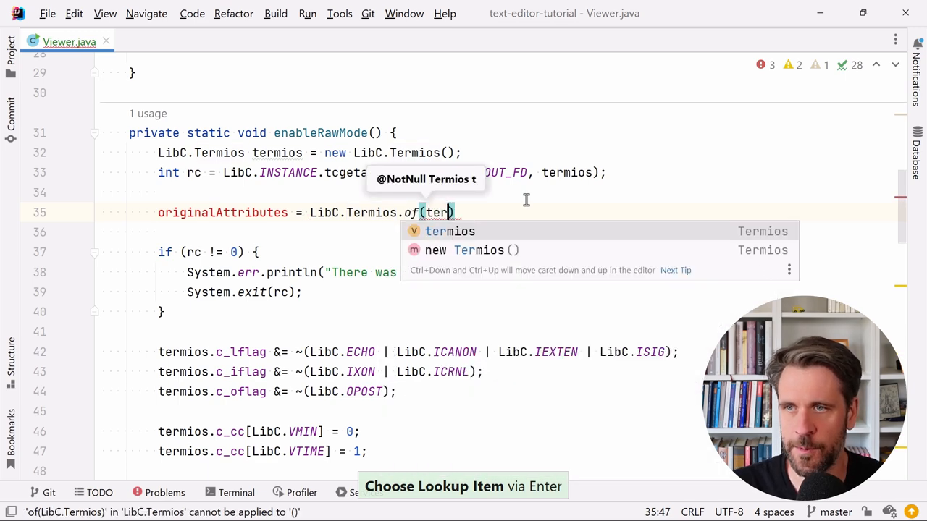
{"action": "key", "text": "Enter"}
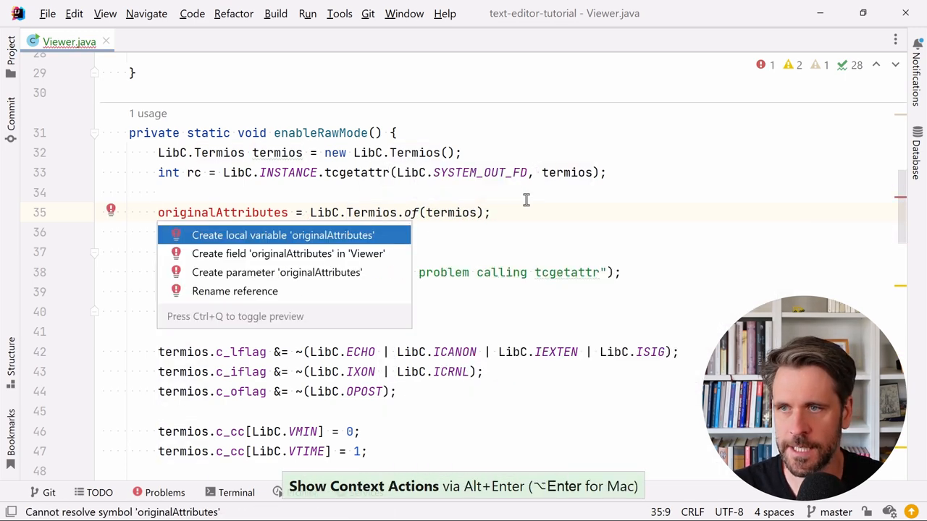
{"action": "left_click", "coordinate": [288, 254]}
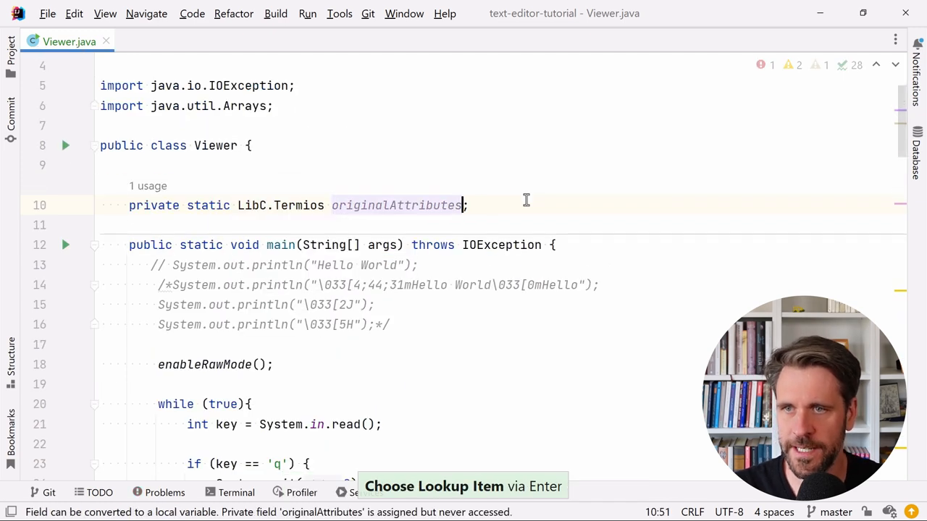
Move the originalAttributes assignment below the error check
{"action": "scroll", "scroll_direction": "down", "scroll_amount": 3}
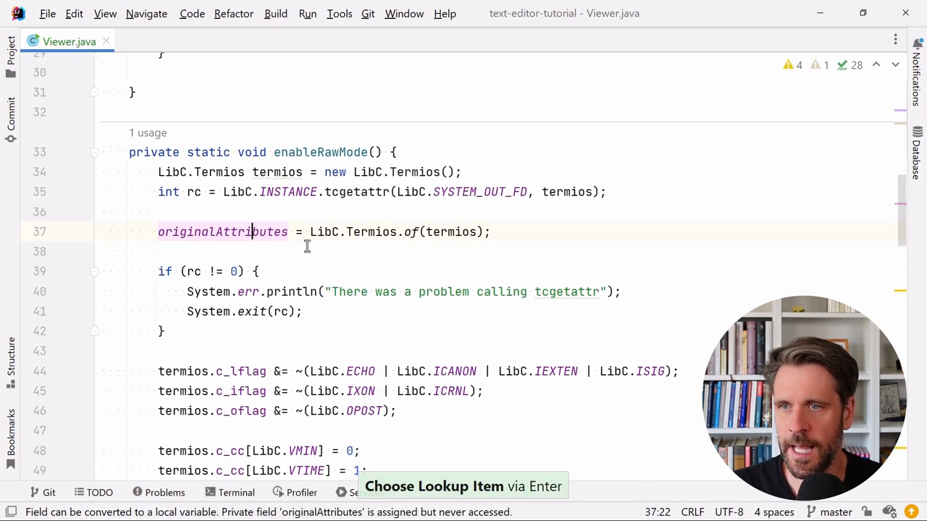
{"action": "key", "text": "ctrl+x"}
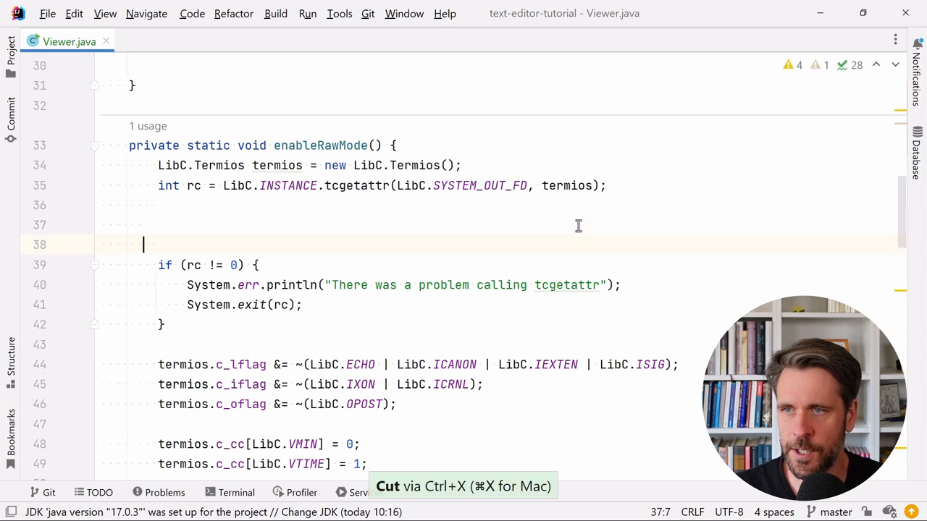
{"action": "key", "text": "Backspace"}
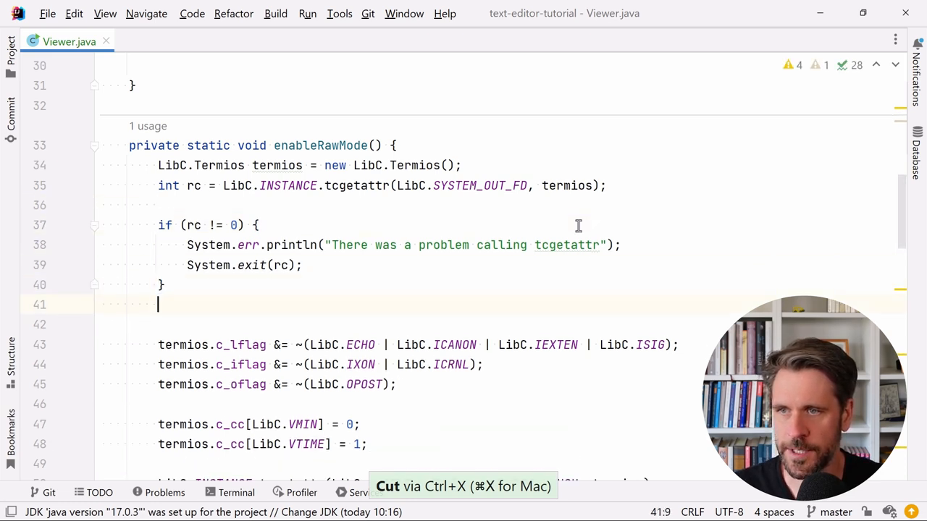
{"action": "key", "text": "ctrl+v"}
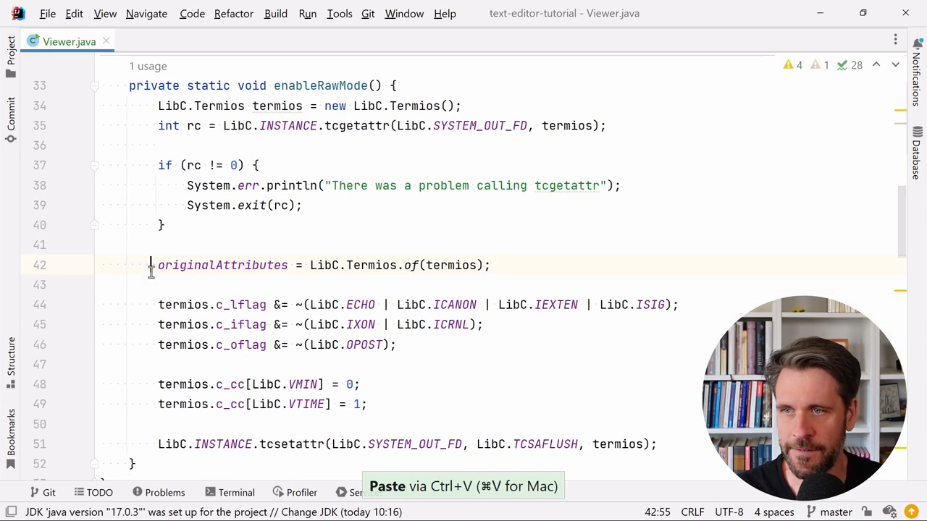
Paste the tcsetattr code into the q branch, passing originalAttributes
{"action": "scroll", "scroll_direction": "up", "scroll_amount": 3}
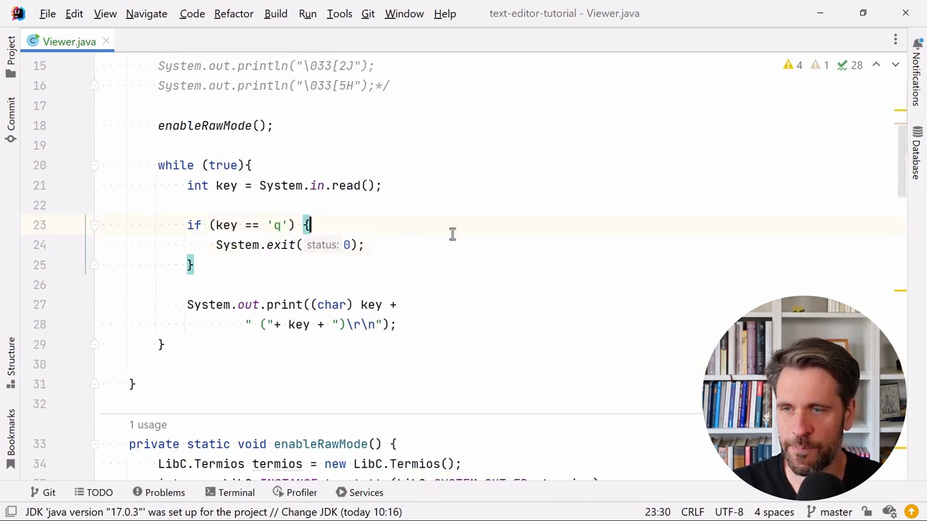
{"action": "scroll", "scroll_direction": "down", "scroll_amount": 3}
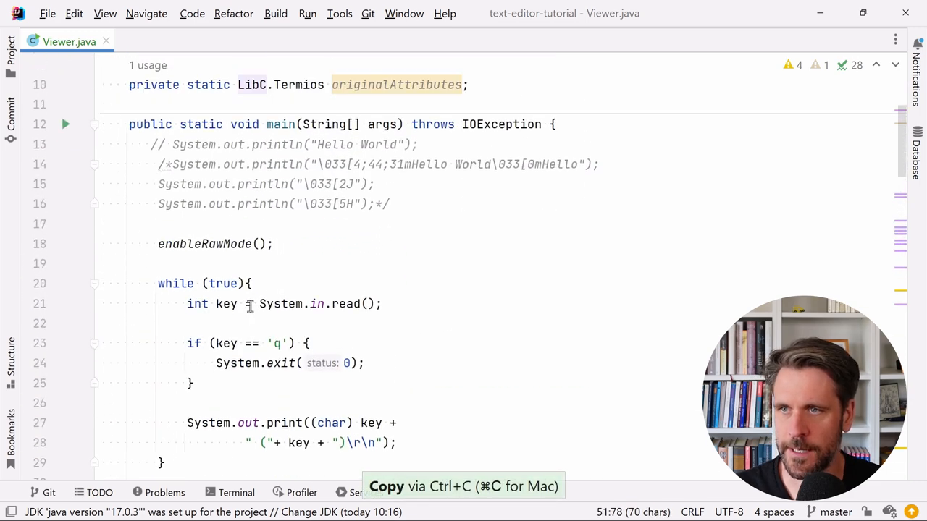
{"action": "key", "text": "ctrl+v"}
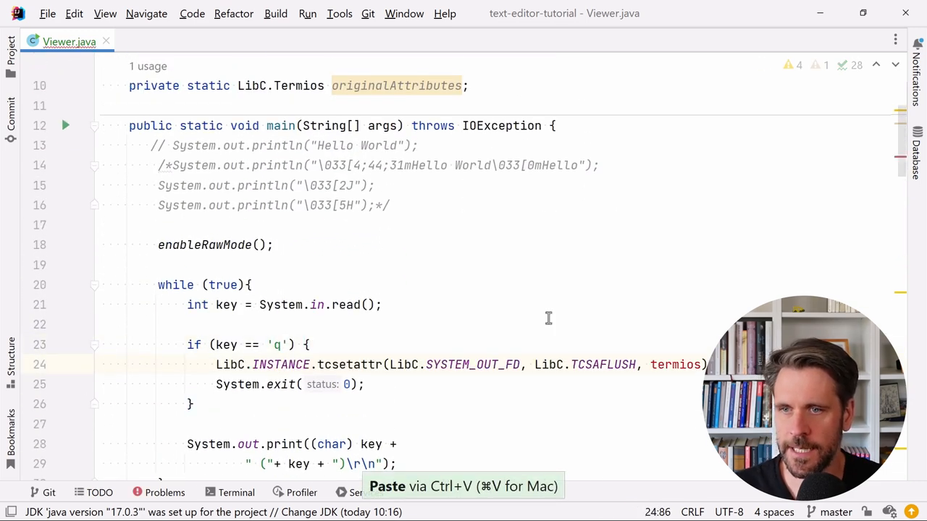
{"action": "type", "text": "ori"}
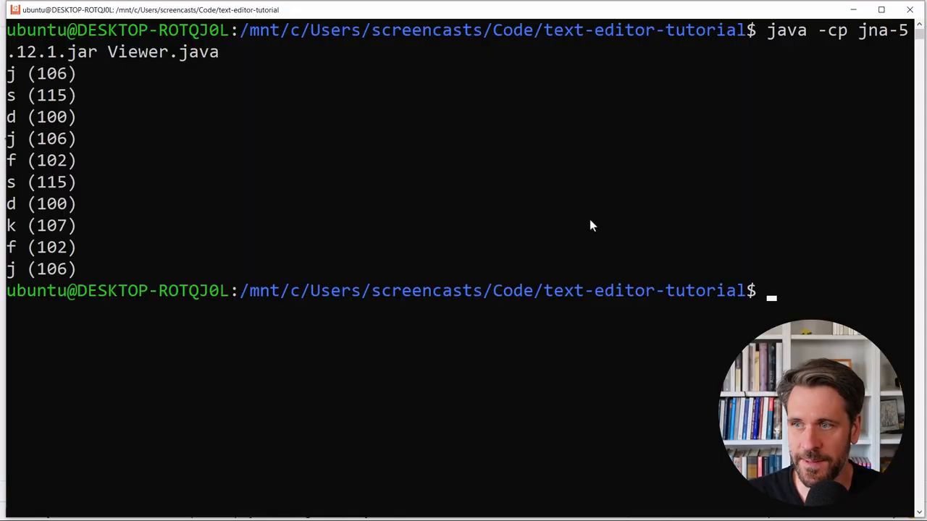
Type random text at the shell prompt to confirm echo is restored after quitting
{"action": "type", "text": "kalsjdjkasl qkljwe wqjke qlda sa"}
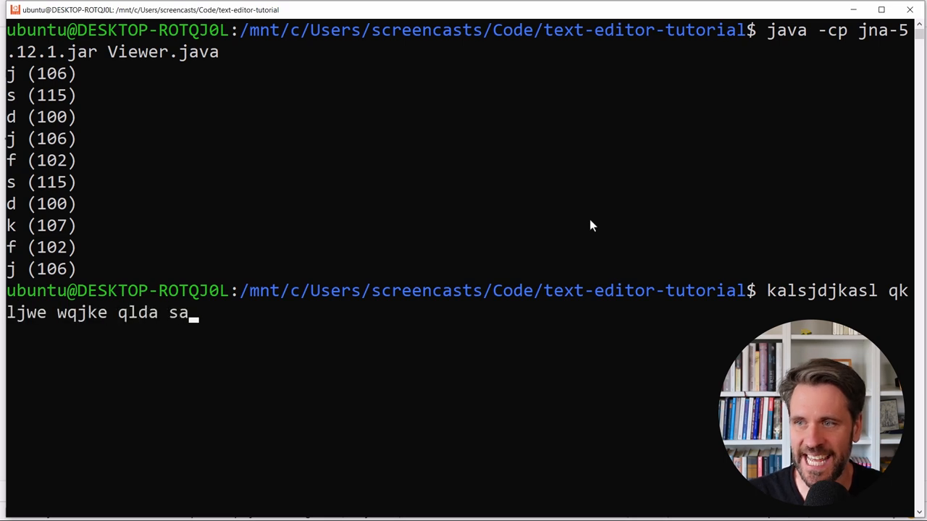
{"action": "type", "text": "dasdas"}
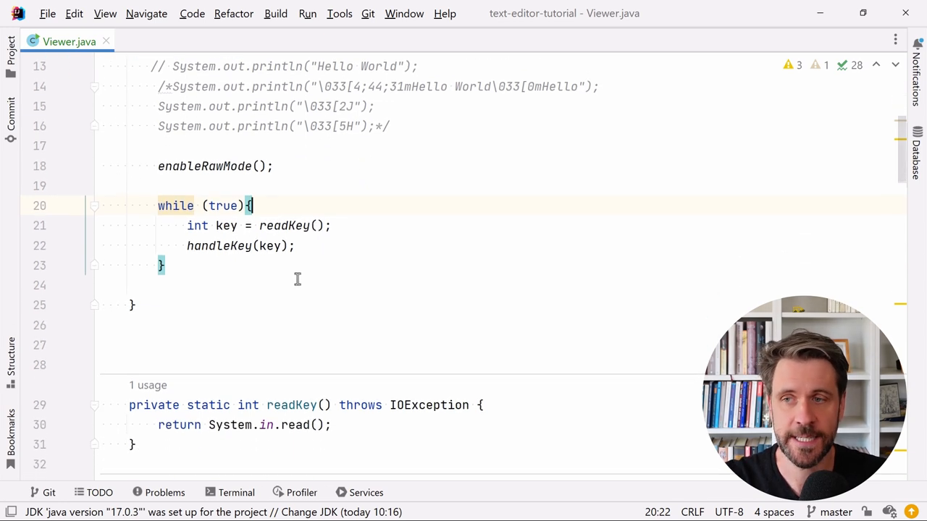
Insert a refreshScreen(); call above readKey at the top of the while loop and create the method
{"action": "left_click", "coordinate": [241, 225]}
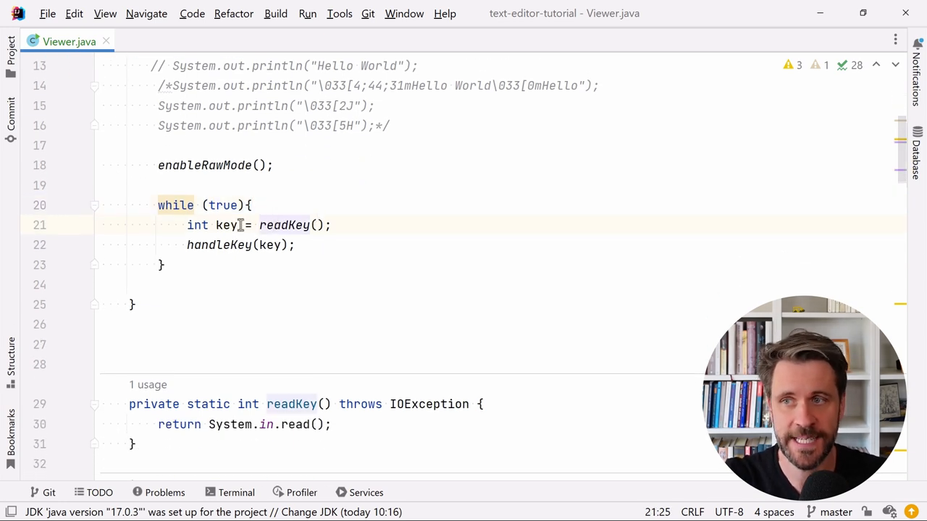
{"action": "double_click", "coordinate": [282, 225]}
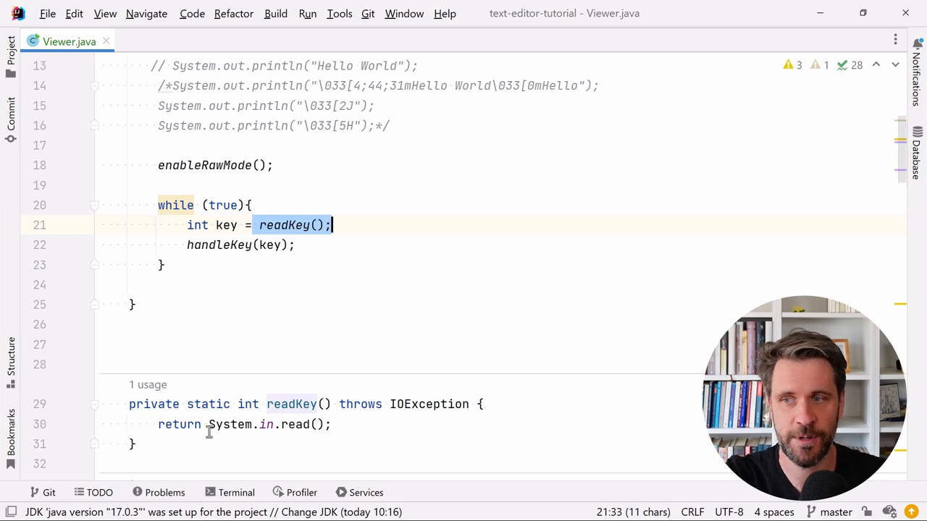
{"action": "left_click", "coordinate": [297, 245]}
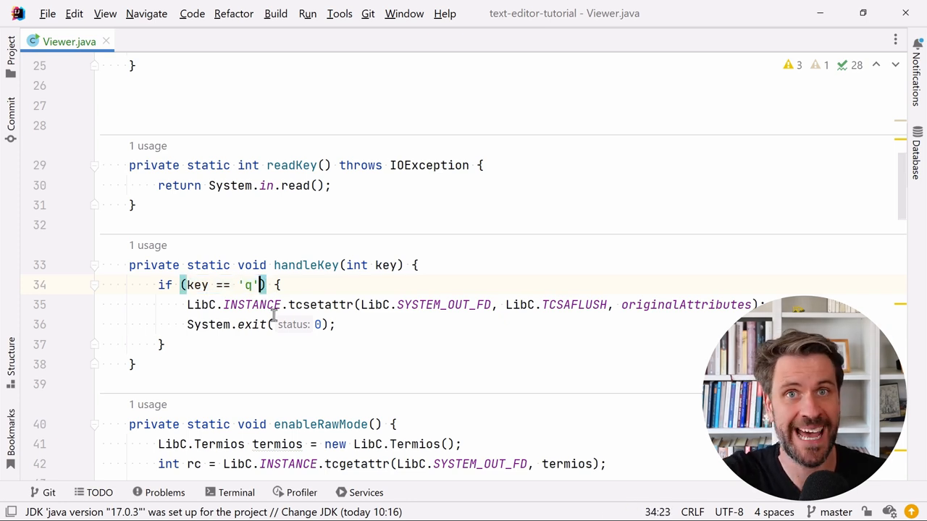
{"action": "scroll", "scroll_direction": "up", "scroll_amount": 3}
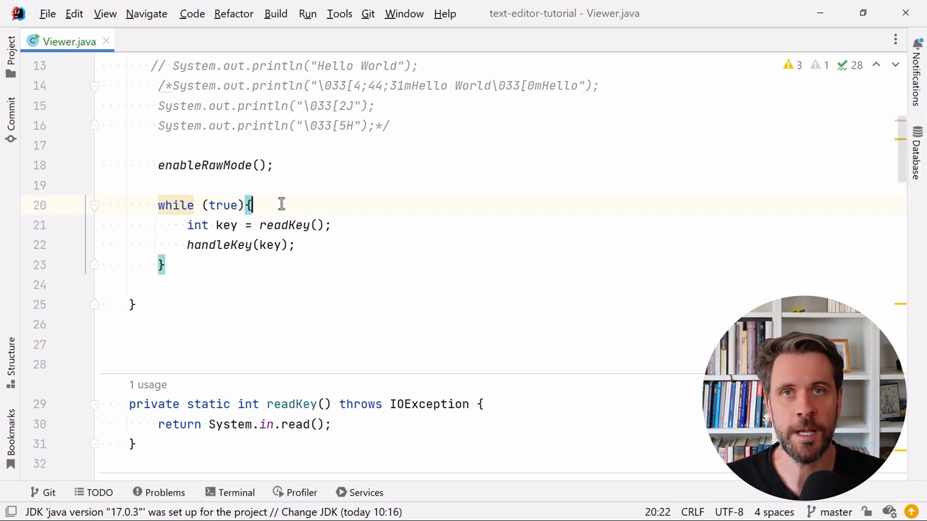
{"action": "key", "text": "Enter"}
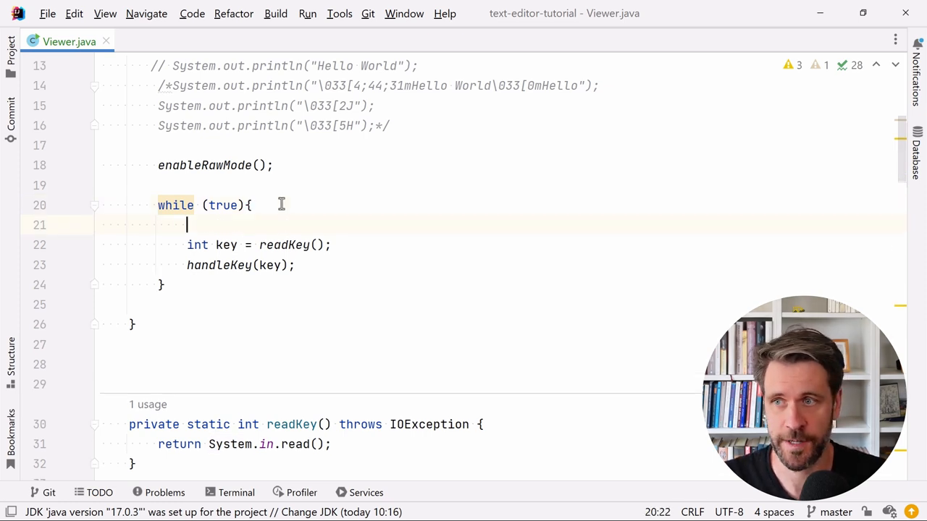
{"action": "type", "text": "refreshScre"}
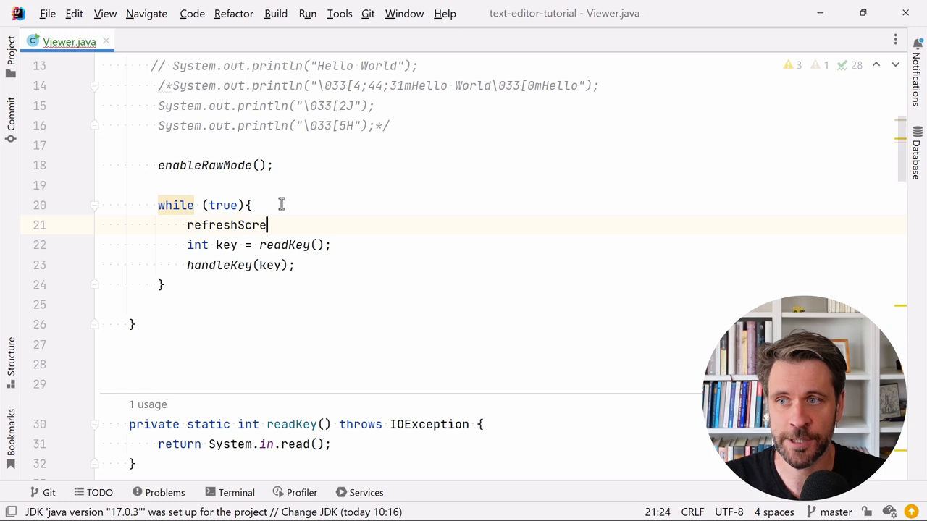
{"action": "type", "text": "en();"}
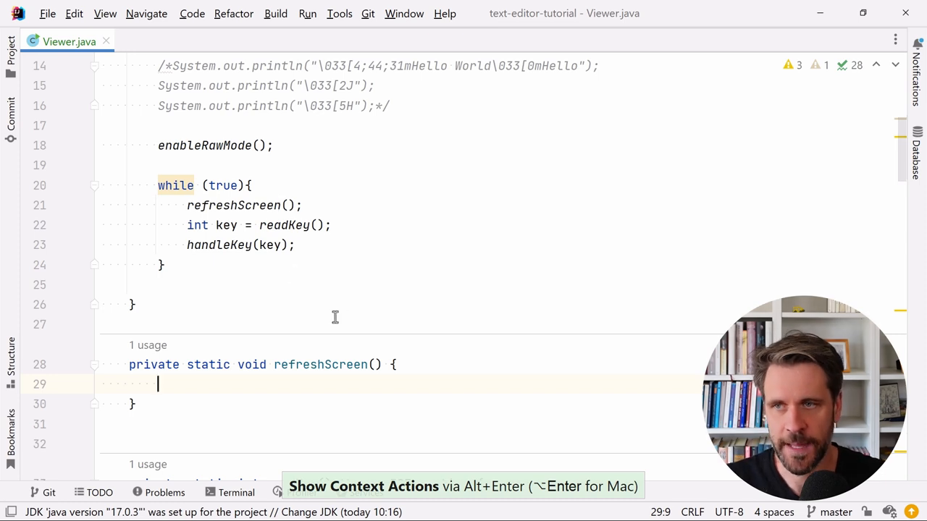
{"action": "mouse_move", "coordinate": [173, 205]}
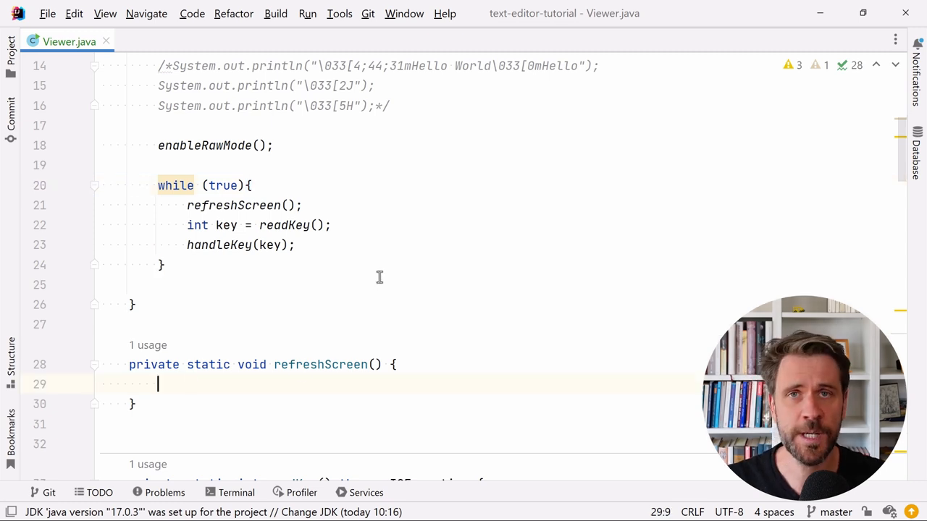
{"action": "mouse_move", "coordinate": [157, 86]}
{"action": "type", "text": "System.out.print(\"\\033[2J\");"}
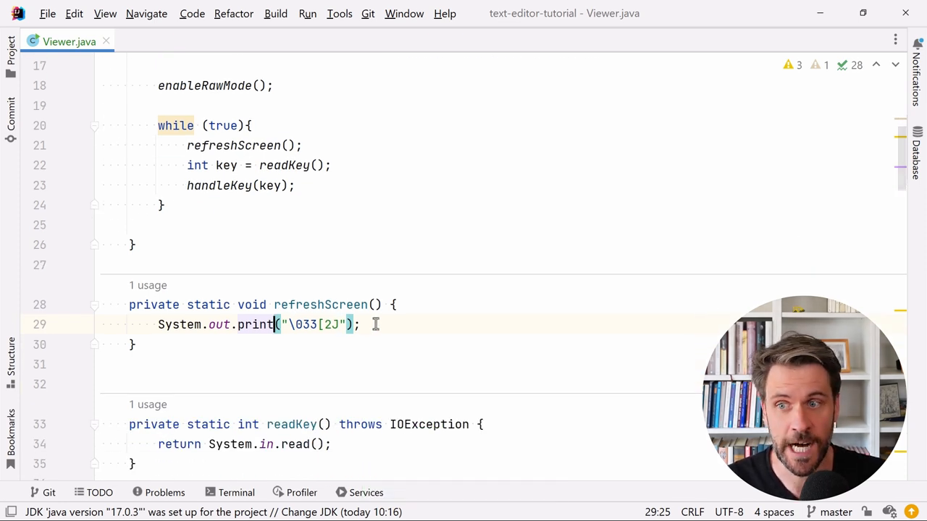
Duplicate the \033[2J print as \033[H, then loop over rows printing "~\r\n"
{"action": "key", "text": "ctrl+d"}
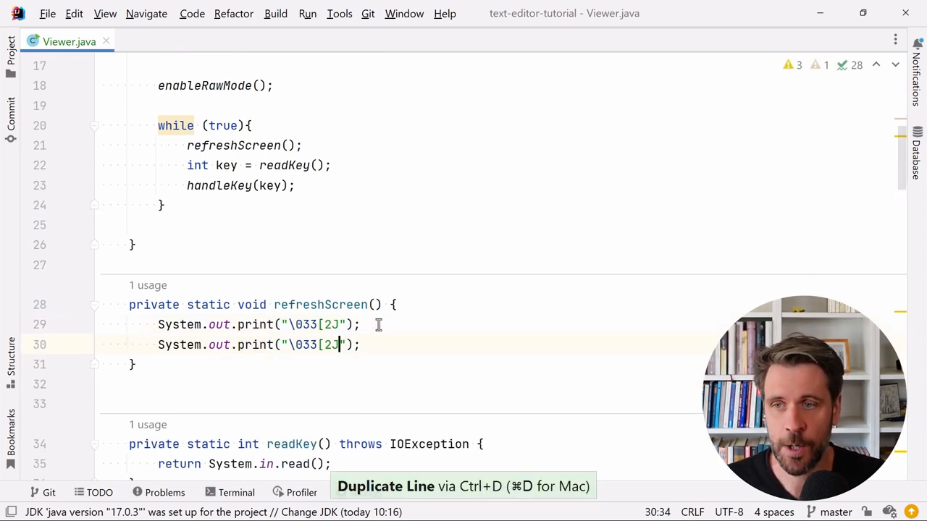
{"action": "type", "text": "H"}
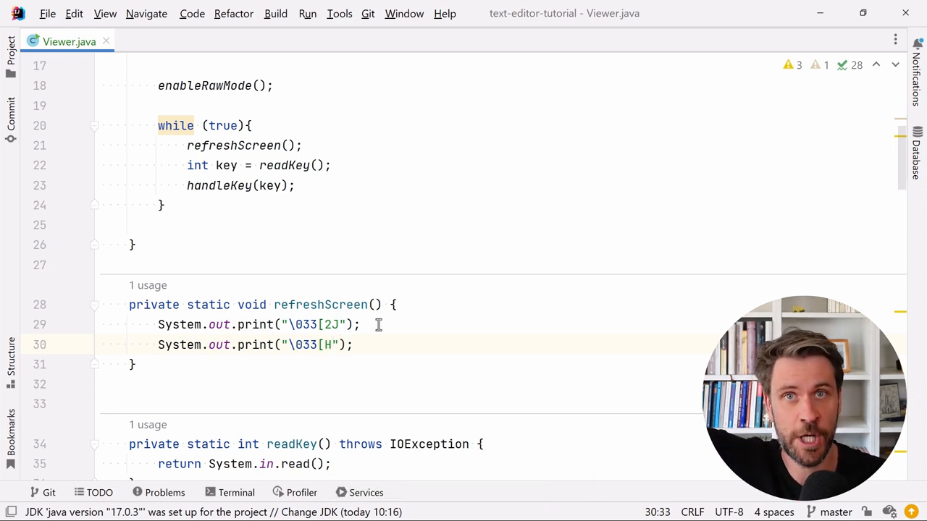
{"action": "left_click", "coordinate": [355, 344]}
{"action": "type", "text": "for (int i = 0; i < ; i++) {"}
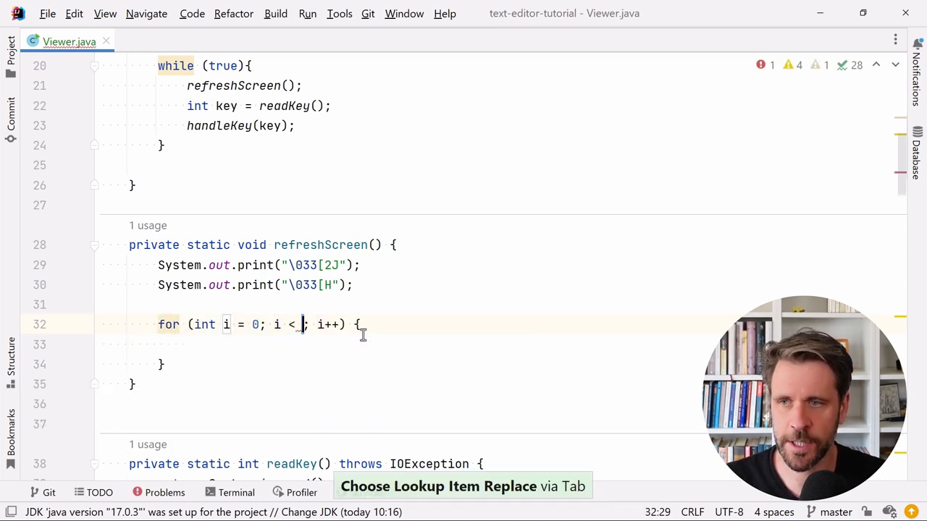
{"action": "type", "text": "rows"}
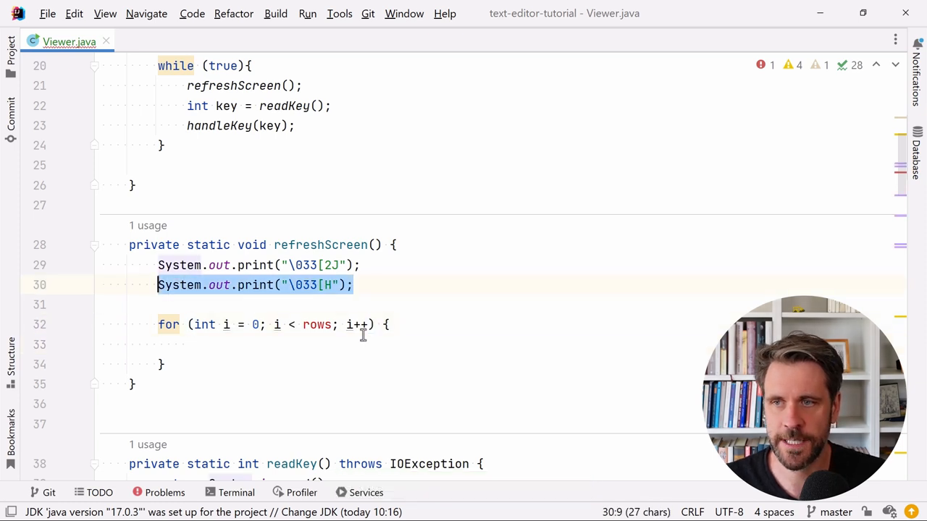
{"action": "type", "text": "System.out.print(\"\\033[\");"}
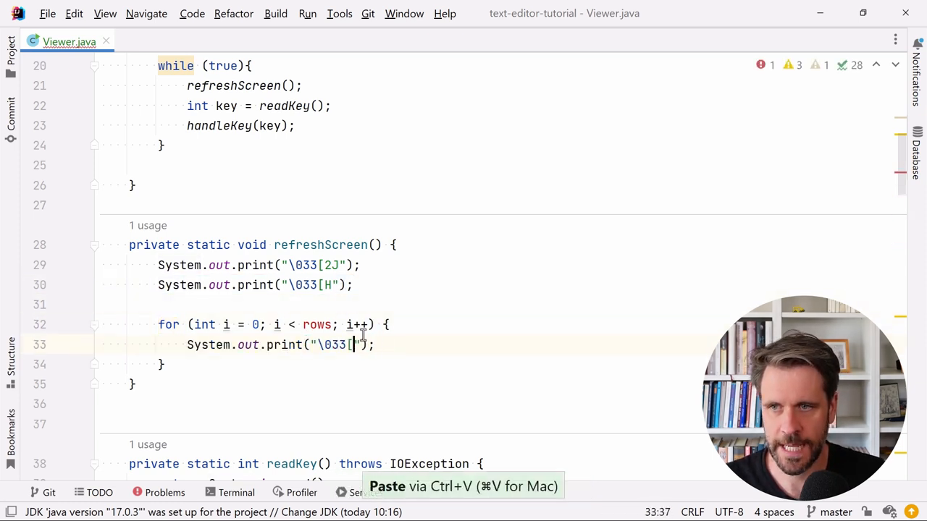
{"action": "type", "text": "~\\r"}
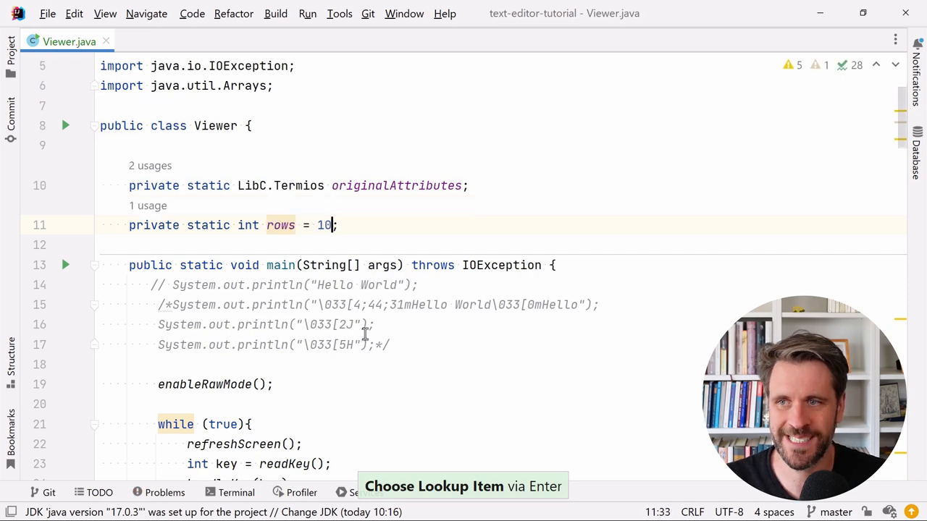
Duplicate the rows = 10 field and rename the copy to columns
{"action": "scroll", "scroll_direction": "down", "scroll_amount": 3}
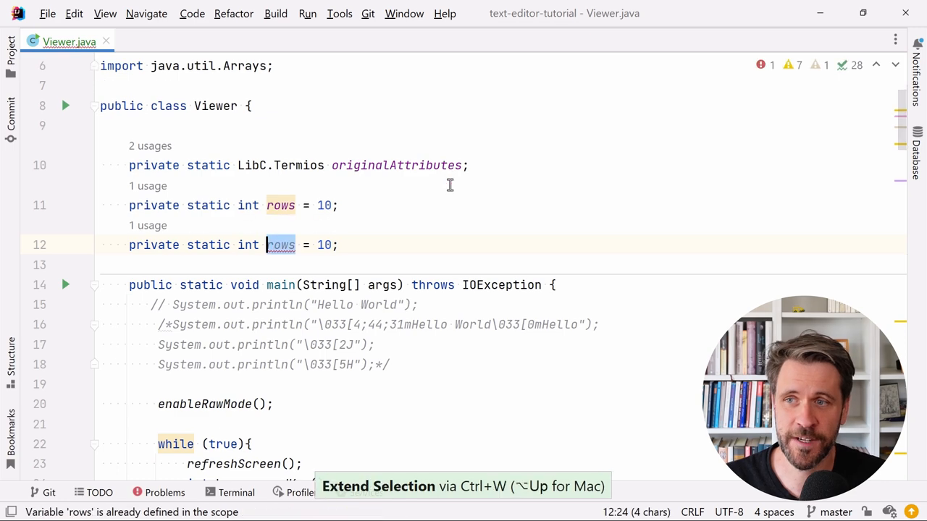
{"action": "type", "text": "columns"}
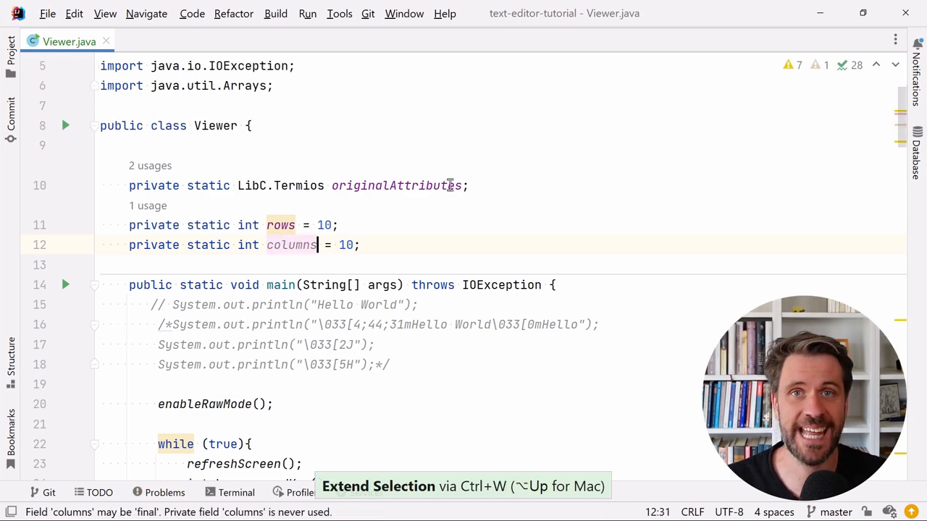
{"action": "scroll", "scroll_direction": "down", "scroll_amount": 3}
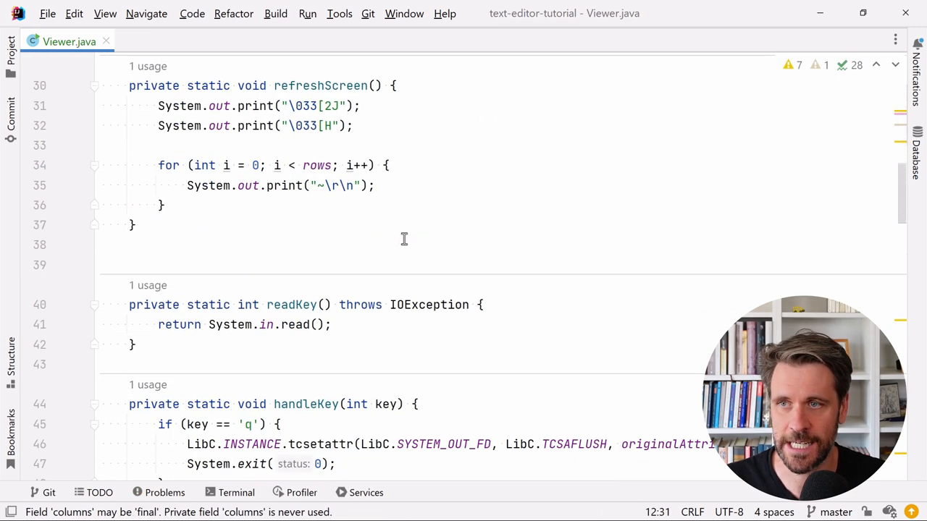
{"action": "scroll", "scroll_direction": "down", "scroll_amount": 3}
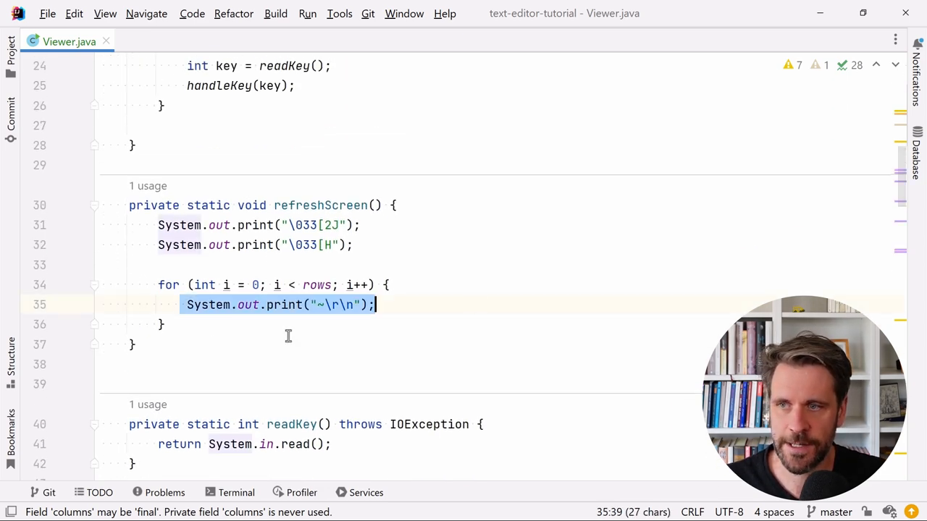
Loop to rows - 1 and print a "Marco Code's Editor - v0.0.1" status line
{"action": "left_click", "coordinate": [166, 323]}
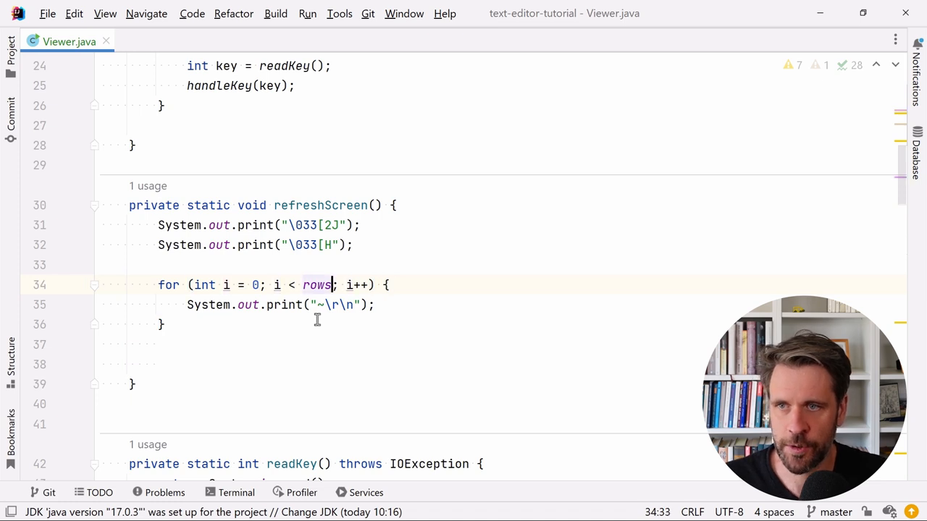
{"action": "type", "text": "- 1"}
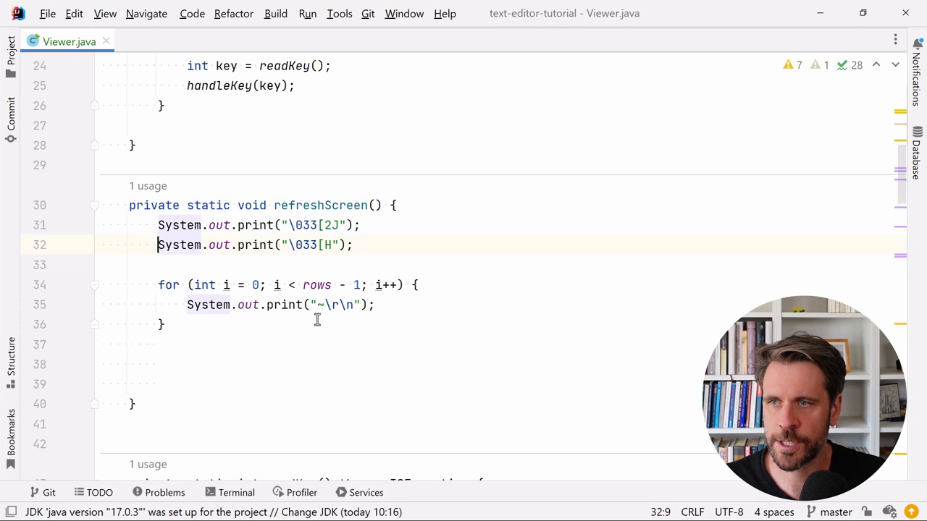
{"action": "key", "text": "ctrl+v"}
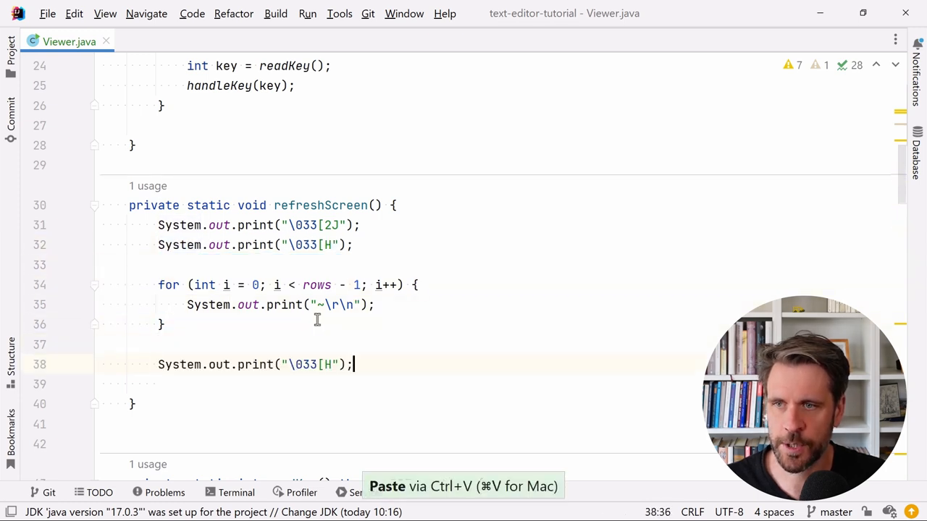
{"action": "type", "text": "Marco"}
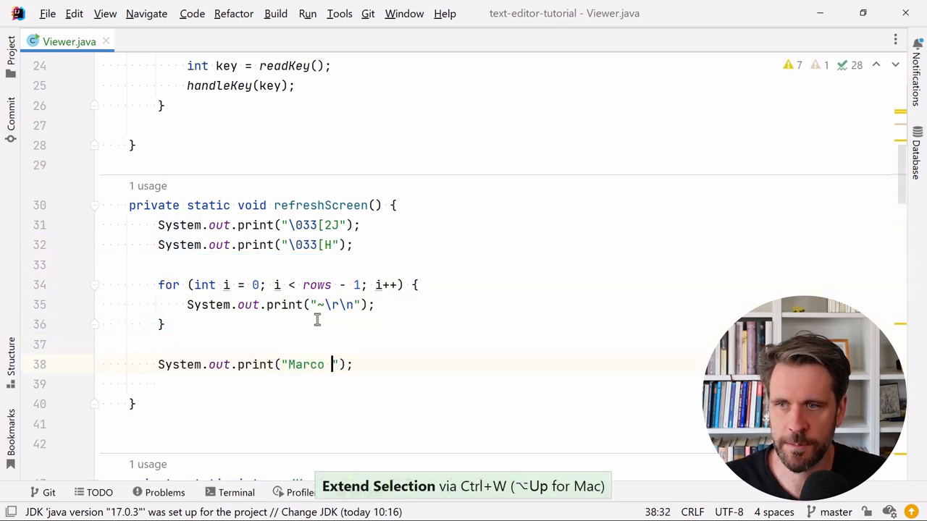
{"action": "type", "text": "Code's Editor"}
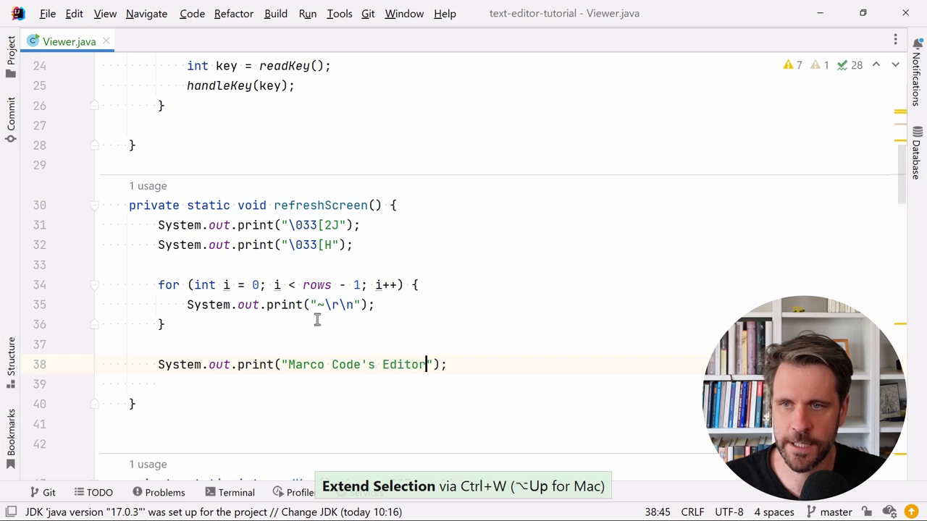
{"action": "type", "text": "- v0.0"}
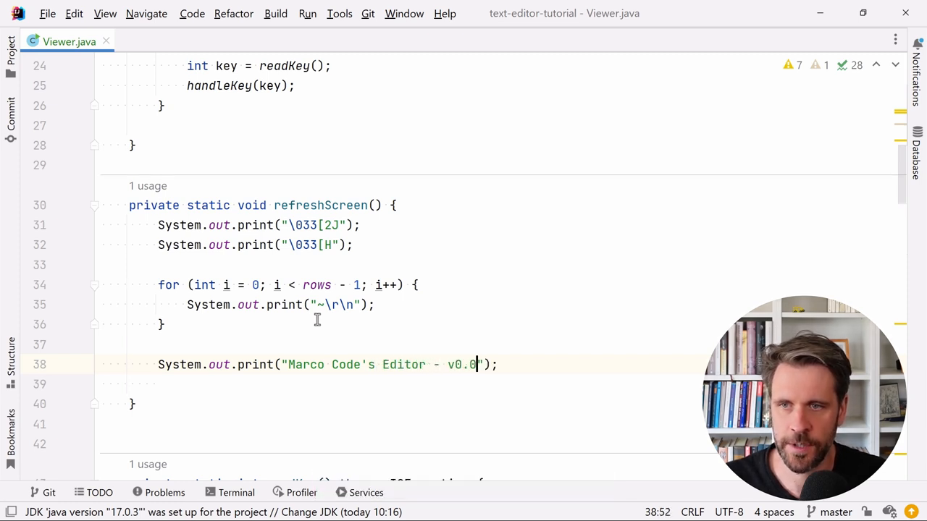
{"action": "type", "text": ".1"}
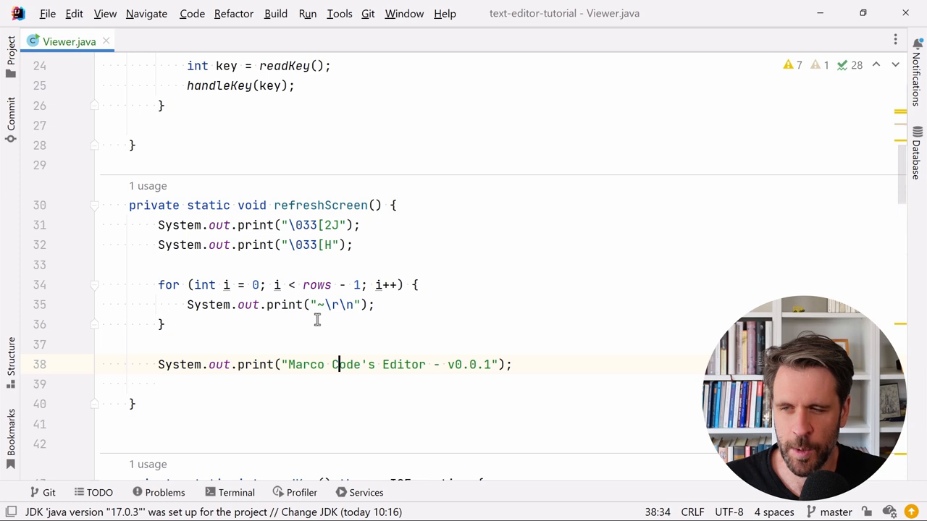
Wrap the status text with \033[7m before and \033[0m after
{"action": "type", "text": "\\0"}
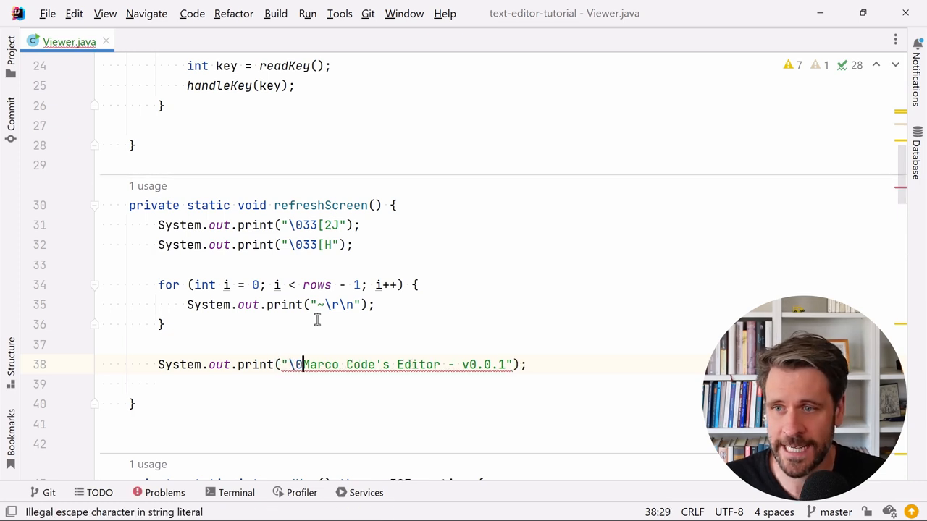
{"action": "type", "text": "33[7m"}
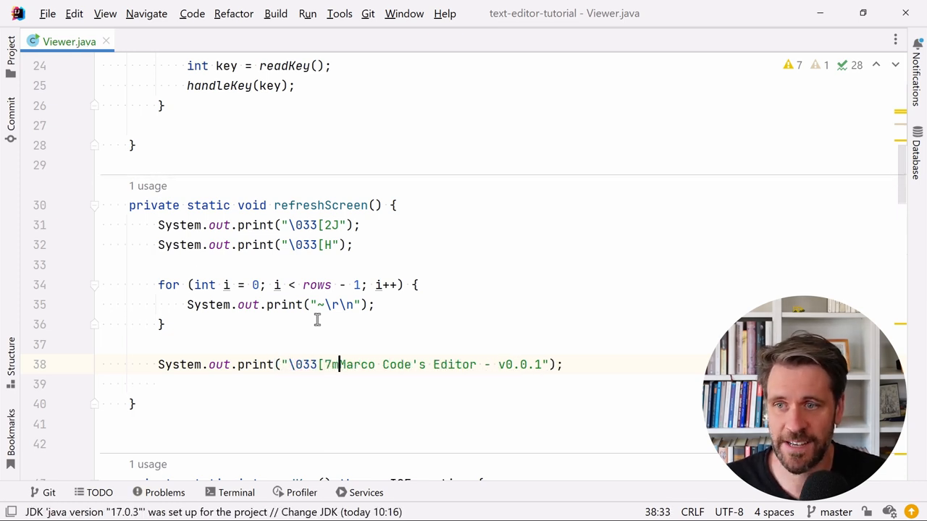
{"action": "left_click", "coordinate": [561, 364]}
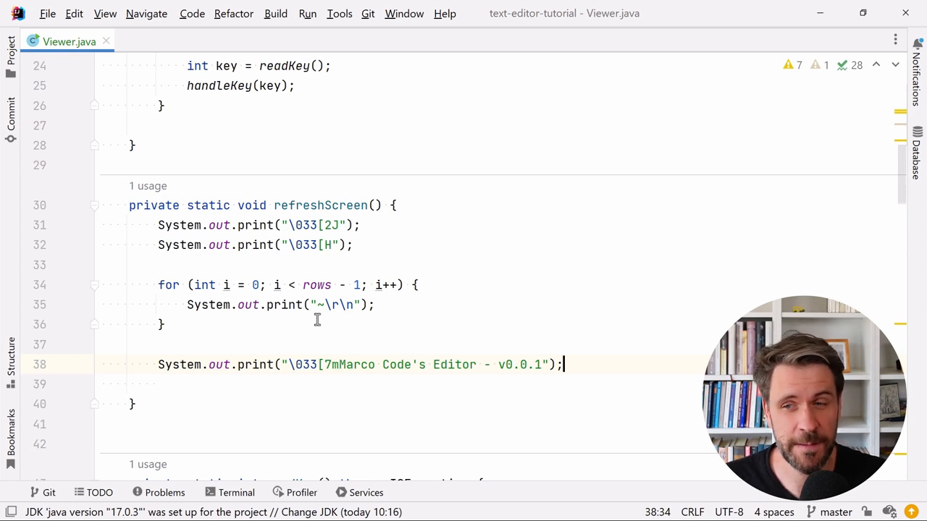
{"action": "type", "text": "\\033["}
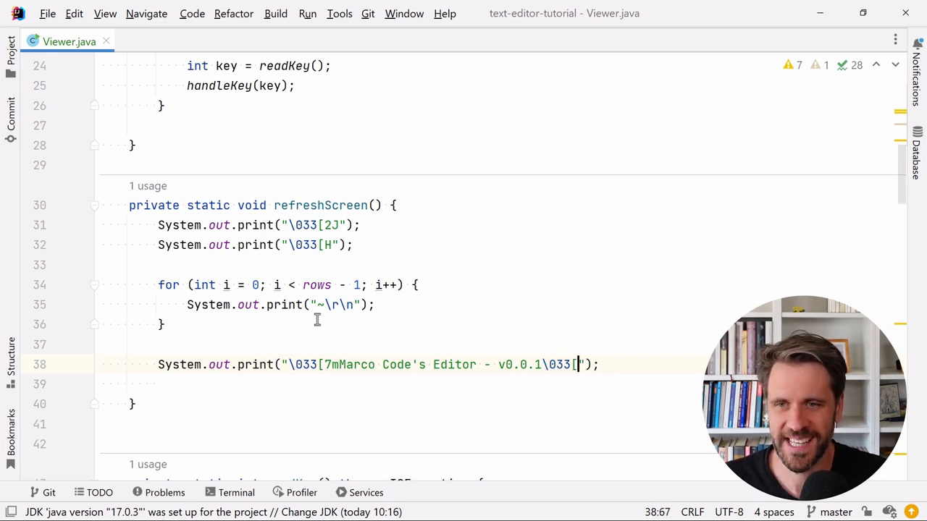
{"action": "type", "text": "0m"}
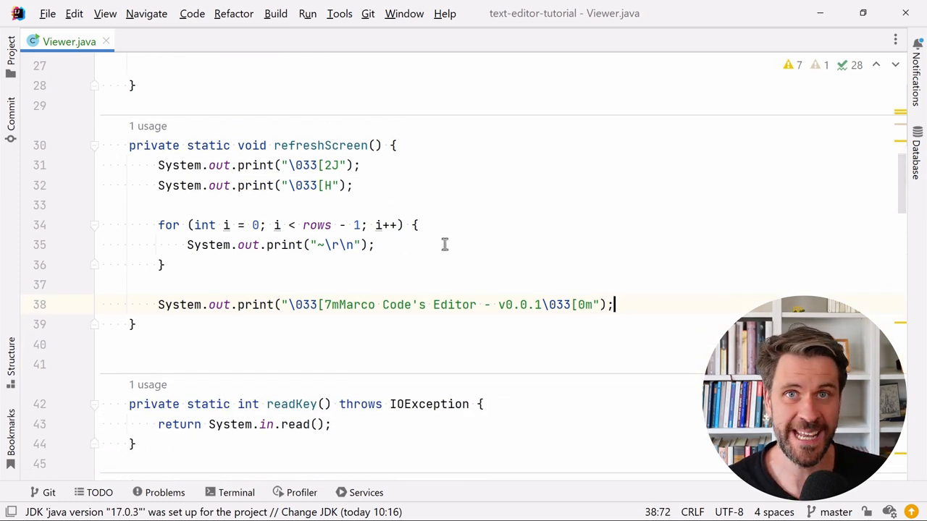
Run the viewer in WSL to check tilde rows and the inverted status bar, then quit
{"action": "left_click_drag", "start_coordinate": [613, 304], "coordinate": [163, 185]}
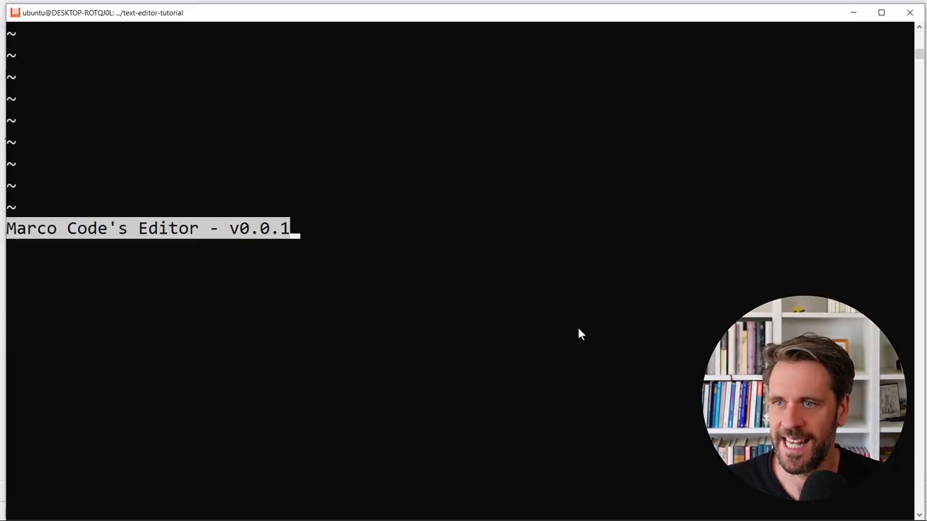
{"action": "mouse_move", "coordinate": [21, 41]}
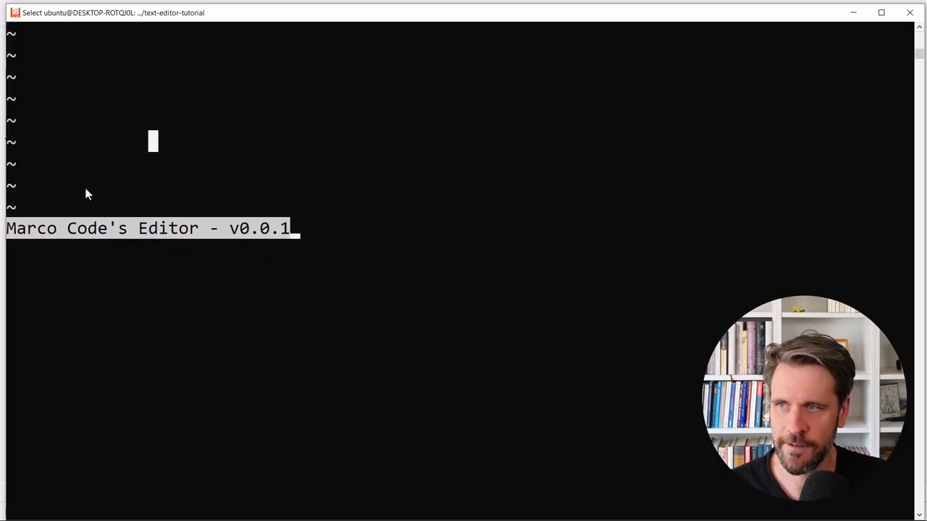
{"action": "mouse_move", "coordinate": [288, 230]}
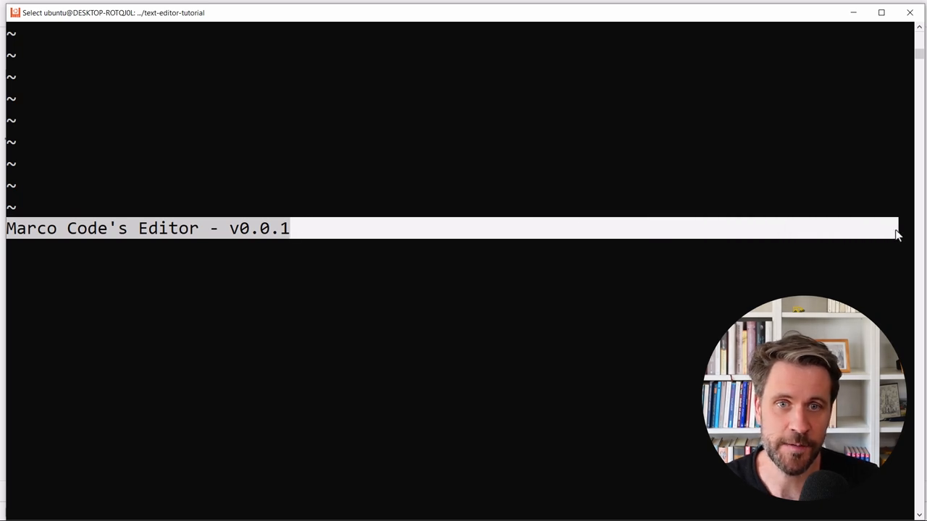
{"action": "mouse_move", "coordinate": [898, 231]}
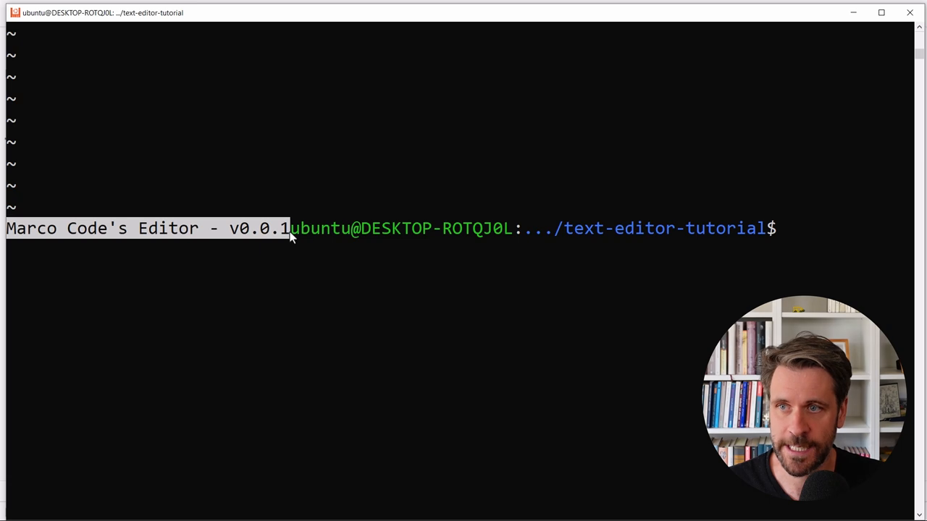
{"action": "left_click", "coordinate": [452, 238]}
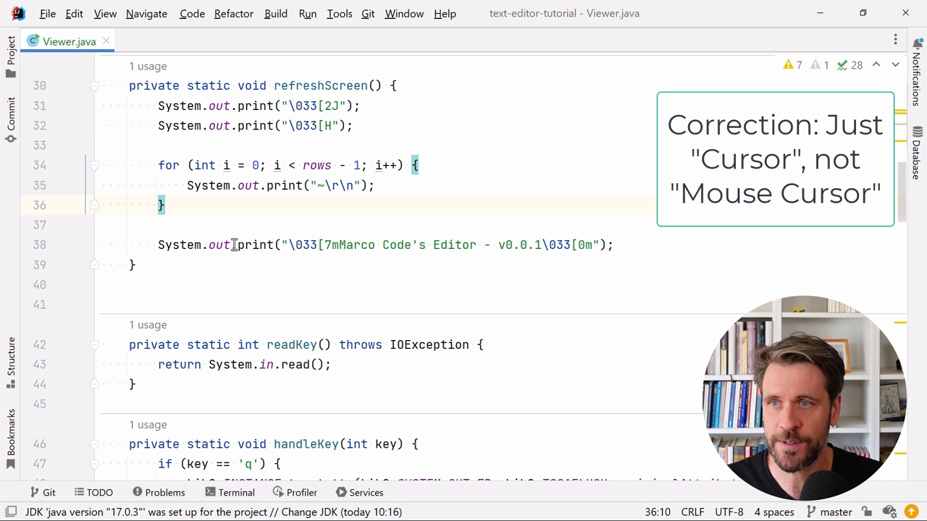
Copy the clear-screen and cursor-home prints into handleKey's q branch
{"action": "left_click_drag", "start_coordinate": [158, 106], "coordinate": [354, 126]}
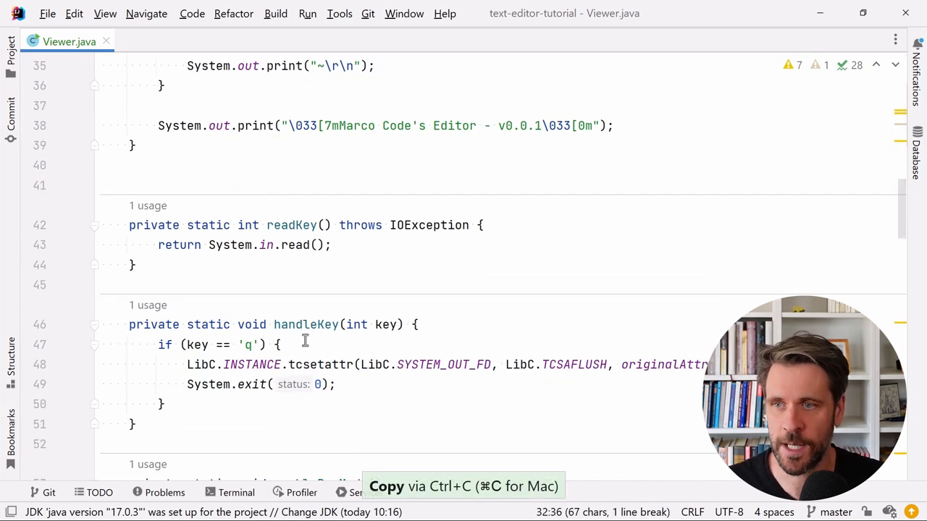
{"action": "key", "text": "Ctrl+V"}
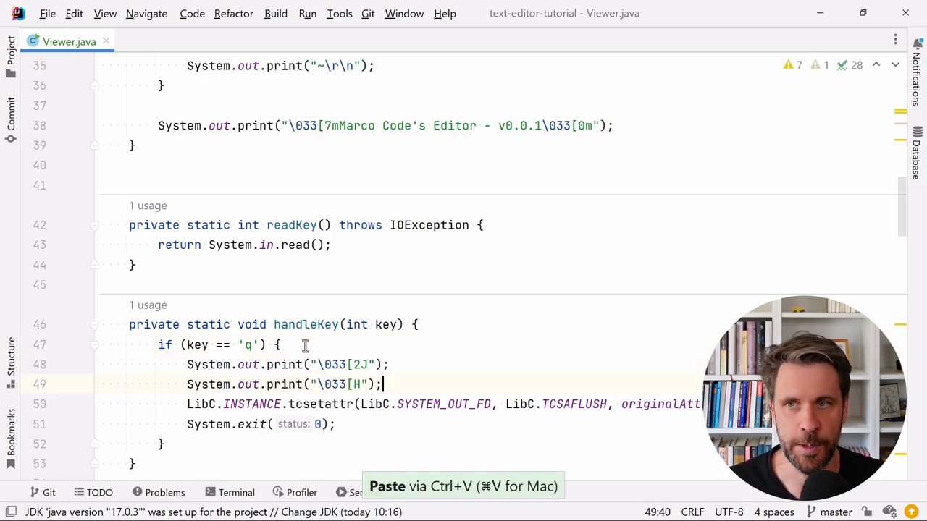
{"action": "scroll", "scroll_direction": "up", "scroll_amount": 3}
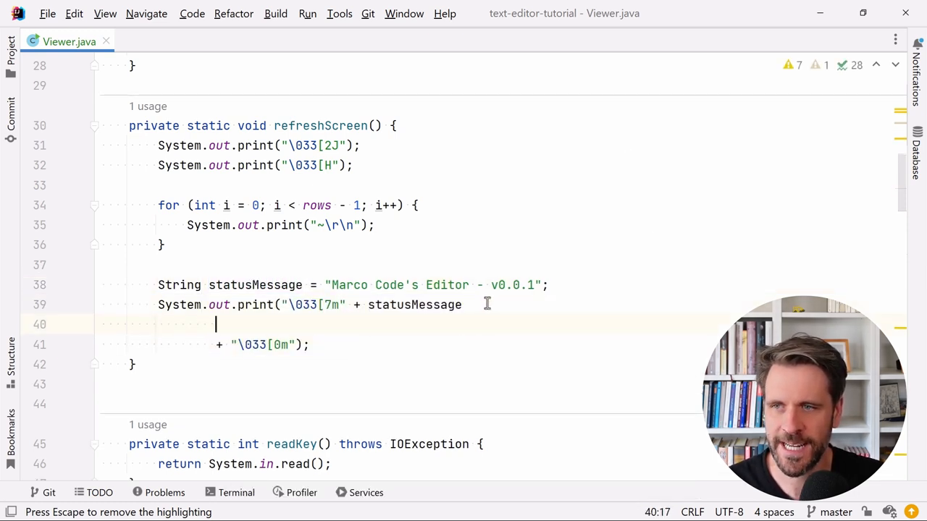
Append " ".repeat(Math.max(0, columns - statusMessage.length())) to pad the status message
{"action": "type", "text": "+ \""}
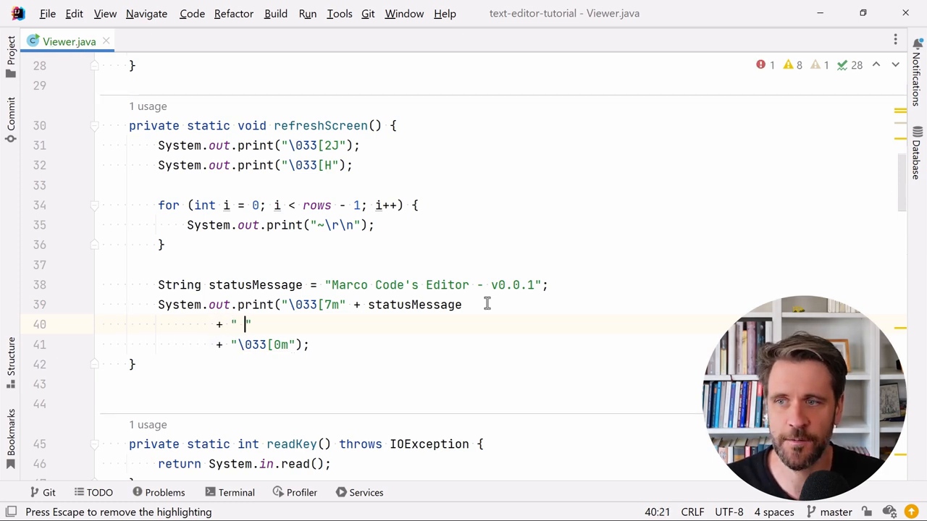
{"action": "type", "text": ".repeat("}
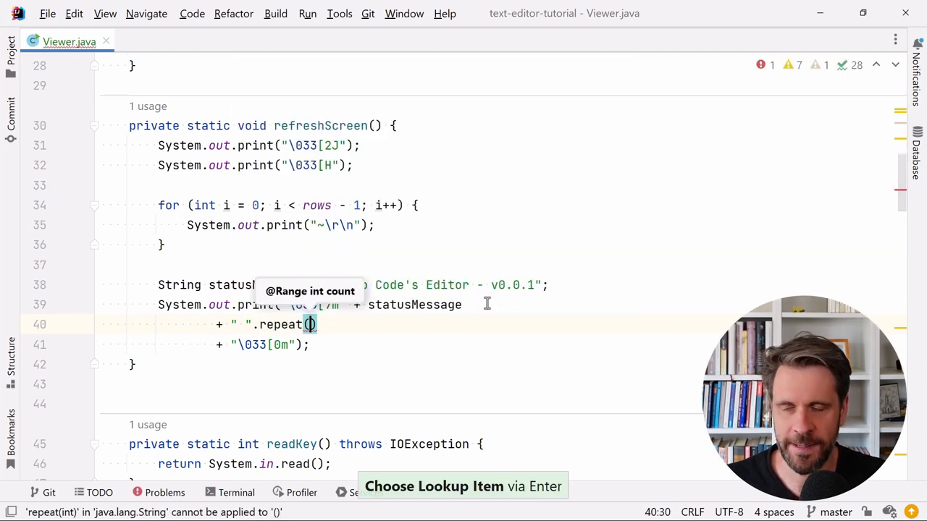
{"action": "type", "text": "columns -"}
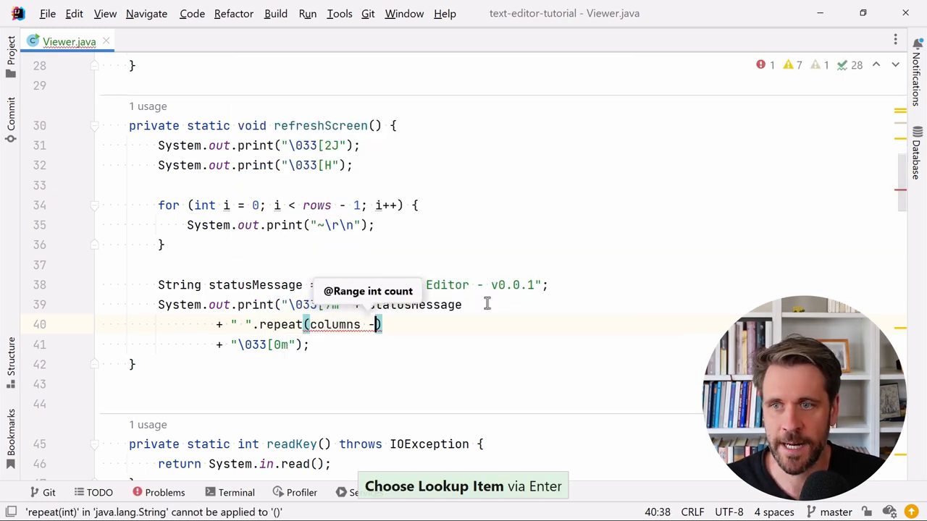
{"action": "type", "text": "statusMessage.length()"}
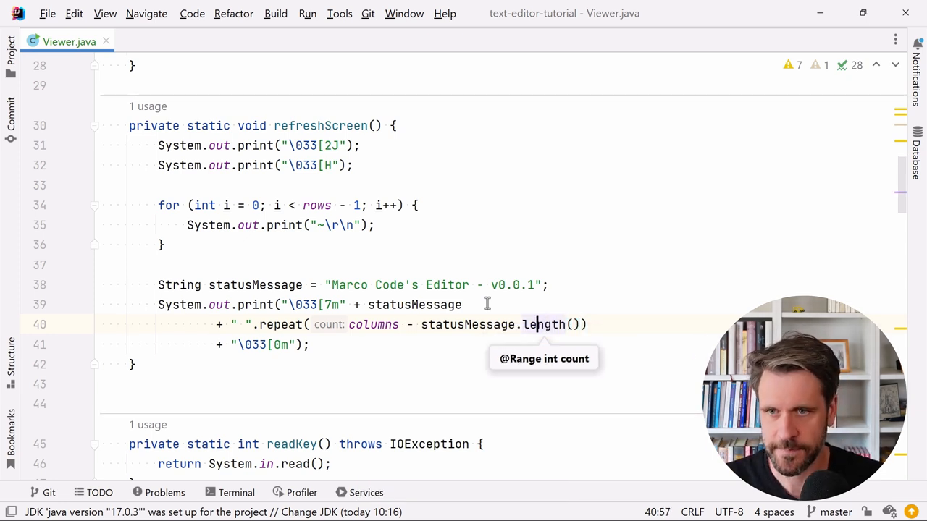
{"action": "left_click", "coordinate": [351, 324]}
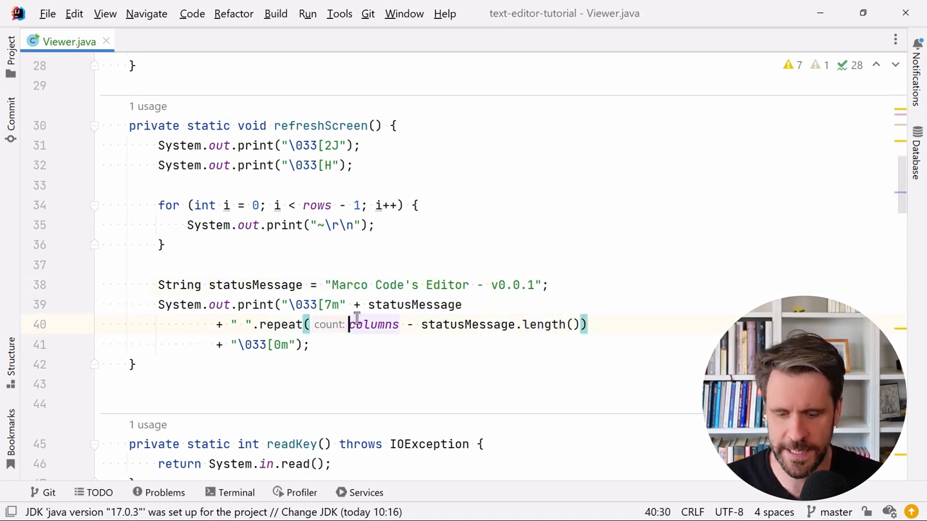
{"action": "type", "text": "Math.max(0,"}
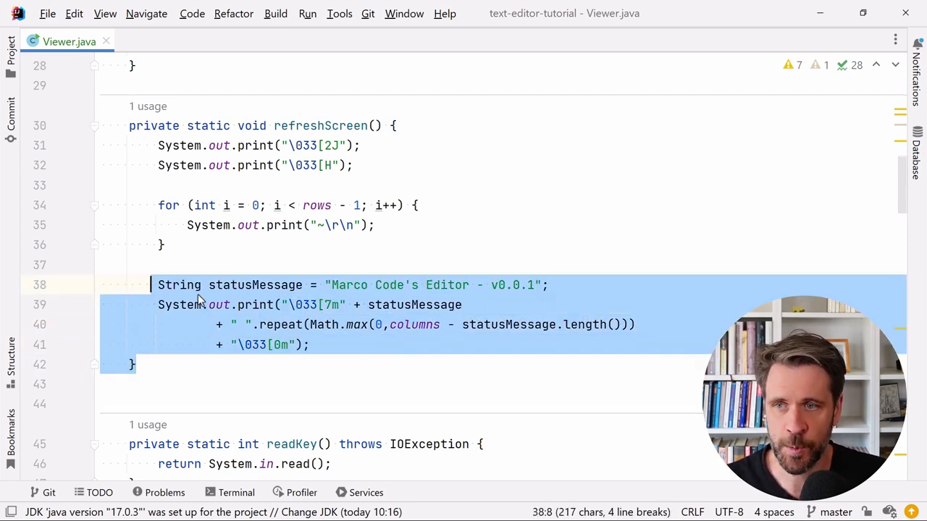
{"action": "left_click", "coordinate": [433, 285]}
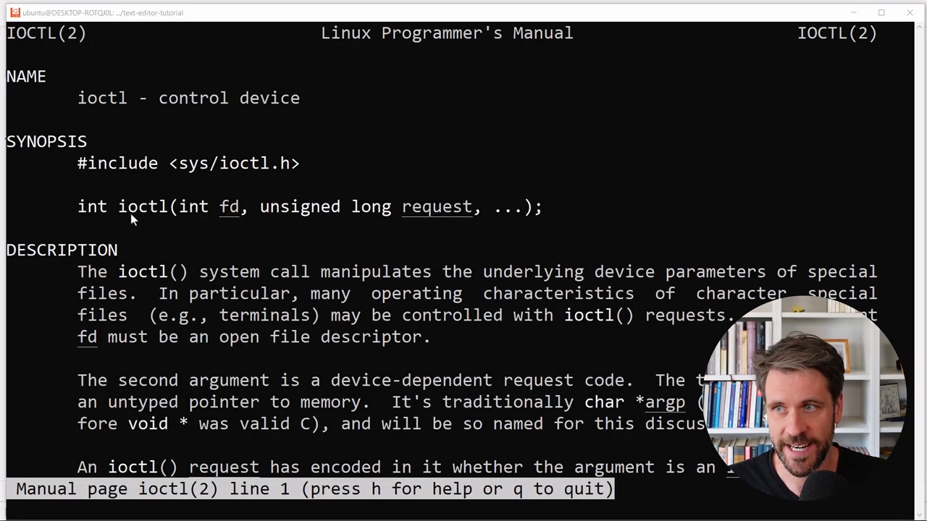
Select the ioctl function signature in the man 2 ioctl page
{"action": "double_click", "coordinate": [142, 207]}
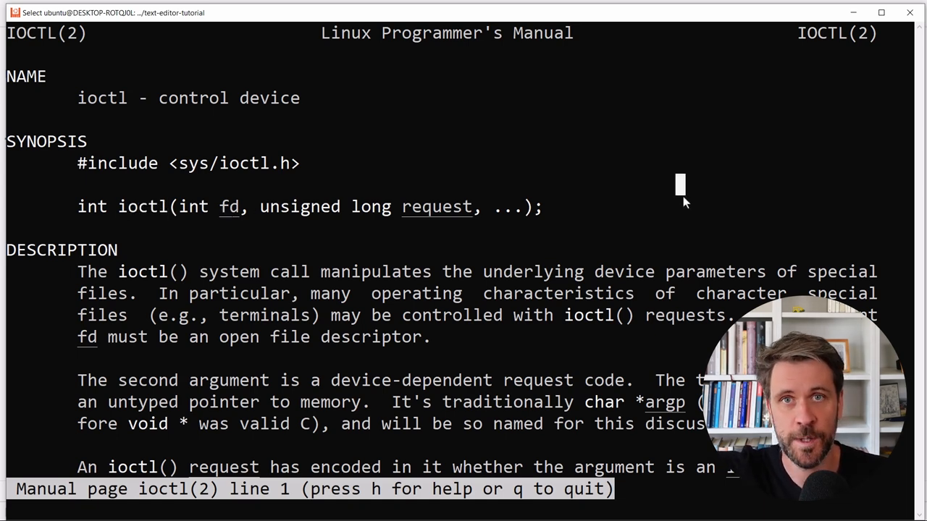
{"action": "mouse_move", "coordinate": [667, 201]}
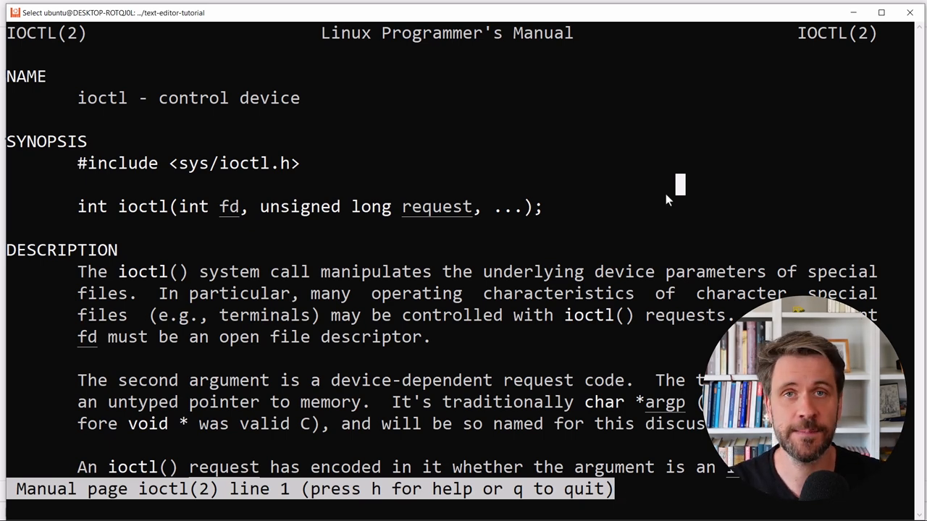
{"action": "mouse_move", "coordinate": [315, 206]}
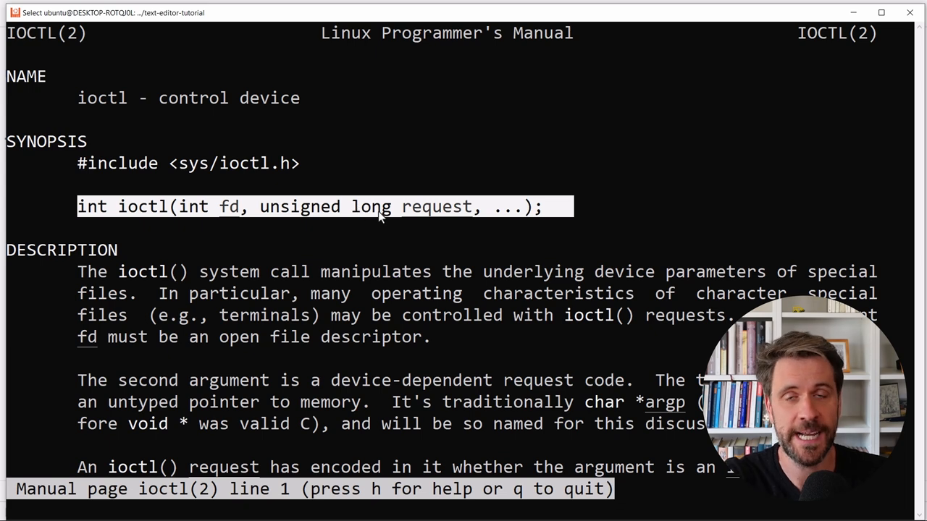
{"action": "mouse_move", "coordinate": [456, 252]}
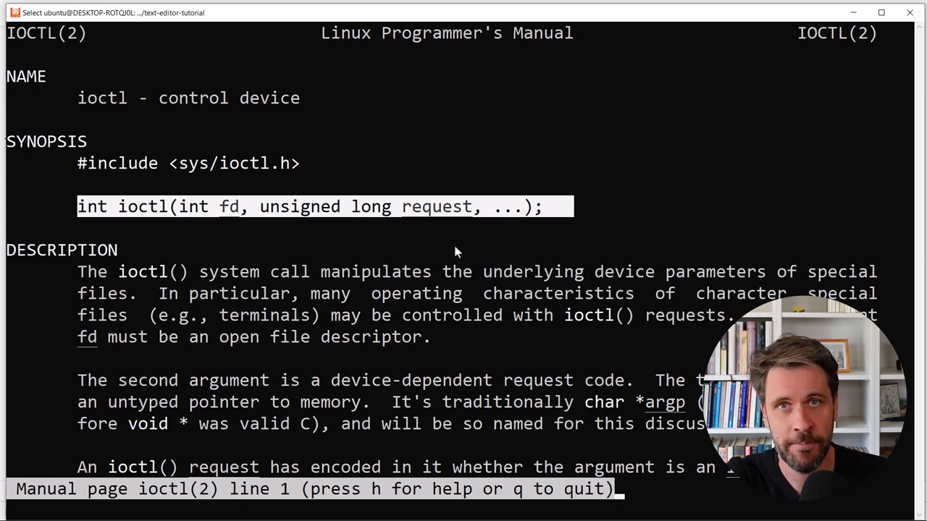
{"action": "mouse_move", "coordinate": [354, 205]}
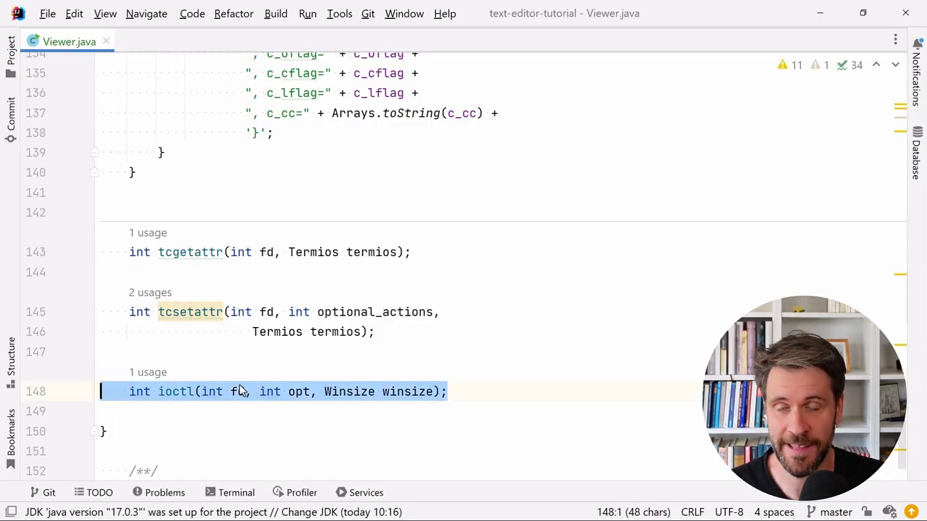
Review the Winsize type in the ioctl declaration and its ws_row and ws_col fields
{"action": "double_click", "coordinate": [349, 391]}
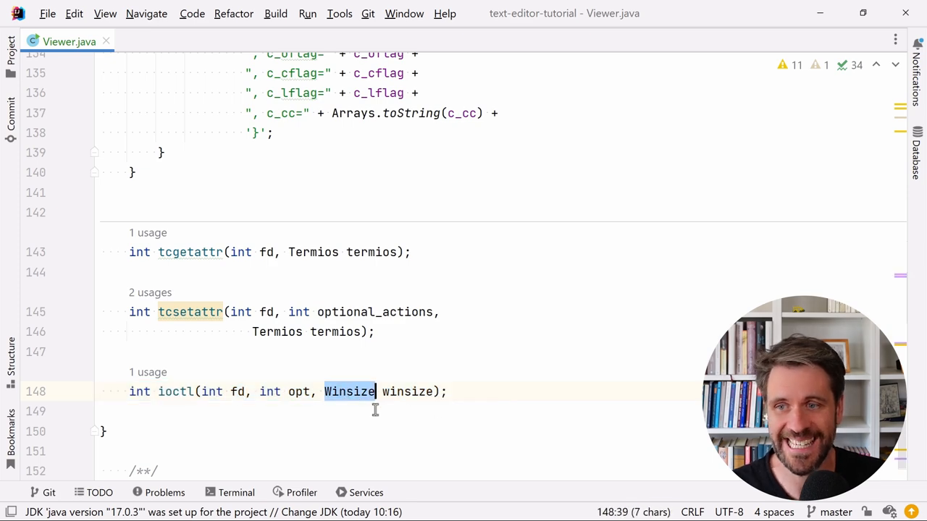
{"action": "scroll", "scroll_direction": "up", "scroll_amount": 3}
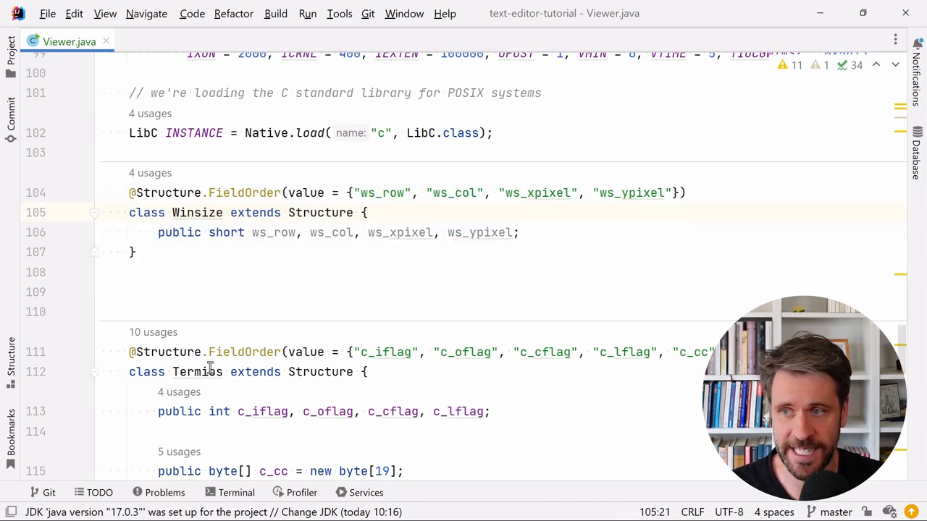
{"action": "left_click", "coordinate": [135, 251]}
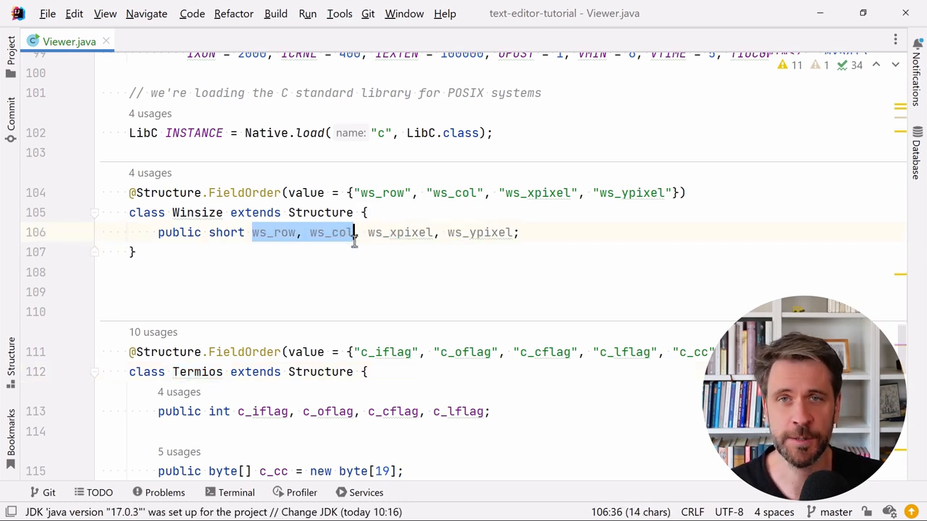
{"action": "left_click", "coordinate": [273, 233]}
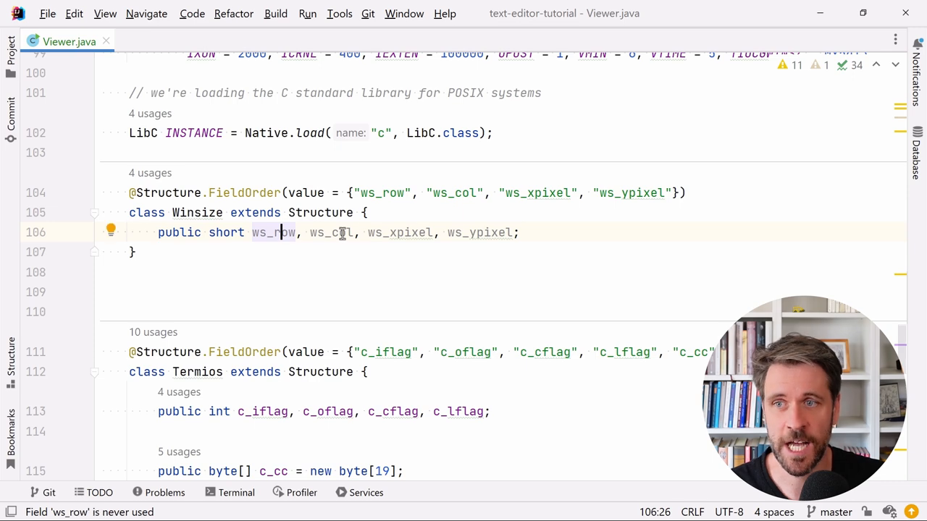
{"action": "mouse_move", "coordinate": [324, 243]}
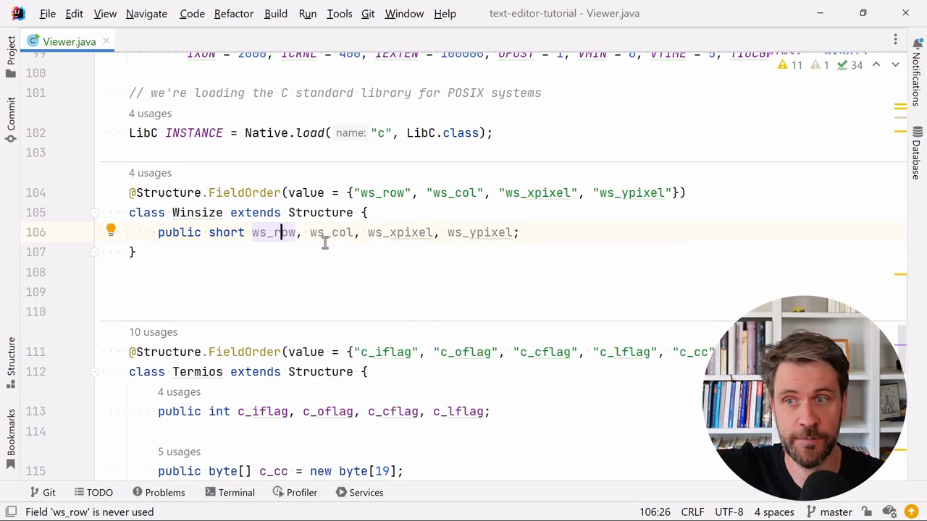
Select the getWindowSize method name and scroll back up to main()
{"action": "scroll", "scroll_direction": "up", "scroll_amount": 3}
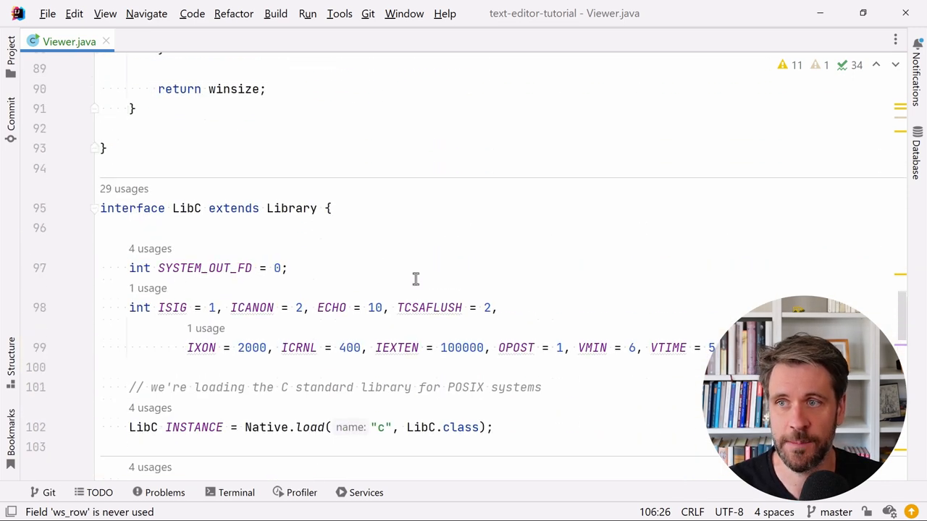
{"action": "scroll", "scroll_direction": "up", "scroll_amount": 3}
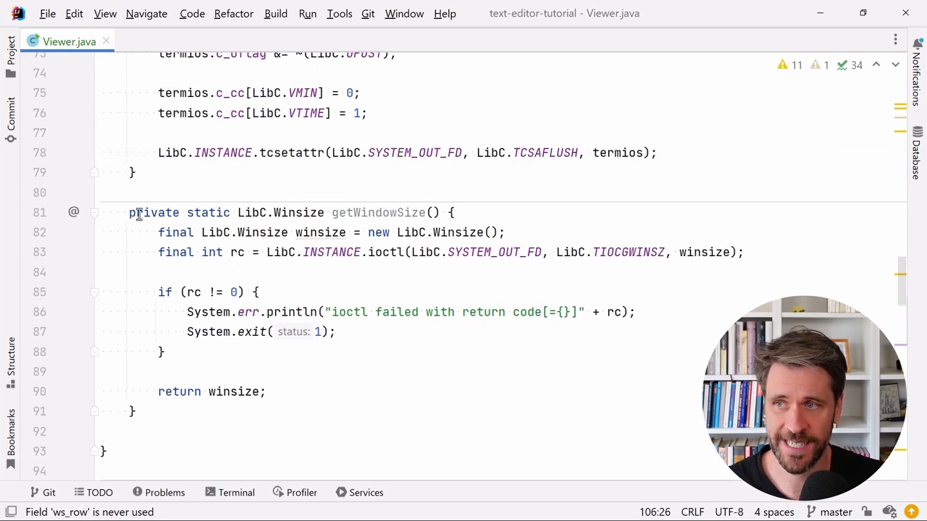
{"action": "double_click", "coordinate": [378, 213]}
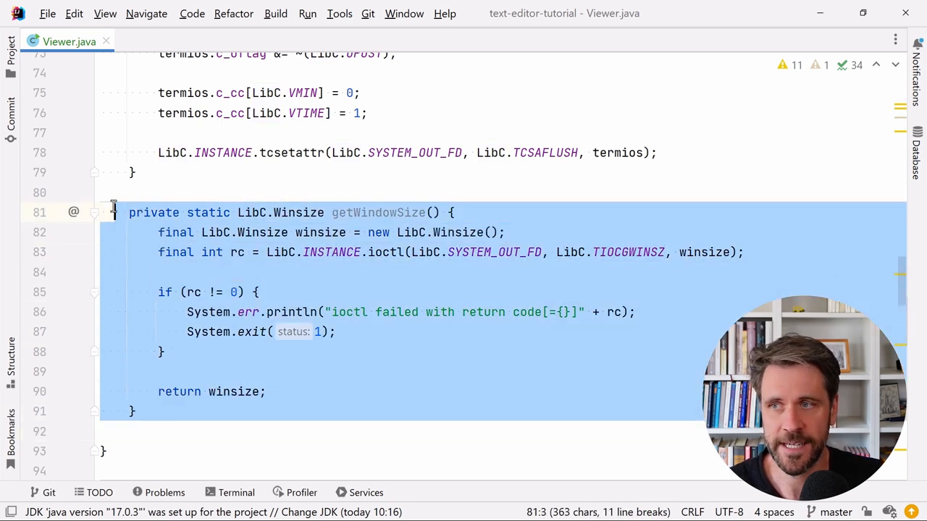
{"action": "mouse_move", "coordinate": [467, 252]}
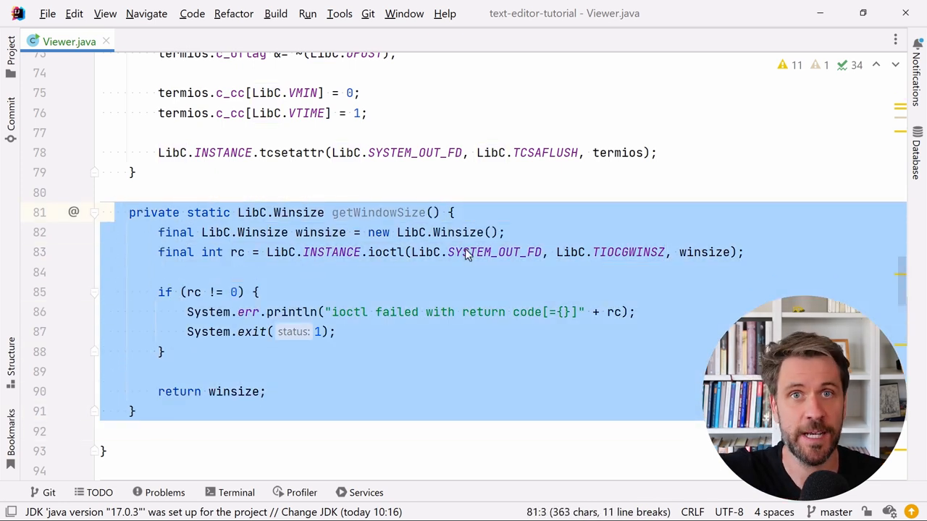
{"action": "double_click", "coordinate": [377, 212]}
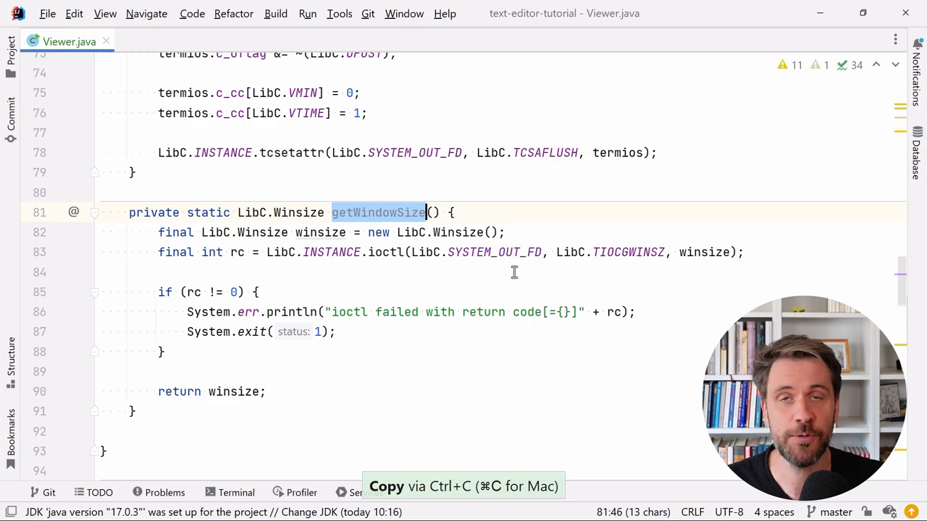
{"action": "scroll", "scroll_direction": "up", "scroll_amount": 3}
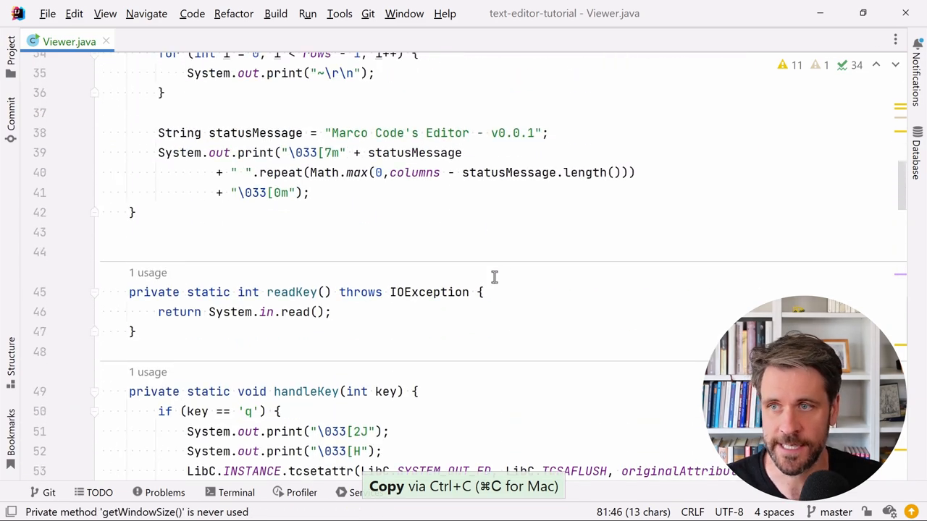
{"action": "scroll", "scroll_direction": "up", "scroll_amount": 3}
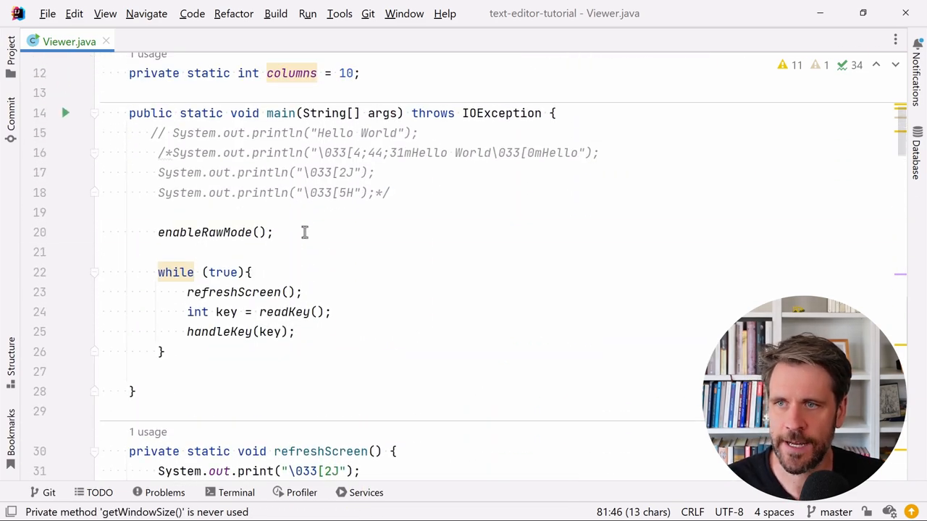
Call initEditor() from main, setting columns and rows from getWindowSize()'s ws_col and ws_row
{"action": "type", "text": "init"}
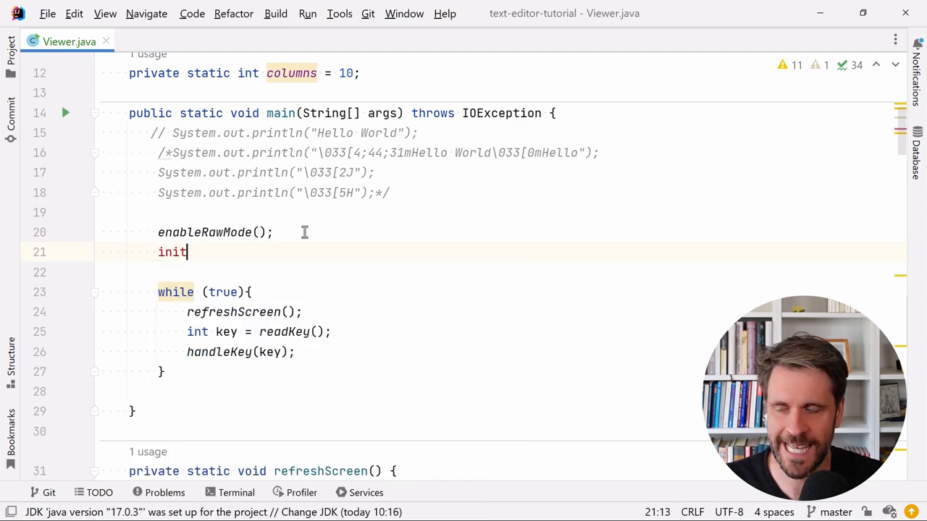
{"action": "type", "text": "Editor();"}
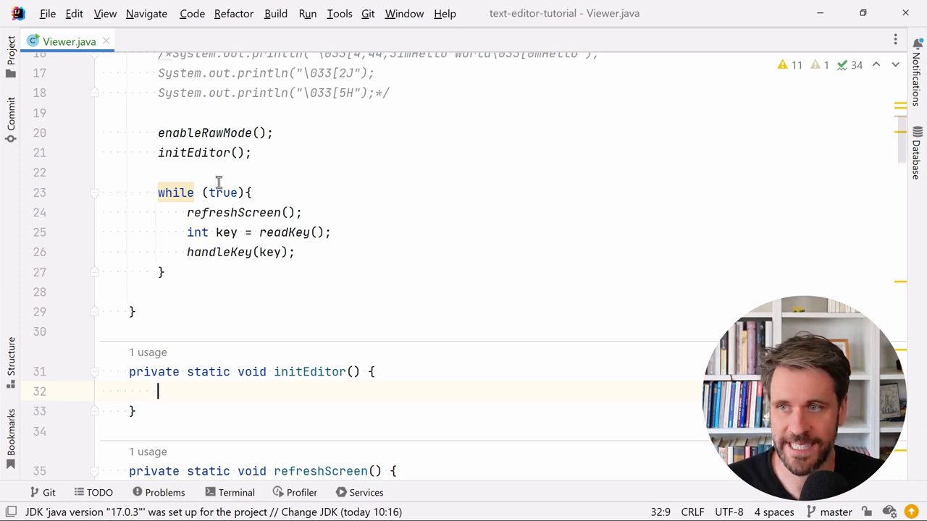
{"action": "mouse_move", "coordinate": [332, 398]}
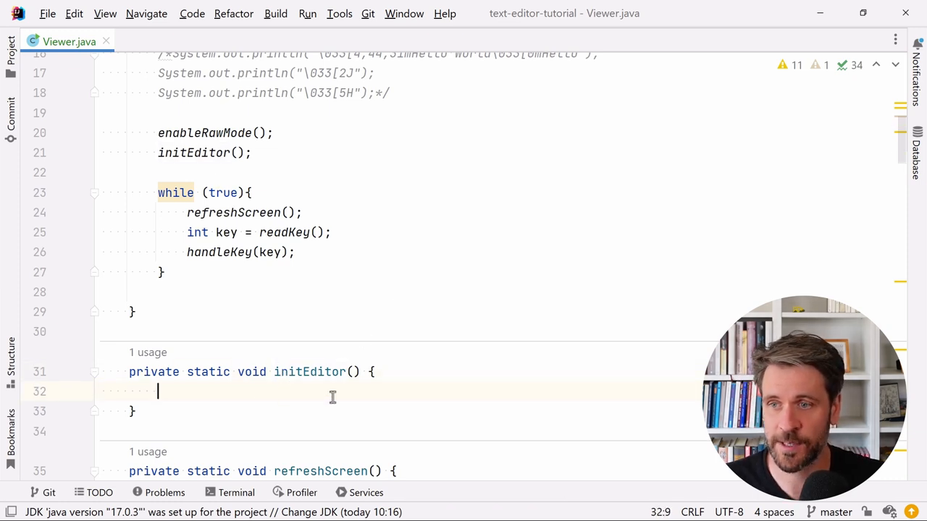
{"action": "type", "text": "getWindowSize().var"}
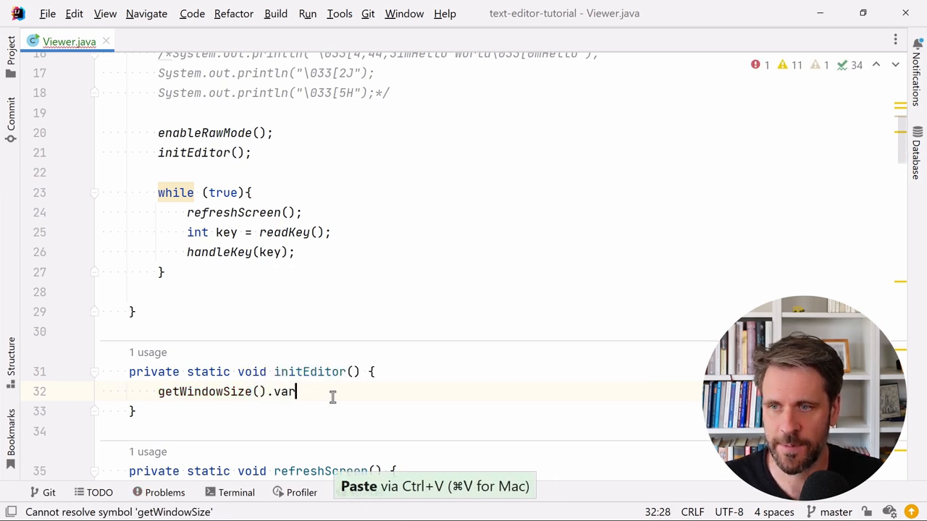
{"action": "key", "text": "Tab"}
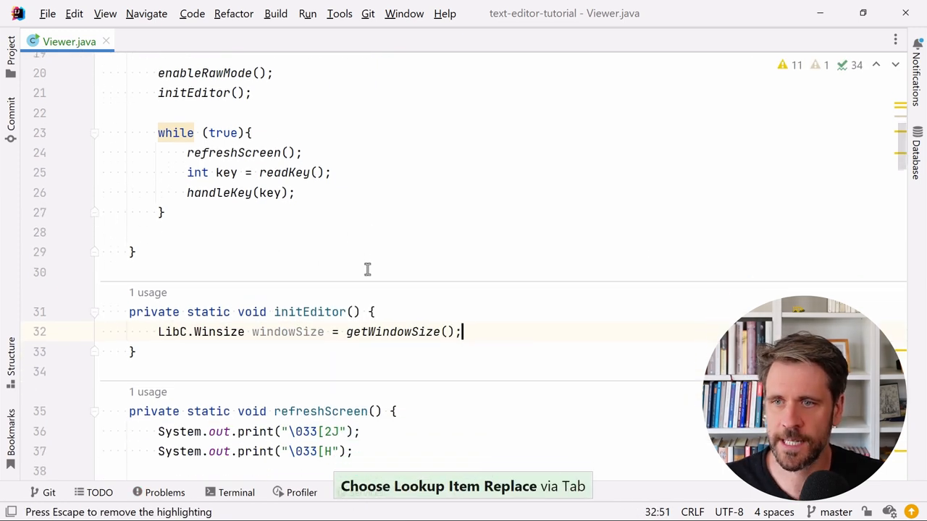
{"action": "type", "text": "columns"}
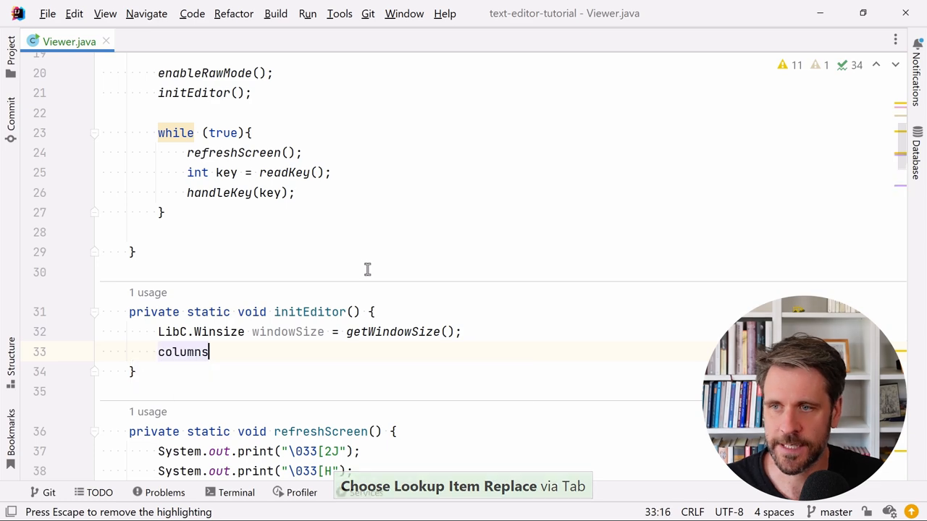
{"action": "type", "text": "= windowSize.ws_col;"}
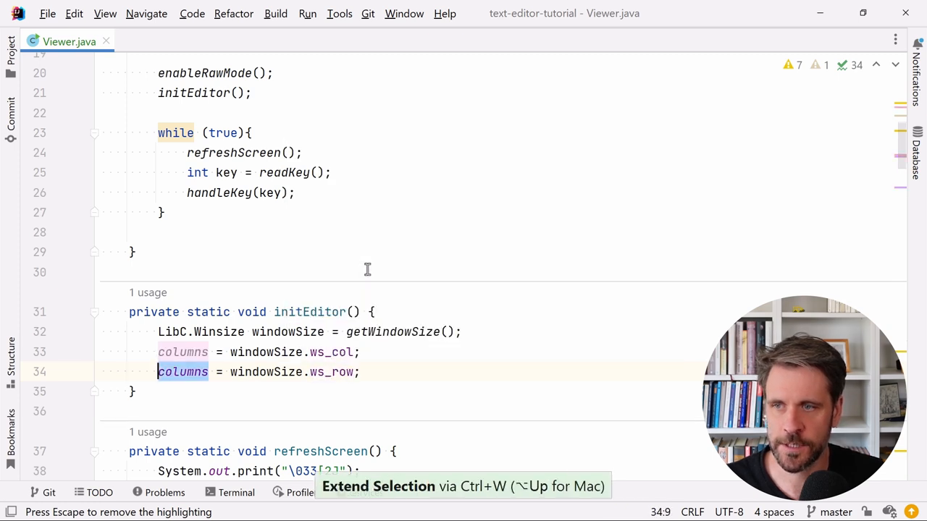
{"action": "type", "text": "rows"}
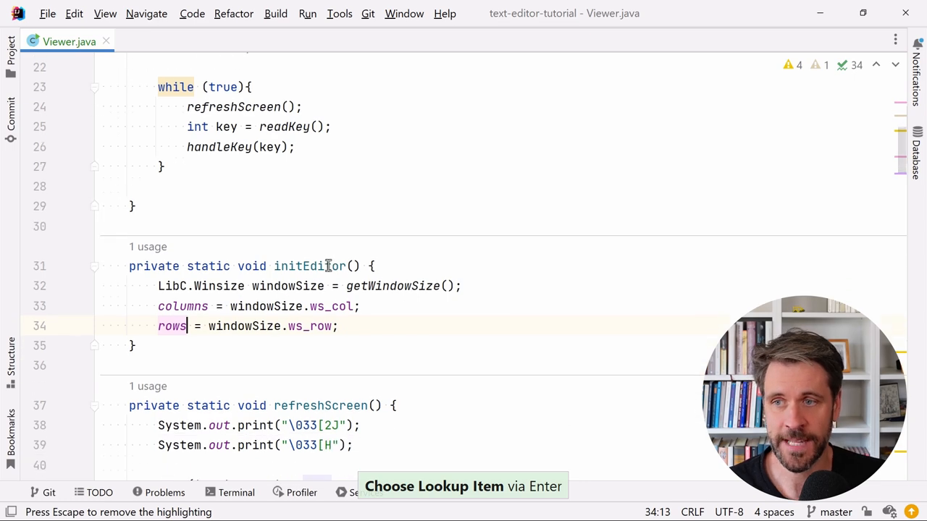
{"action": "scroll", "scroll_direction": "down", "scroll_amount": 3}
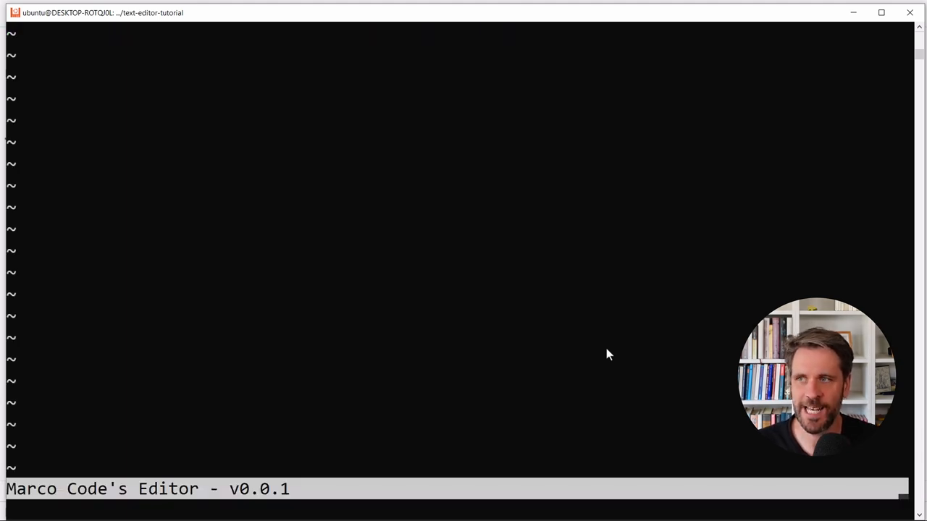
{"action": "mouse_move", "coordinate": [200, 142]}
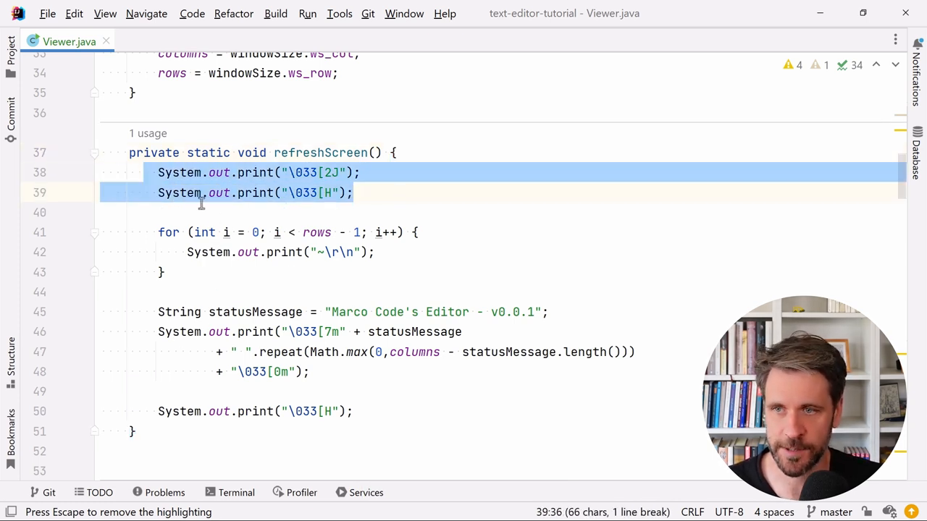
Declare StringBuilder builder = new StringBuilder() above refreshScreen's print statements
{"action": "left_click", "coordinate": [165, 173]}
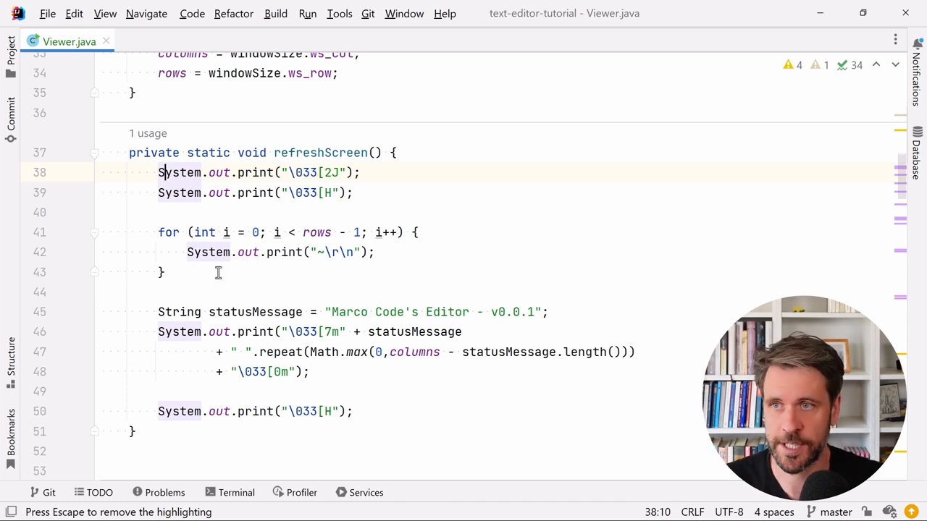
{"action": "key", "text": "Enter"}
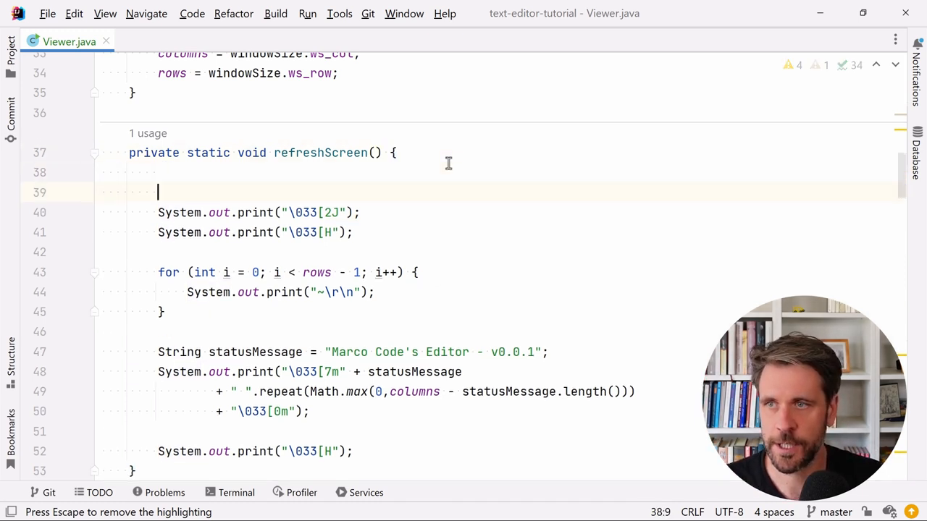
{"action": "type", "text": "StringBuilder"}
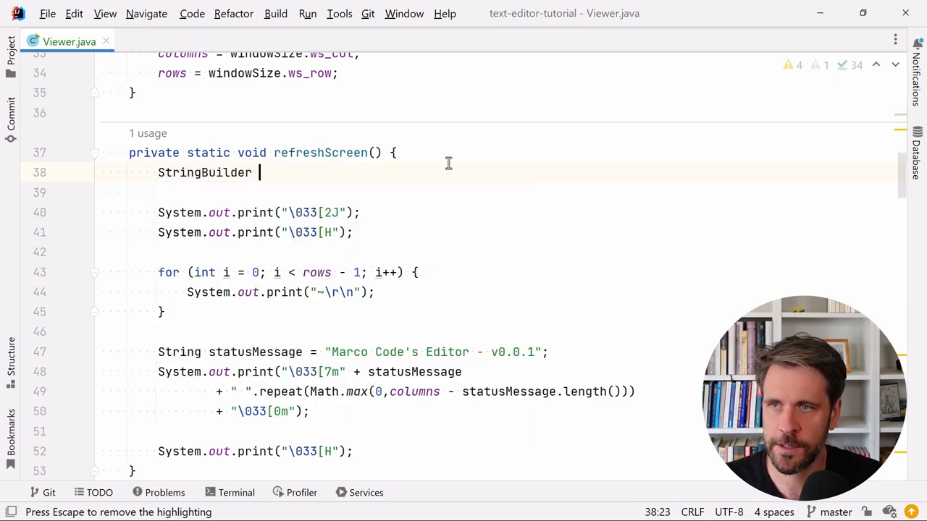
{"action": "type", "text": "builder = new StringBuilder();"}
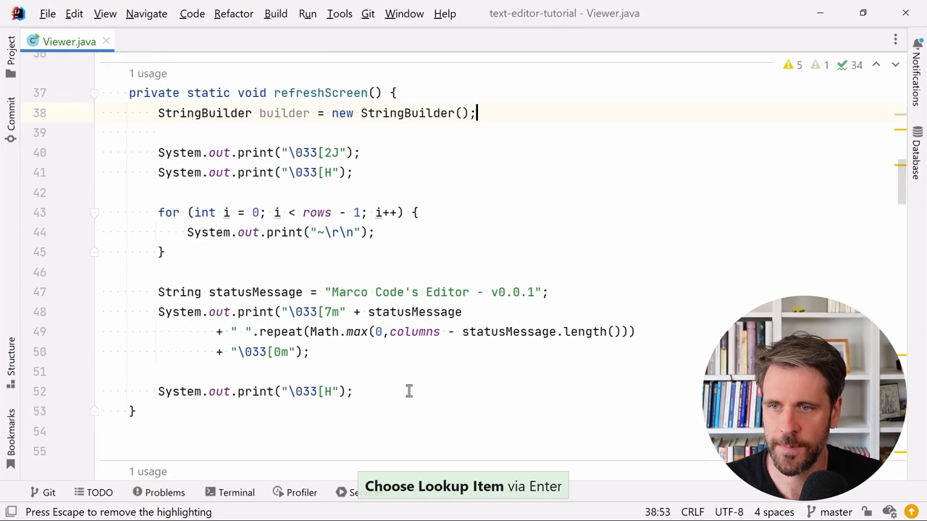
{"action": "type", "text": "buil"}
{"action": "type", "text": "System.out.println();"}
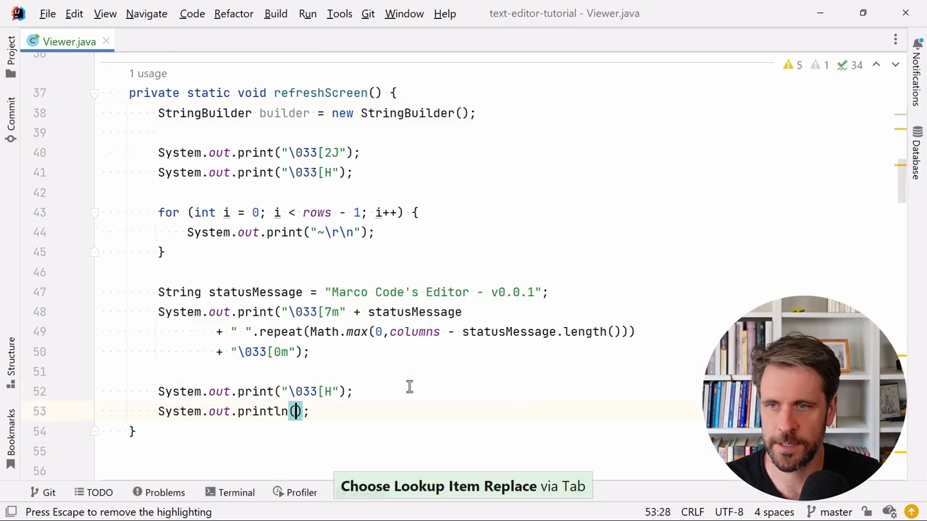
{"action": "type", "text": "builder"}
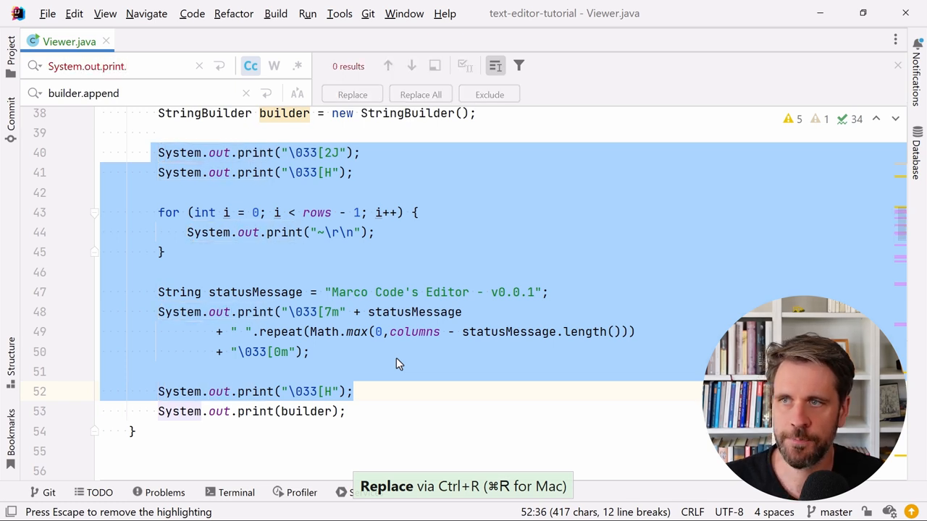
Replace the print calls with builder appends and chain the status line appends
{"action": "left_click", "coordinate": [420, 94]}
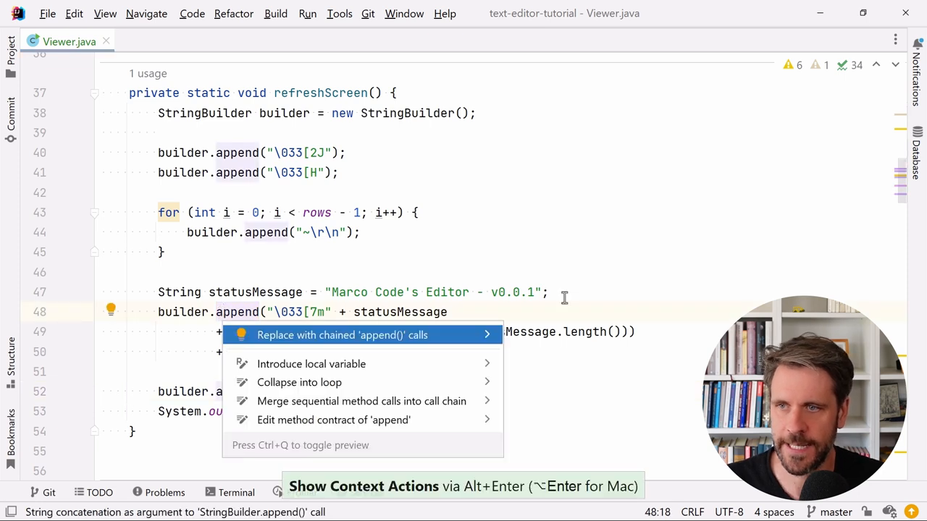
{"action": "left_click", "coordinate": [342, 334]}
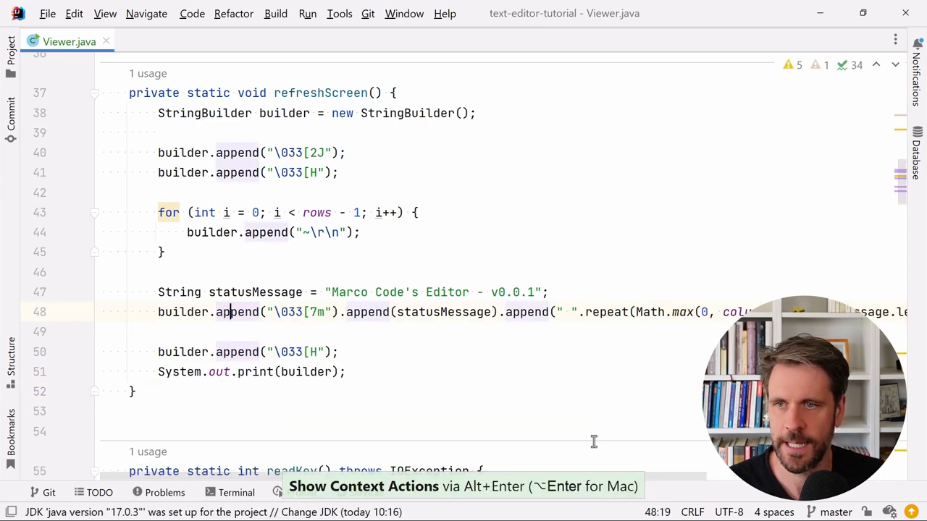
{"action": "key", "text": "Enter"}
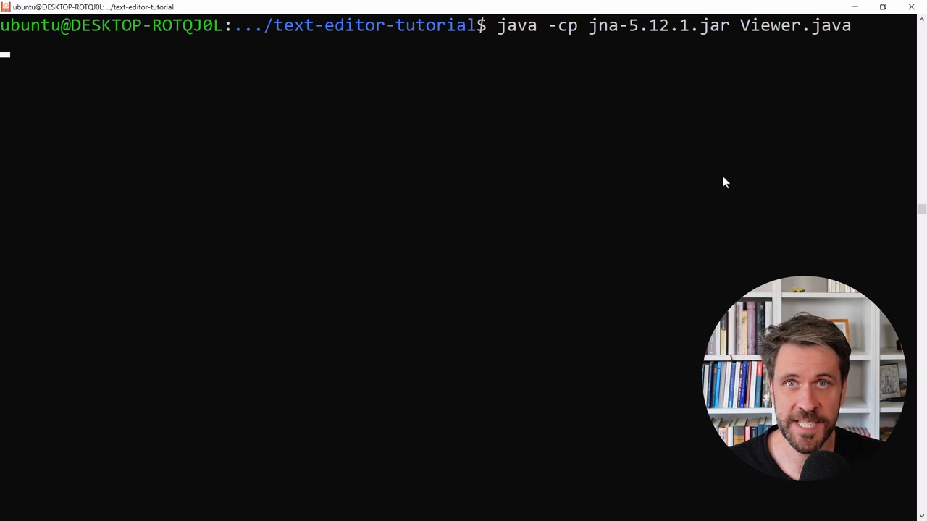
Rerun java -cp jna-5.12.1.jar Viewer.java in the terminal
{"action": "key", "text": "Return"}
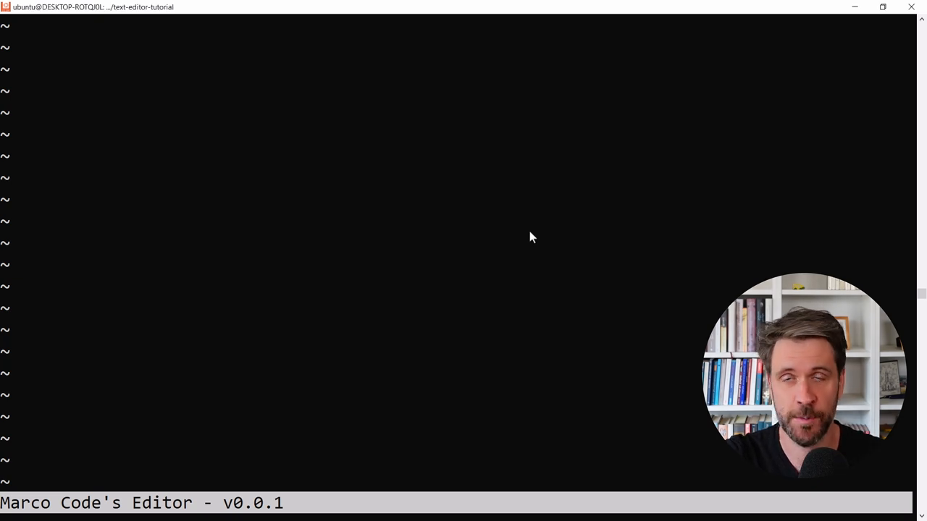
{"action": "mouse_move", "coordinate": [253, 176]}
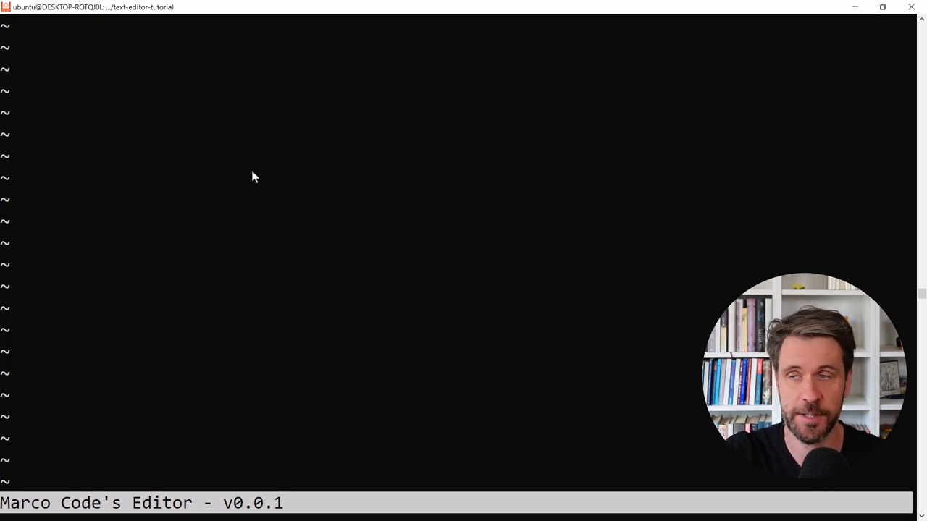